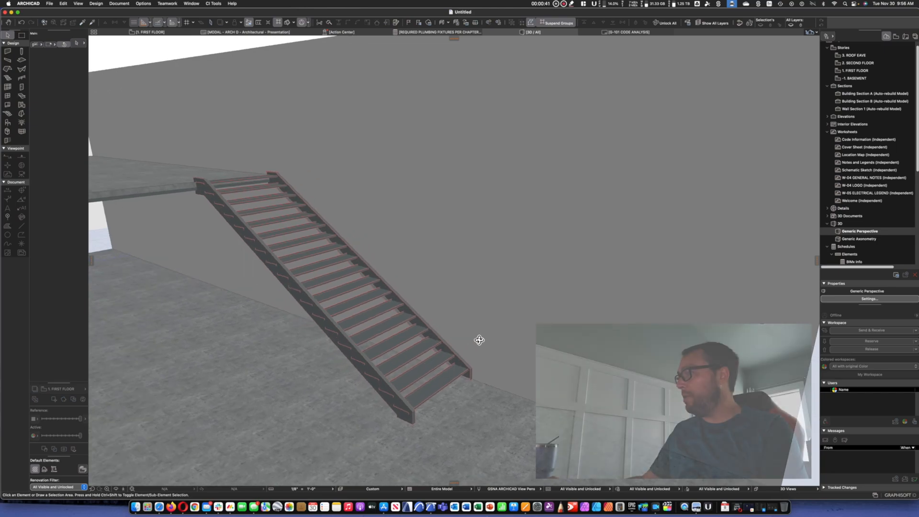
pyautogui.moveTo(8, 216)
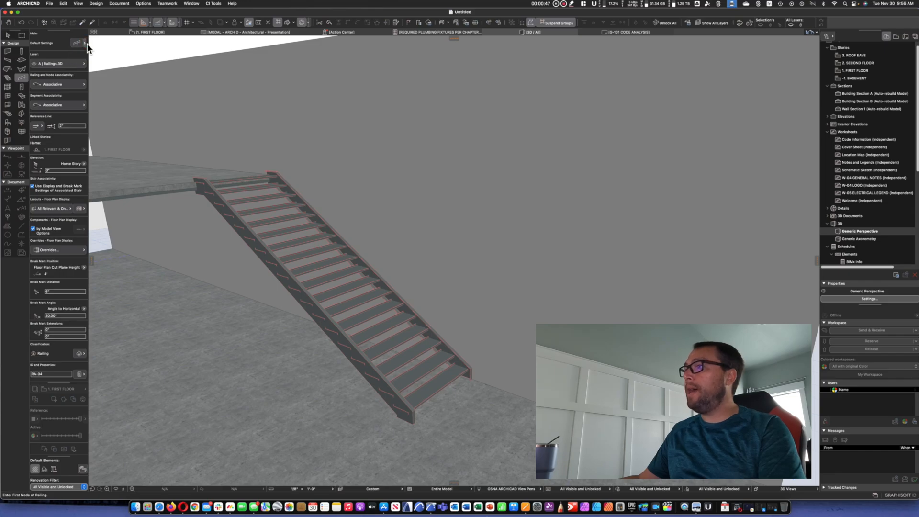
# Open Railing Default Settings from the Info Box with the Railing tool active
pyautogui.click(84, 43)
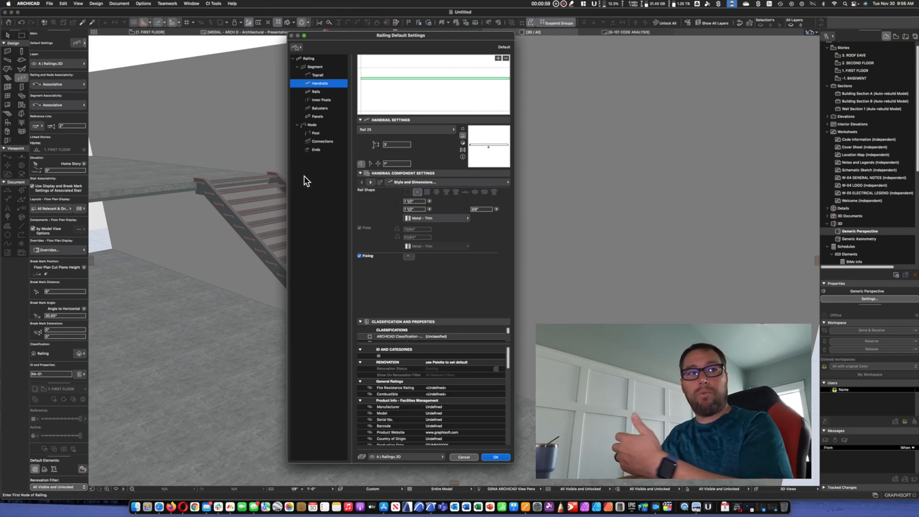
pyautogui.moveTo(498, 131)
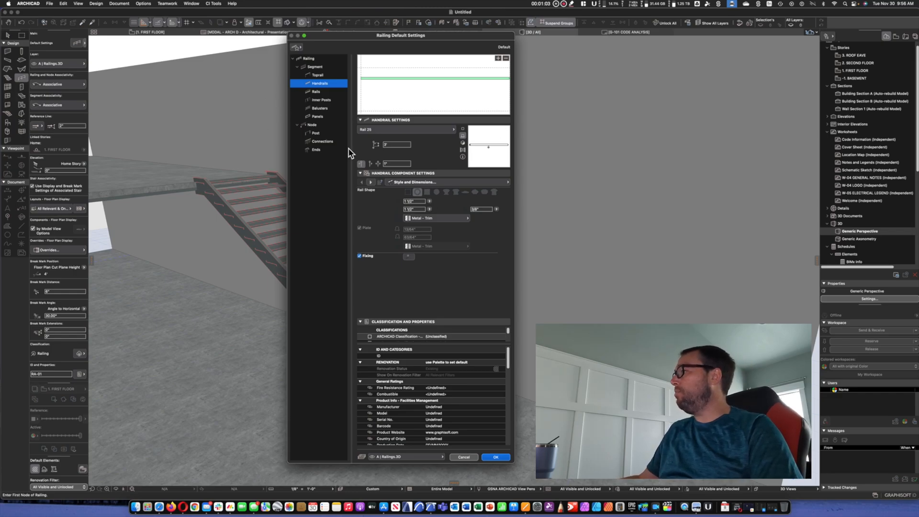
pyautogui.moveTo(396, 287)
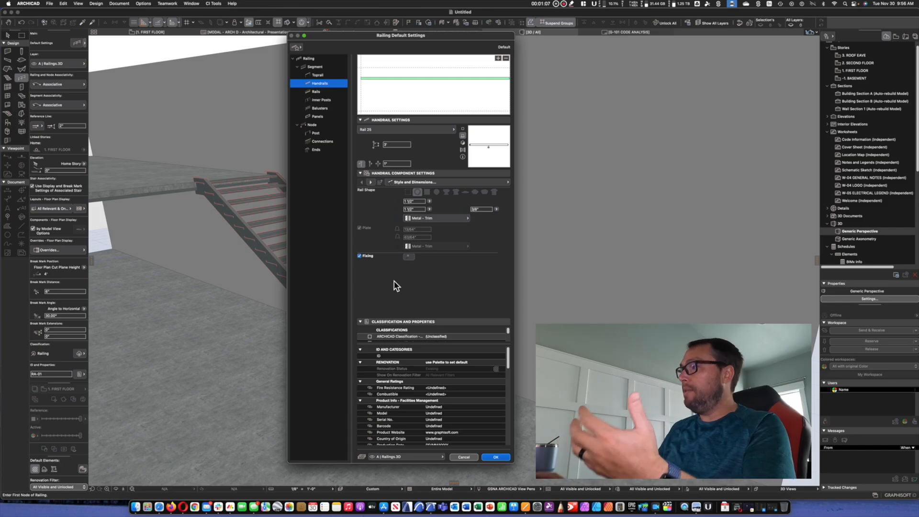
pyautogui.moveTo(378, 210)
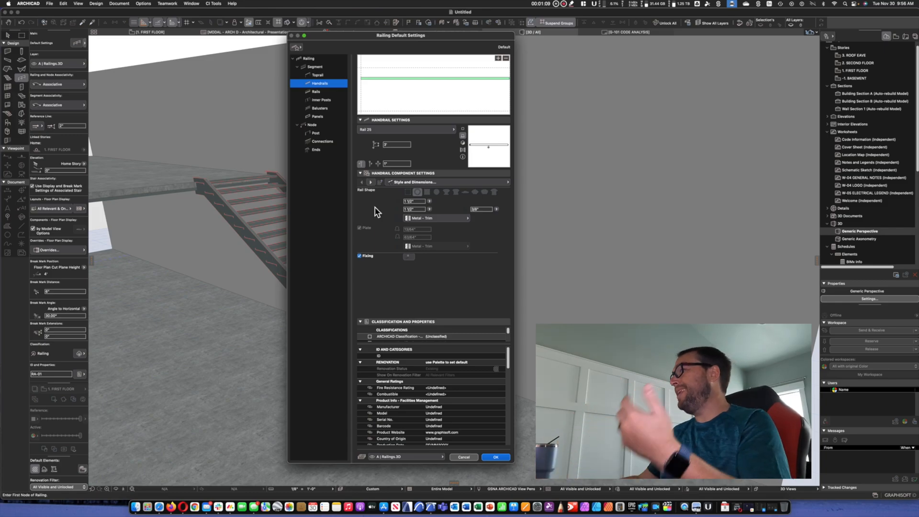
pyautogui.click(316, 66)
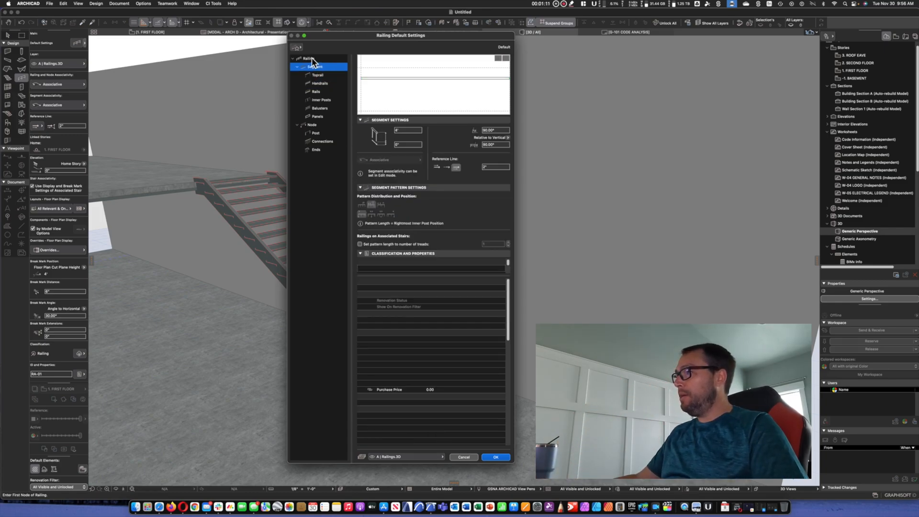
pyautogui.click(309, 59)
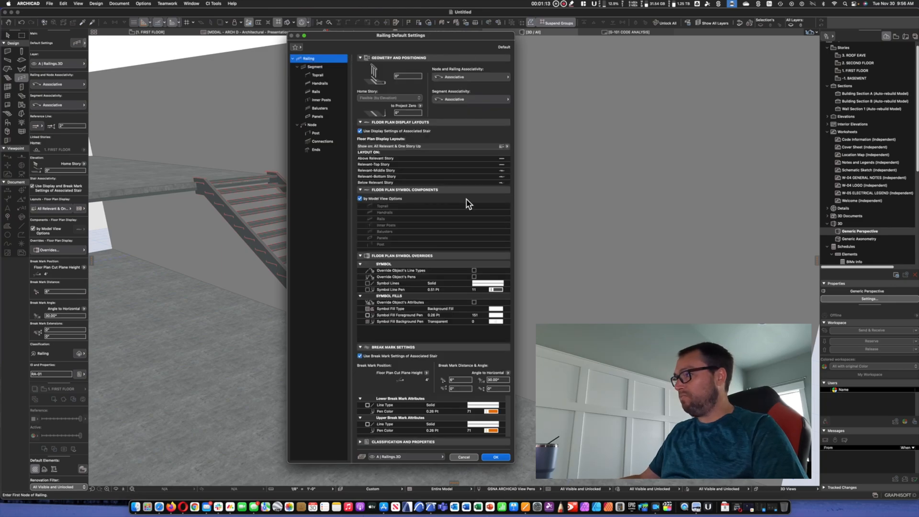
pyautogui.click(315, 66)
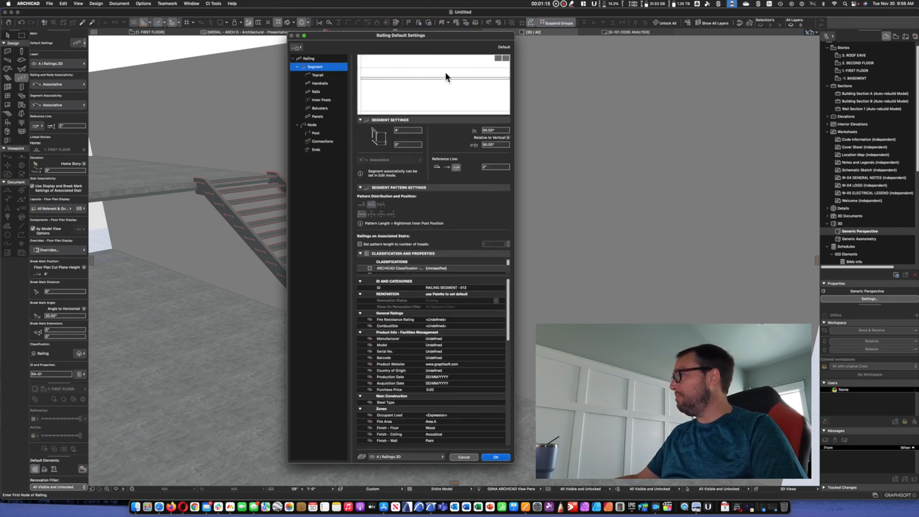
pyautogui.click(318, 74)
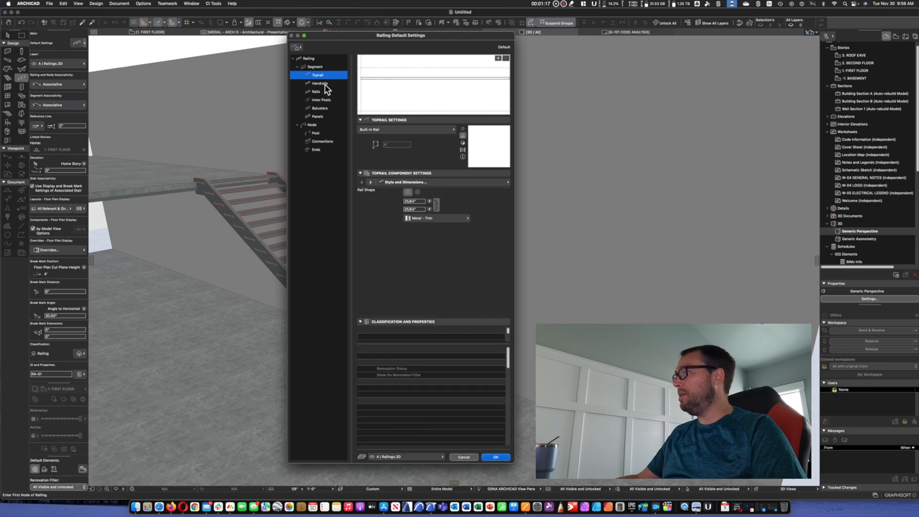
pyautogui.click(320, 82)
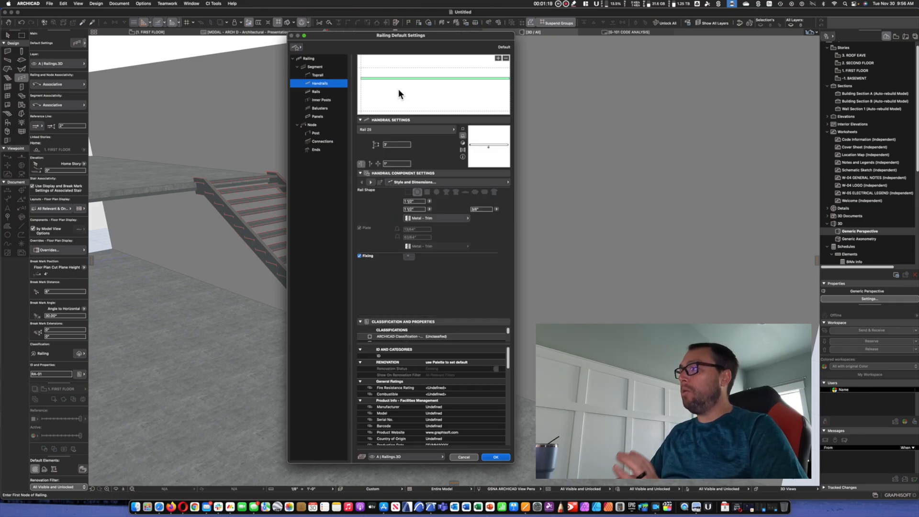
pyautogui.moveTo(325, 170)
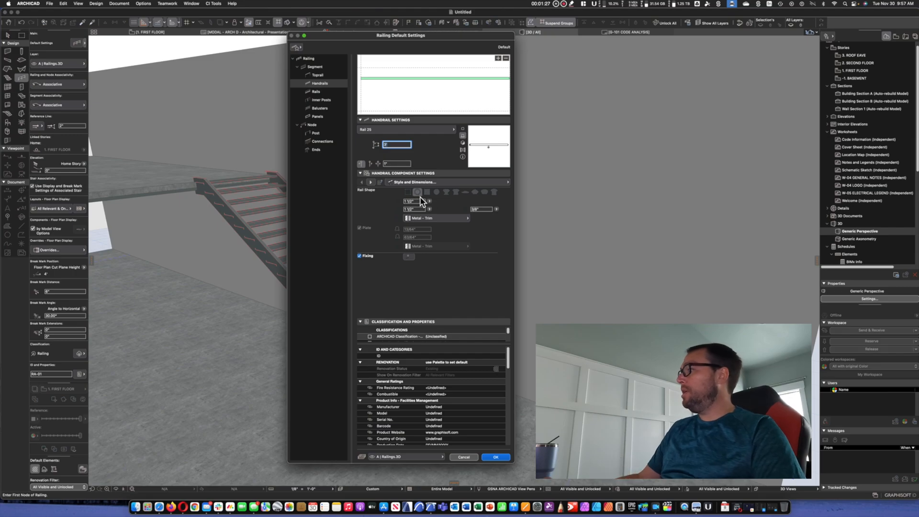
pyautogui.moveTo(421, 200)
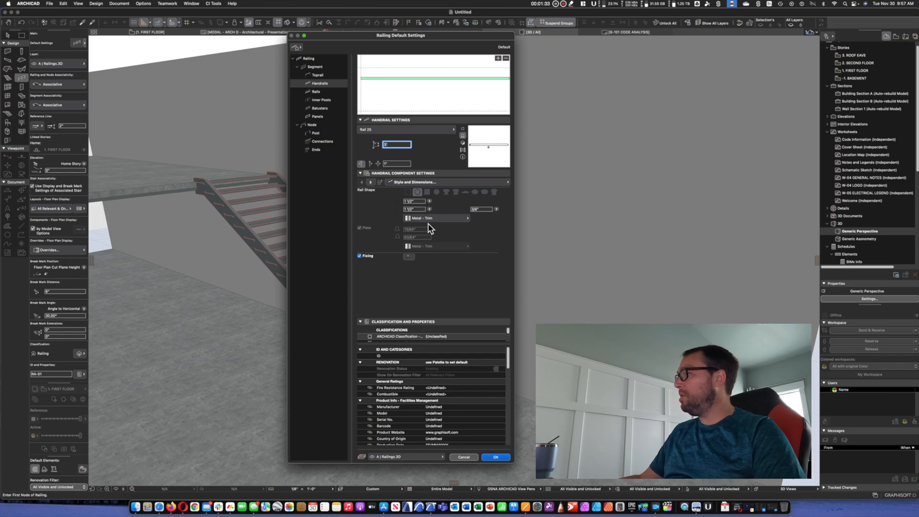
pyautogui.moveTo(408, 243)
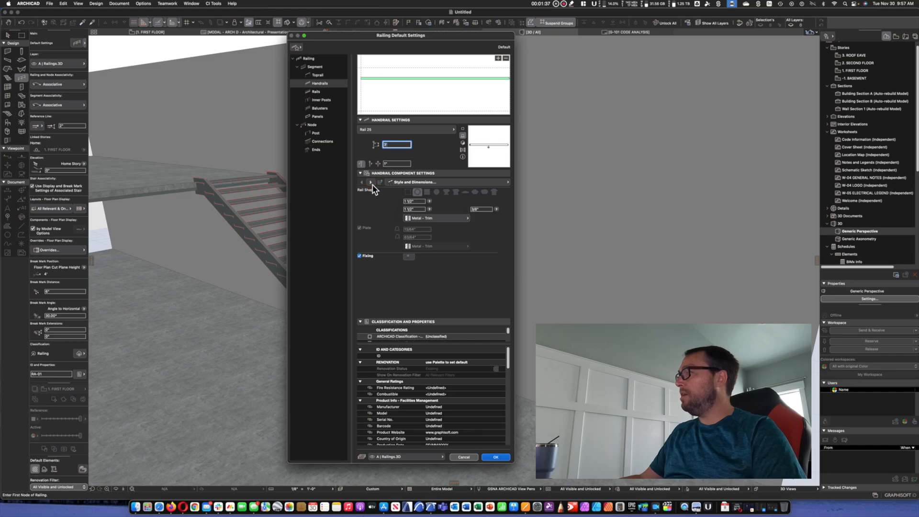
# Switch the Handrail Component Settings to the Fixing page with wall-bracket options
pyautogui.click(369, 182)
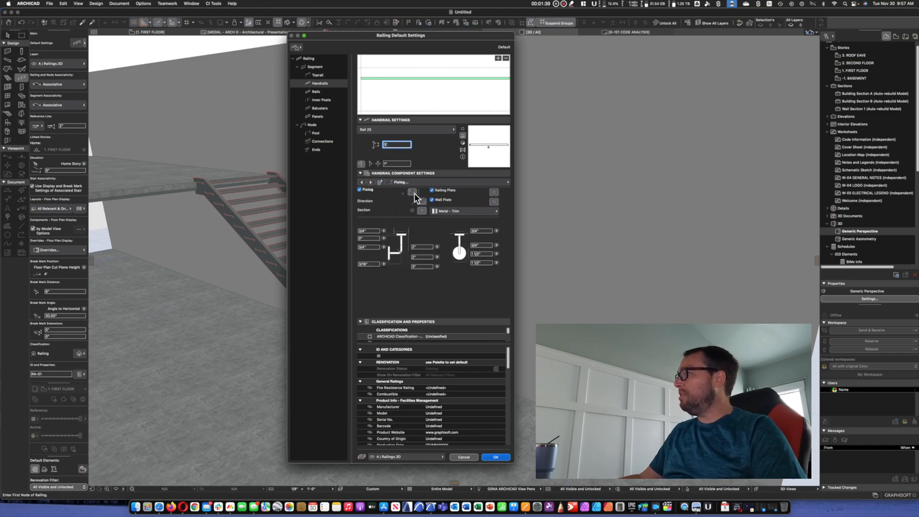
pyautogui.moveTo(408, 202)
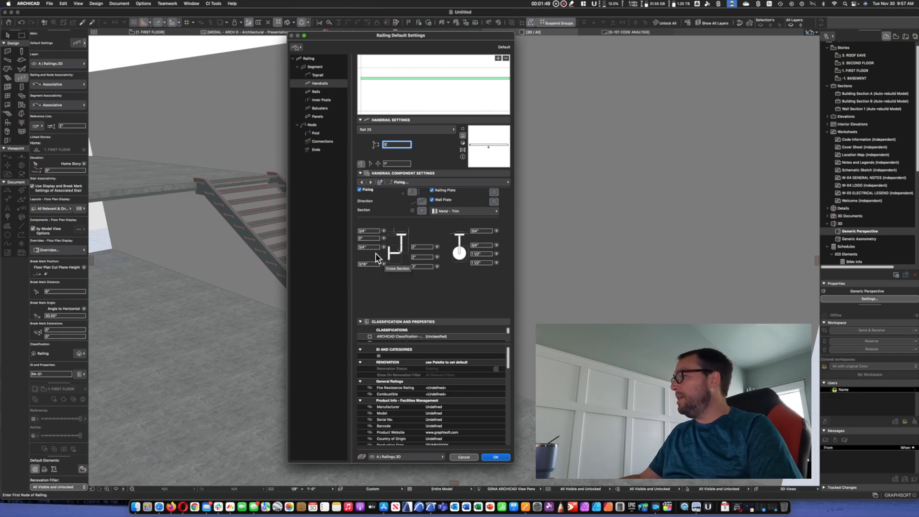
pyautogui.moveTo(392, 255)
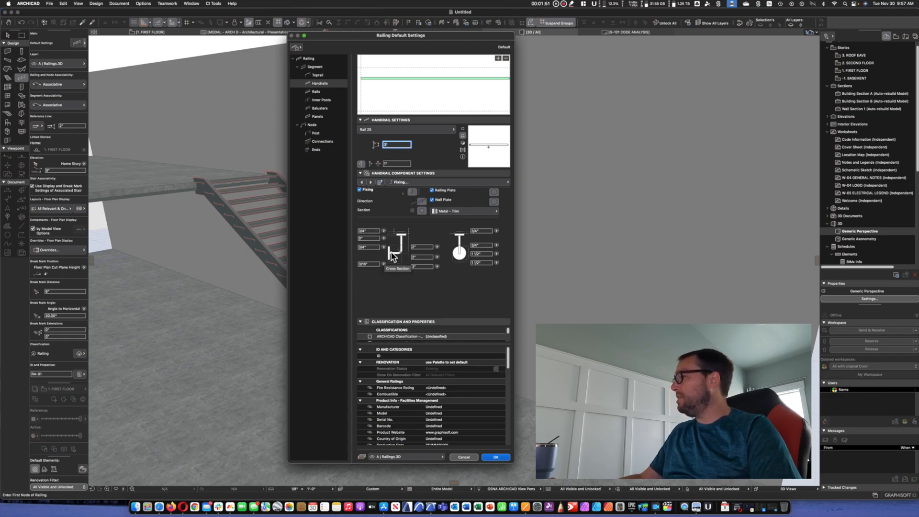
pyautogui.moveTo(427, 281)
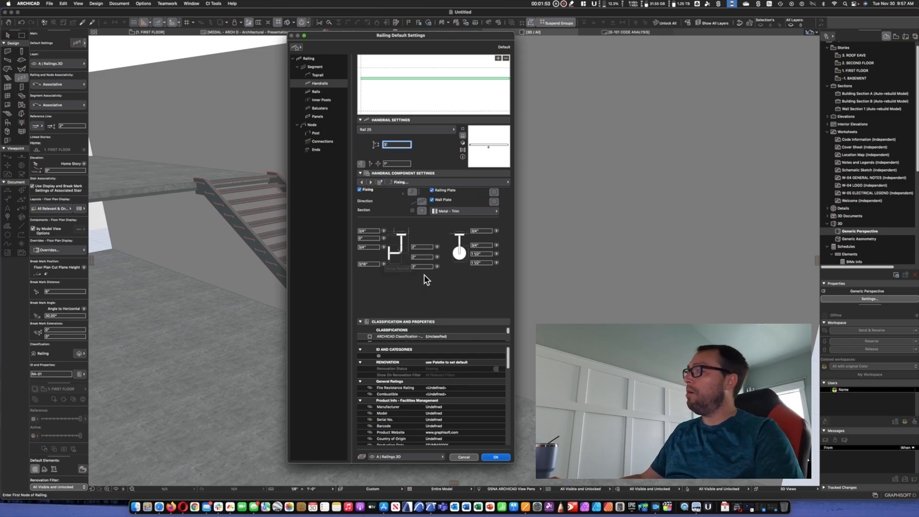
pyautogui.moveTo(484, 241)
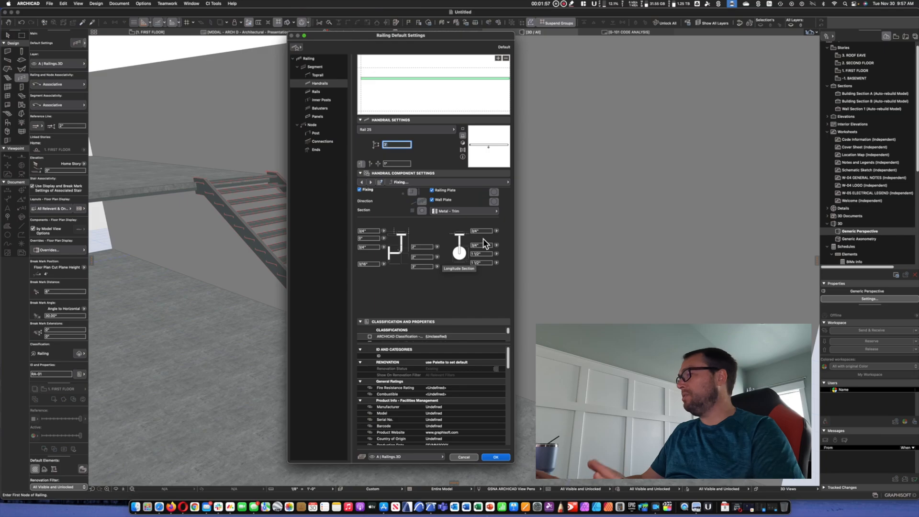
pyautogui.moveTo(458, 241)
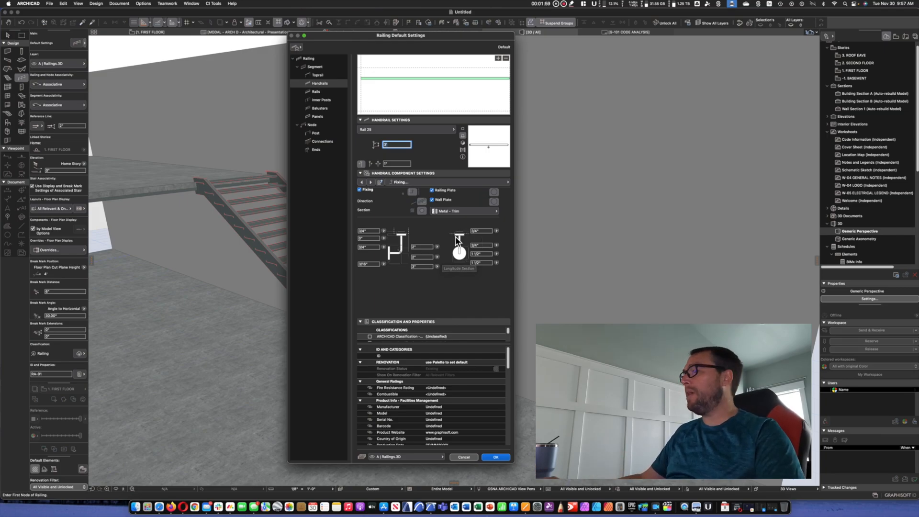
# Advance the Handrail Component Settings to the Fixing Distribution page
pyautogui.click(370, 182)
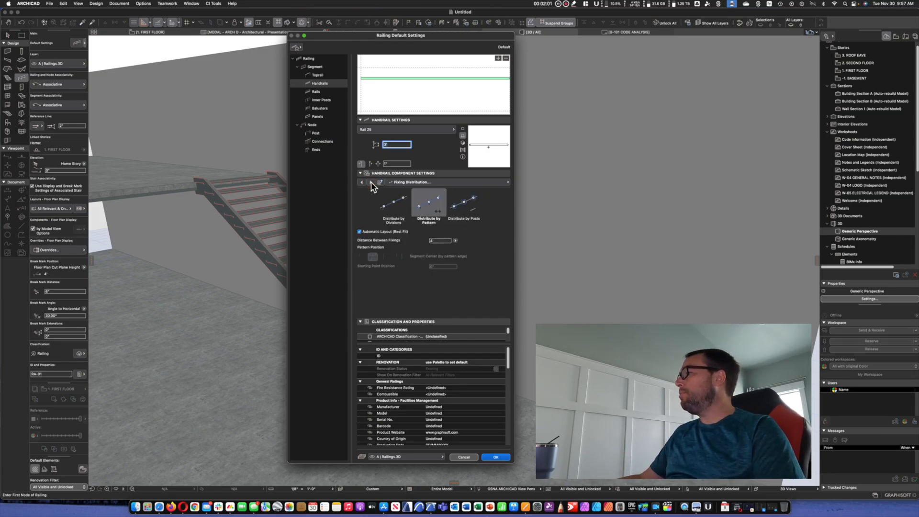
pyautogui.moveTo(415, 189)
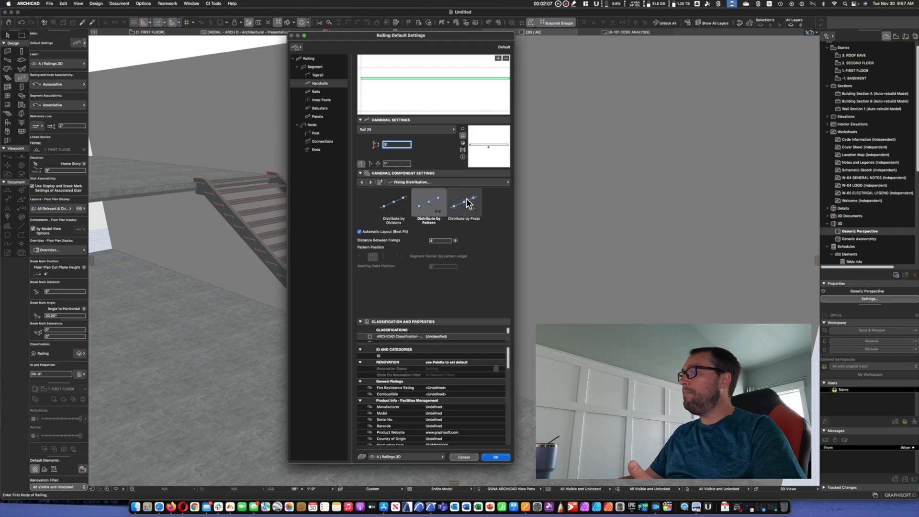
pyautogui.moveTo(426, 207)
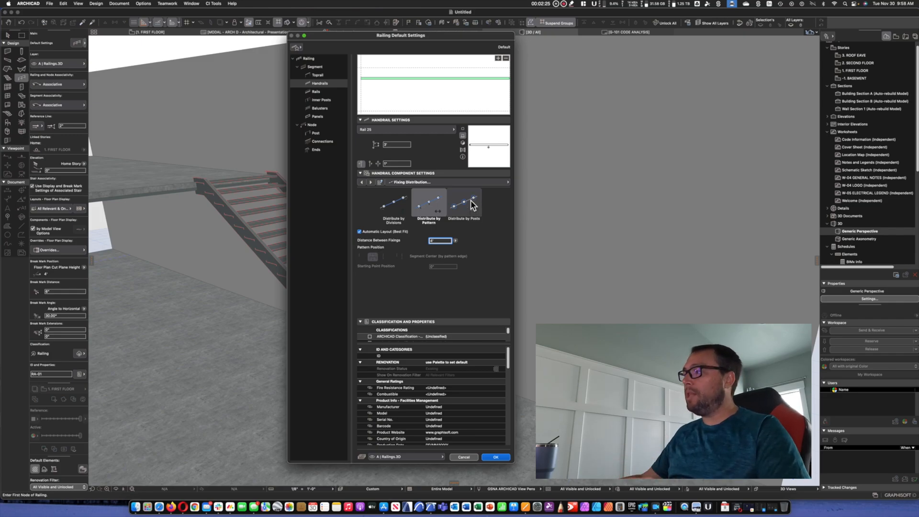
pyautogui.moveTo(321, 74)
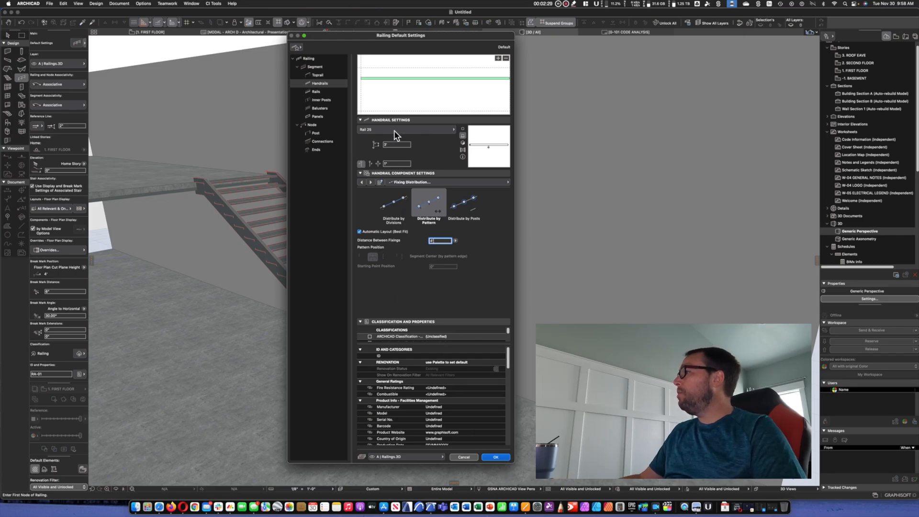
# Page through the handrail's 3D representation, pen and material, inner post and baluster settings
pyautogui.click(372, 182)
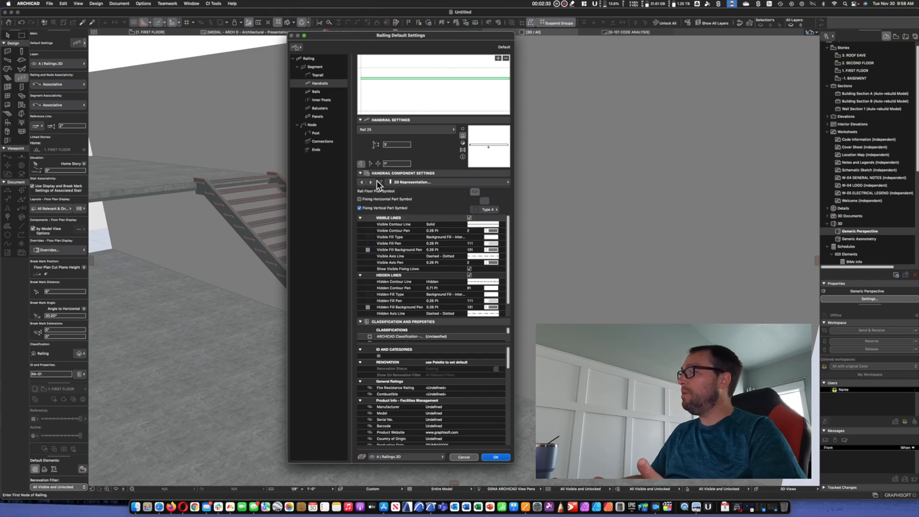
pyautogui.click(371, 182)
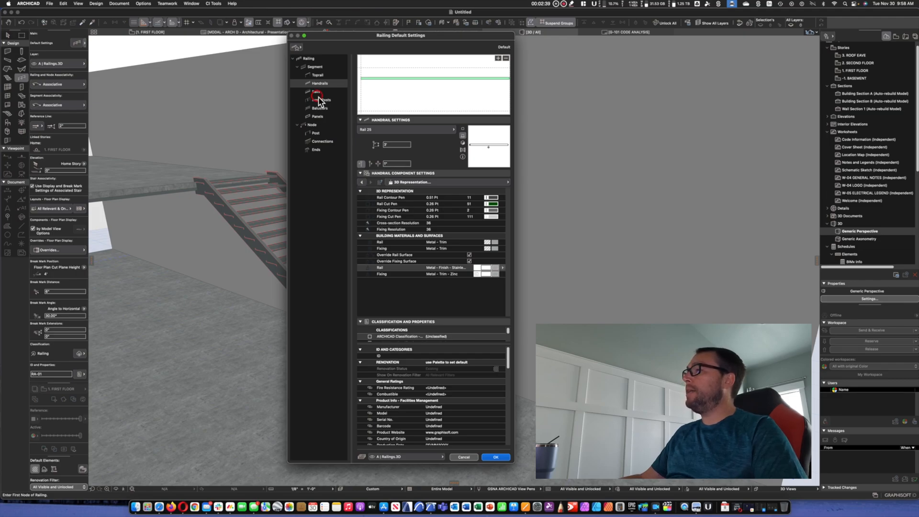
pyautogui.click(320, 108)
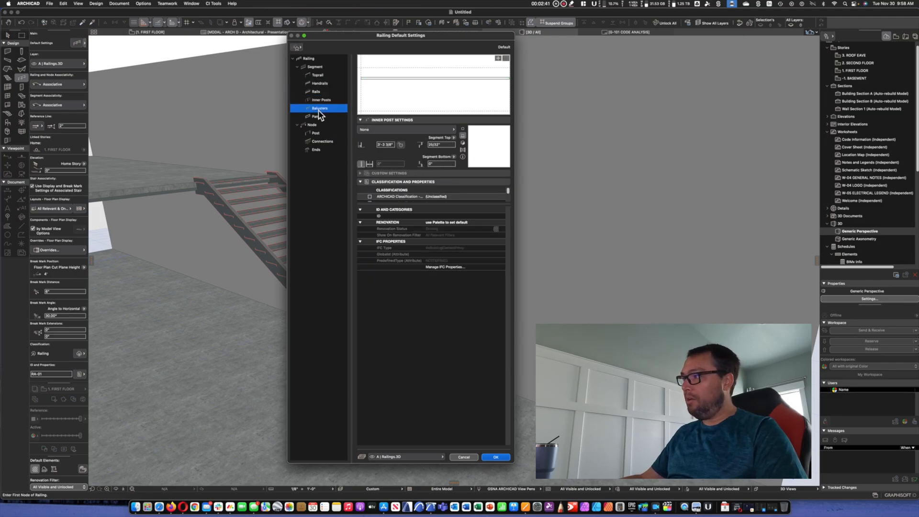
pyautogui.click(320, 109)
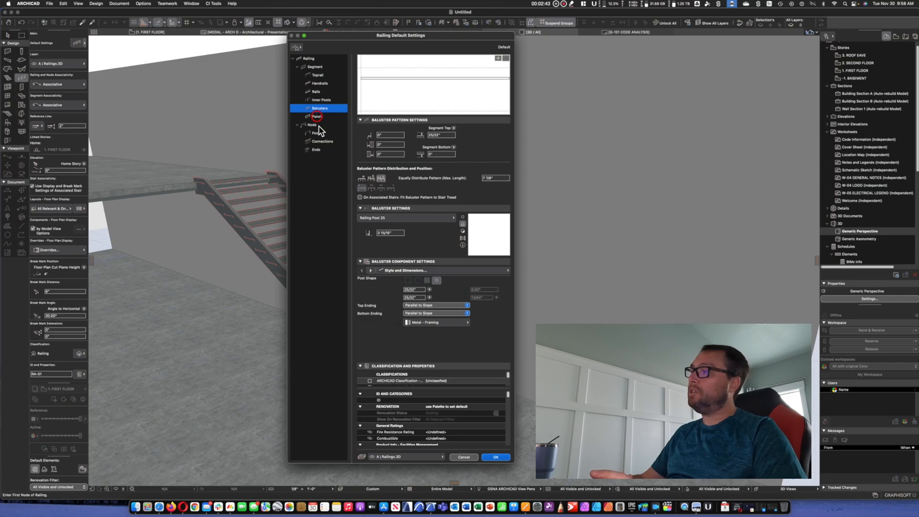
# Pass the post and connection pages and land on the Toprail End Settings under Node Ends
pyautogui.click(315, 133)
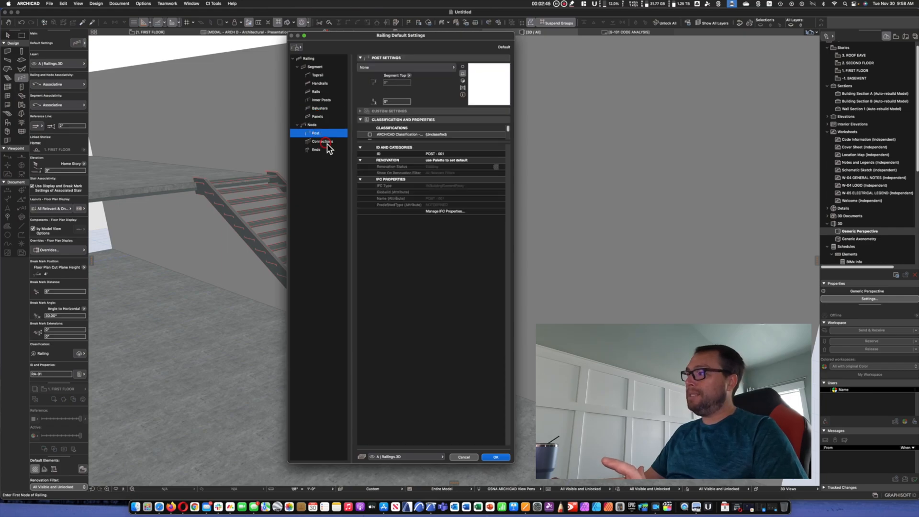
pyautogui.click(322, 141)
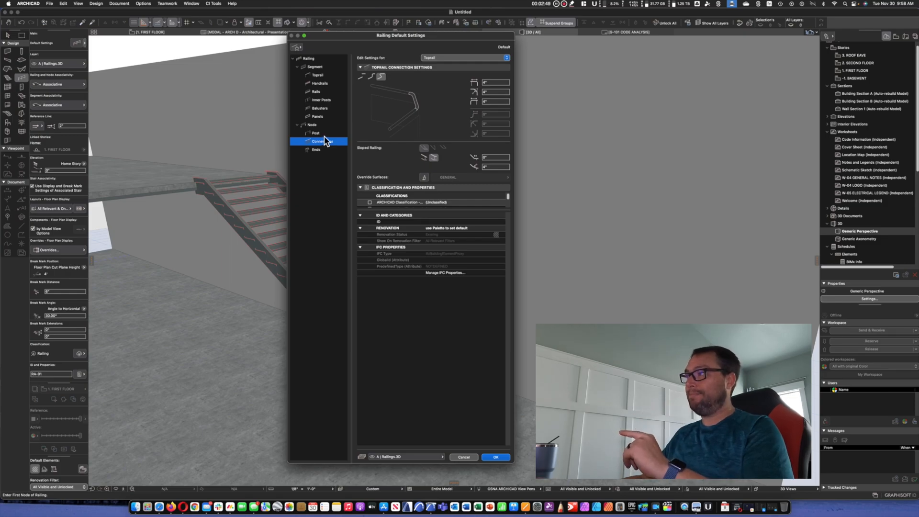
pyautogui.click(320, 82)
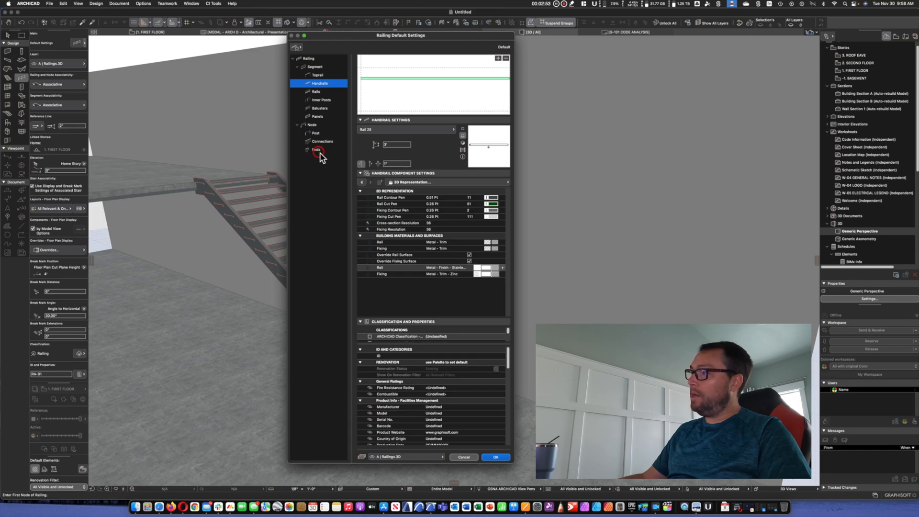
pyautogui.click(317, 149)
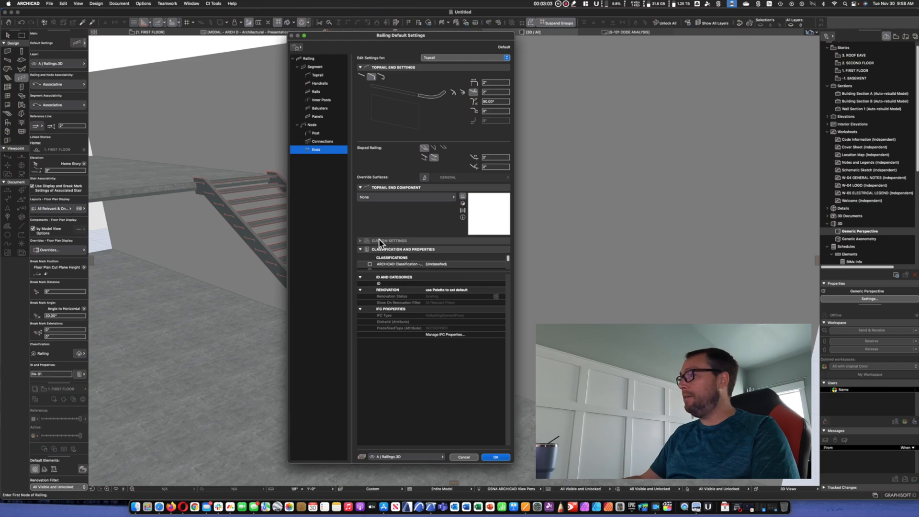
# Confirm the Railing Default Settings with OK and return to the 3D stair
pyautogui.click(496, 457)
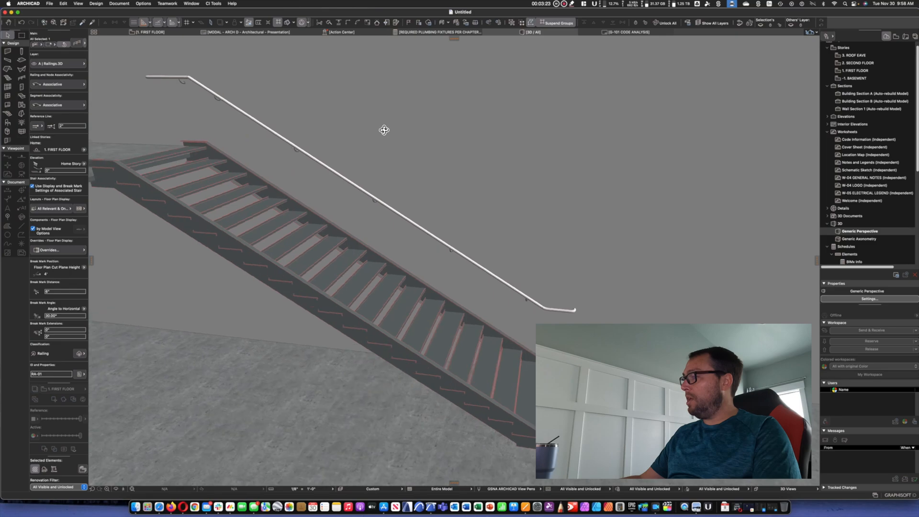
# Select the railing at the stair top and enter its part-editing mode
pyautogui.moveTo(384, 129); pyautogui.dragTo(329, 151)
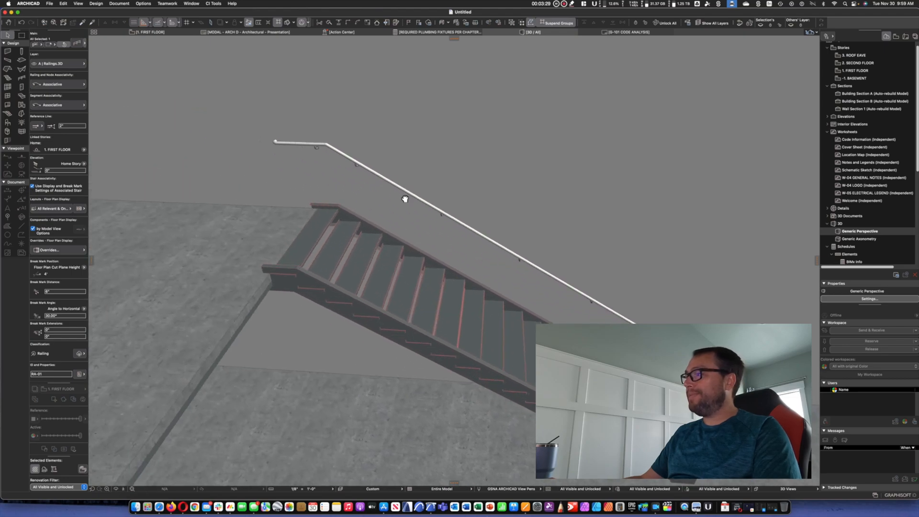
pyautogui.click(381, 182)
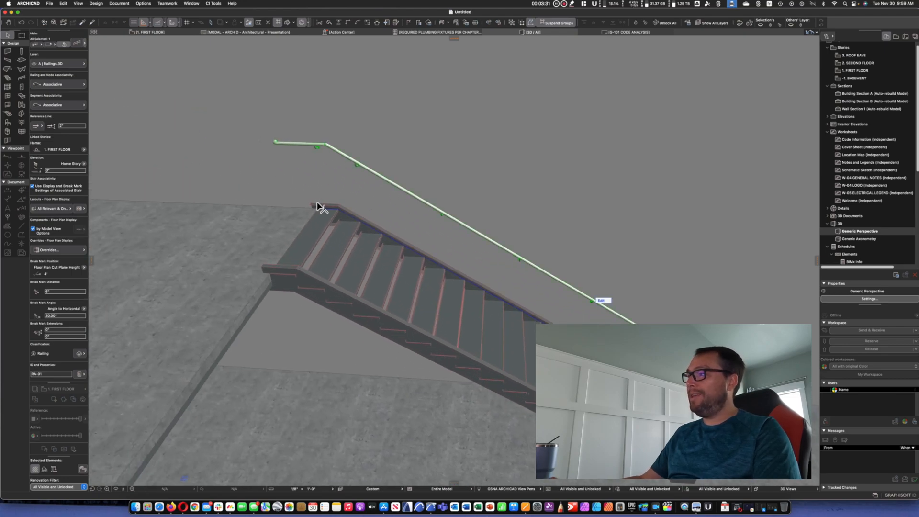
pyautogui.click(320, 210)
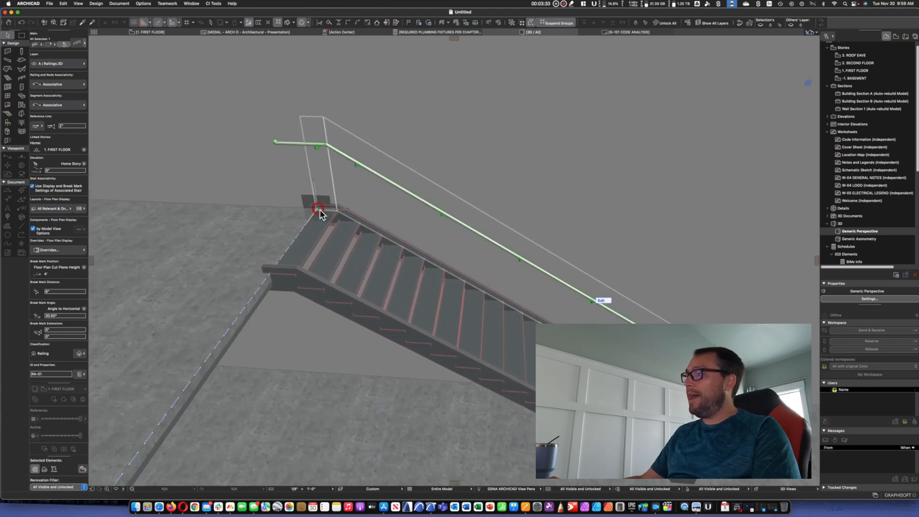
pyautogui.click(318, 208)
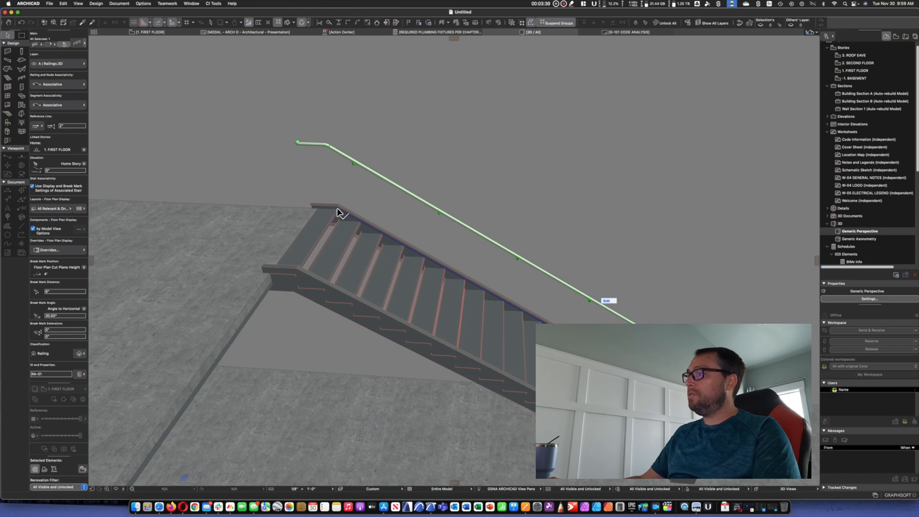
pyautogui.moveTo(299, 150)
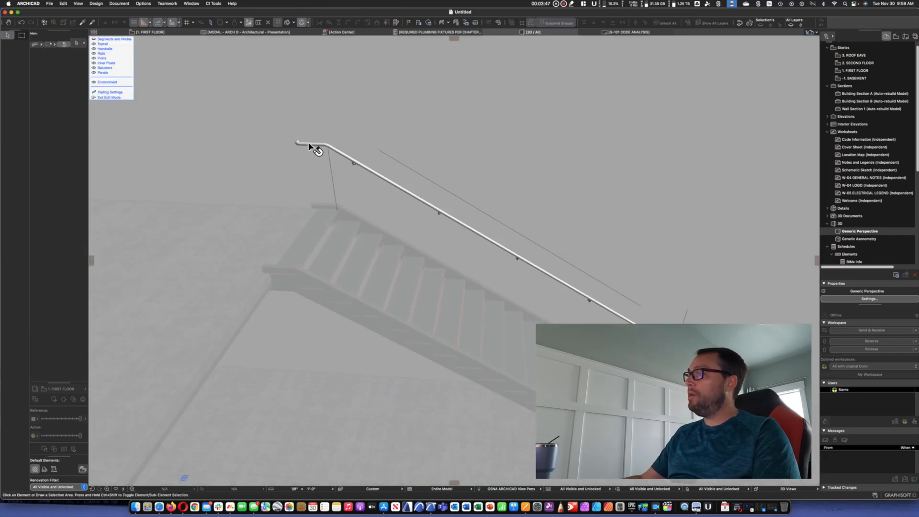
# Select the handrail's upper end and start editing its extension dimensions
pyautogui.click(315, 145)
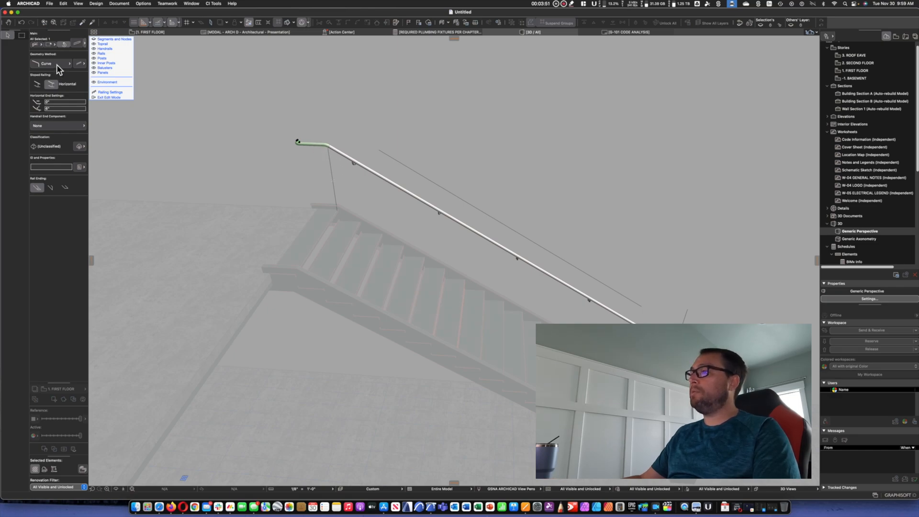
pyautogui.moveTo(88, 69)
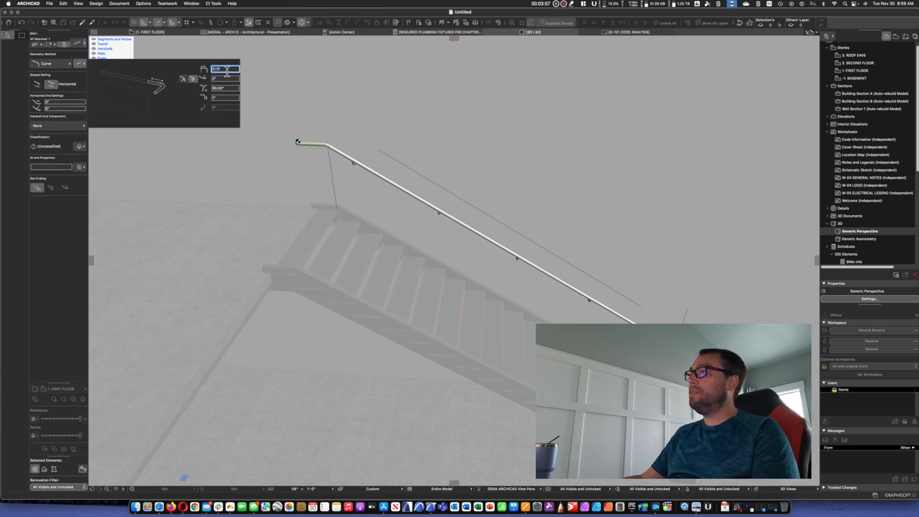
pyautogui.moveTo(225, 69)
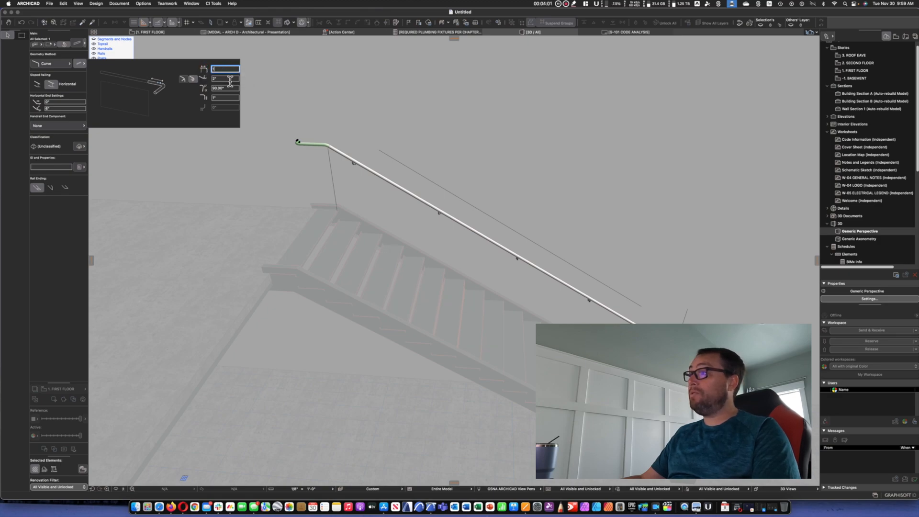
pyautogui.click(225, 77)
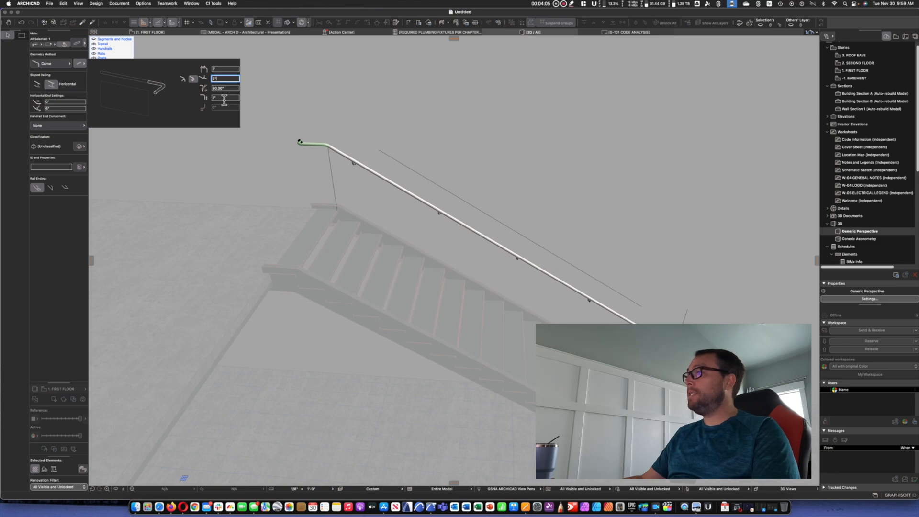
pyautogui.moveTo(217, 98)
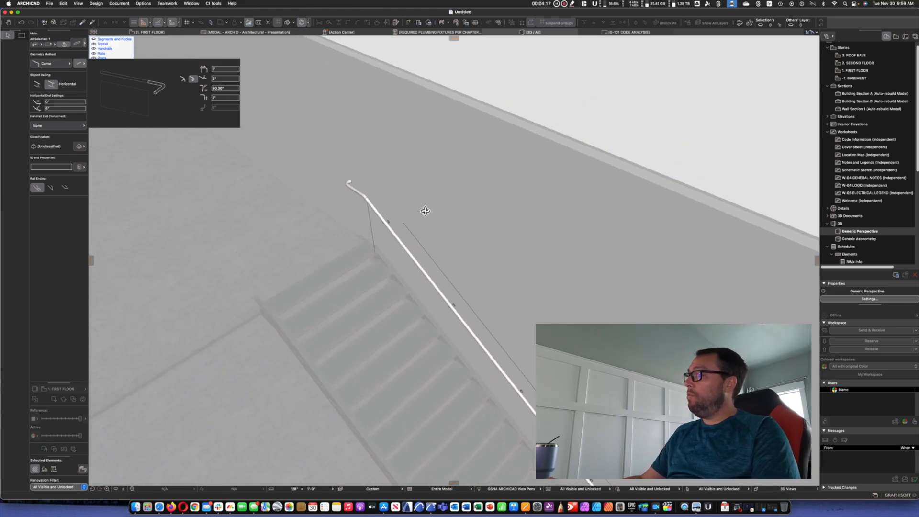
# Apply the upper handrail end's new extension values
pyautogui.click(82, 63)
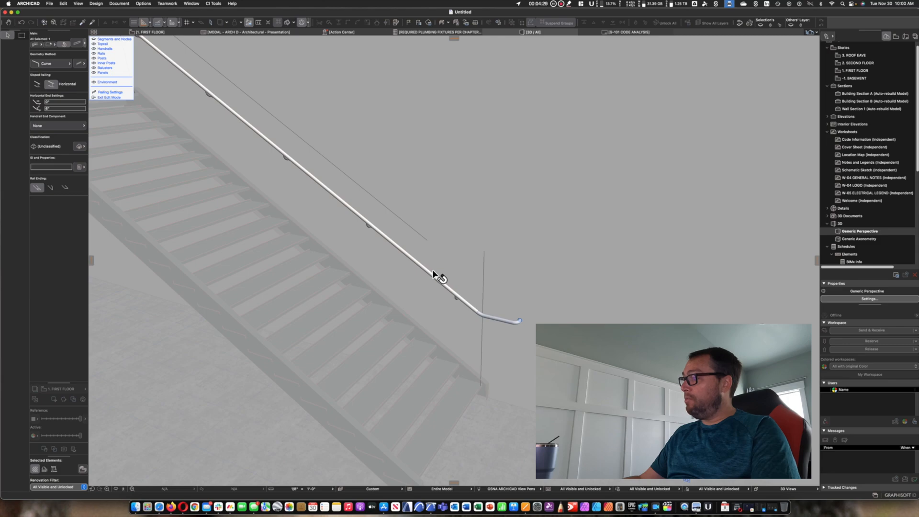
pyautogui.moveTo(467, 327)
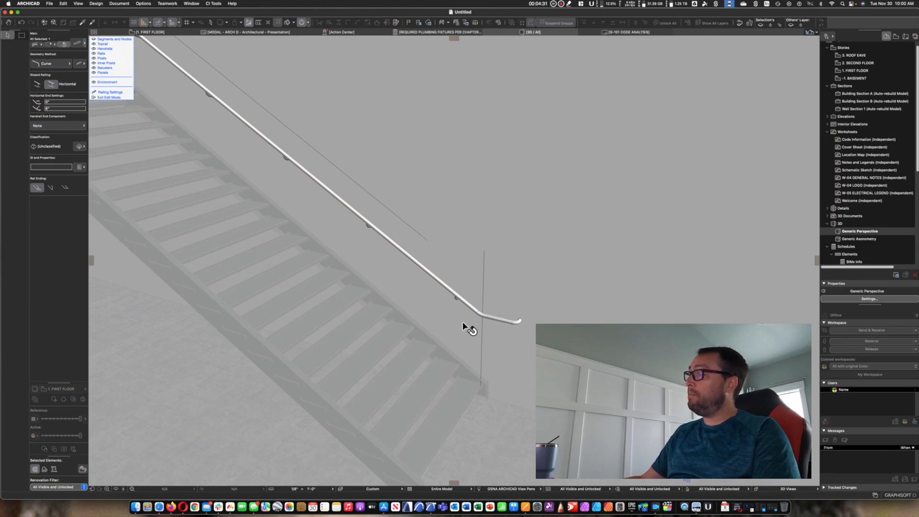
pyautogui.moveTo(467, 310)
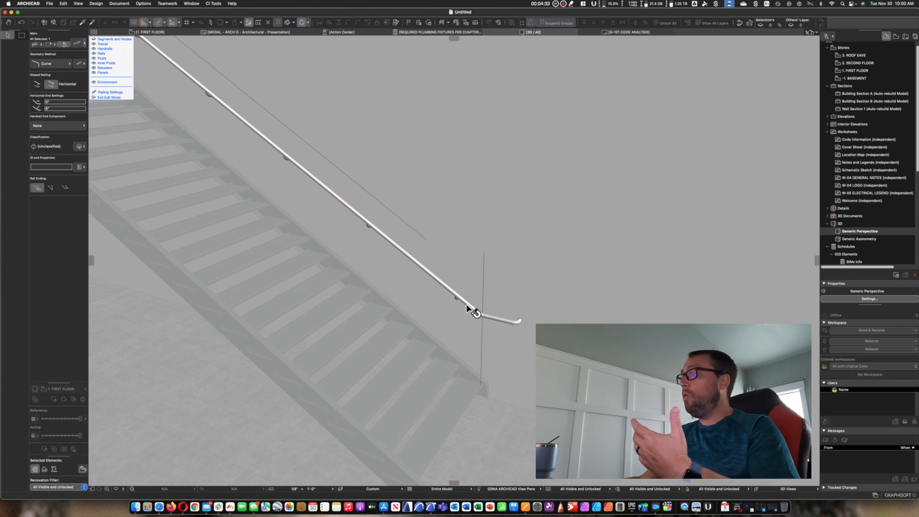
pyautogui.moveTo(434, 285)
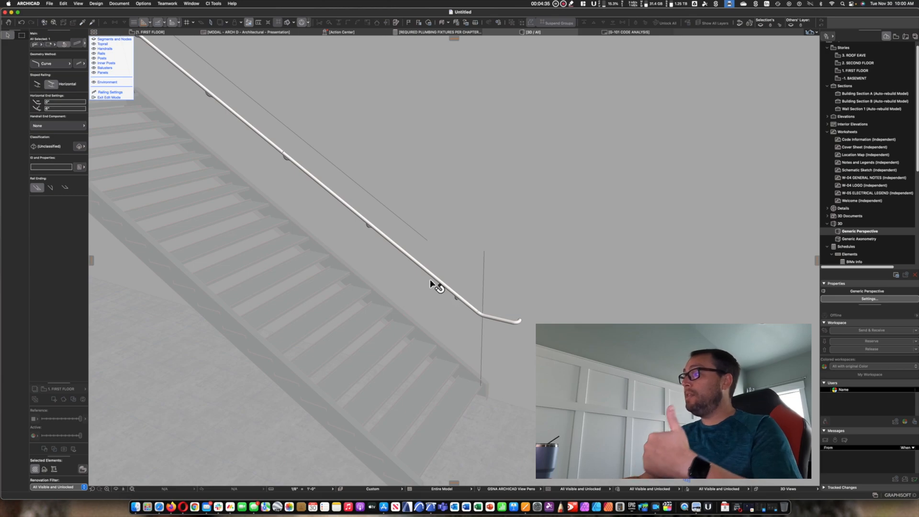
pyautogui.moveTo(518, 347)
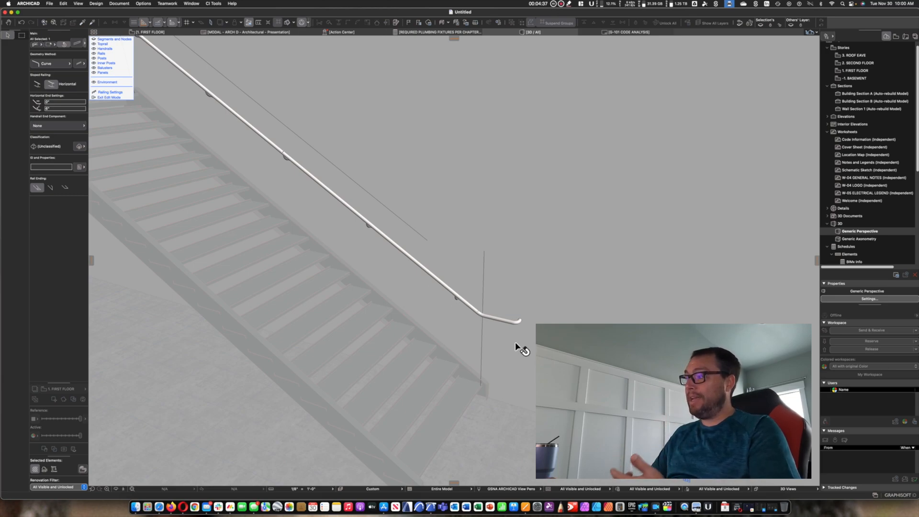
pyautogui.moveTo(394, 218)
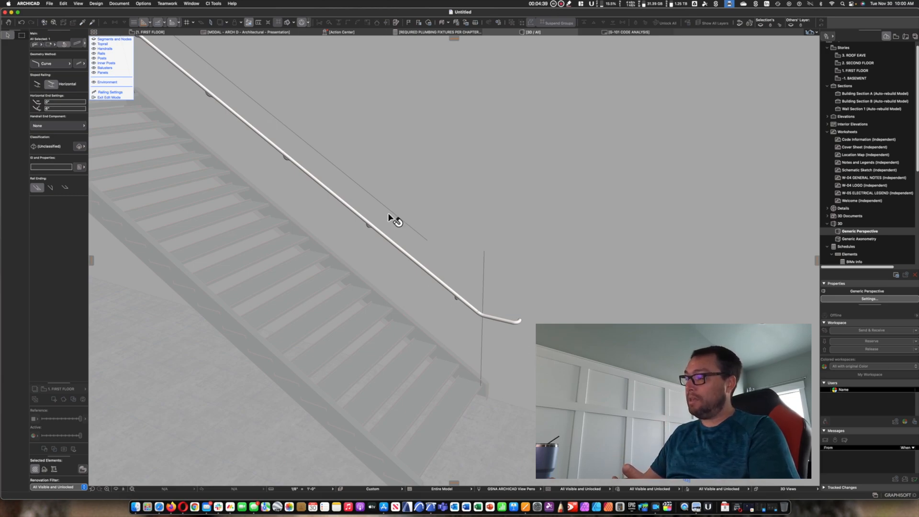
pyautogui.moveTo(509, 324)
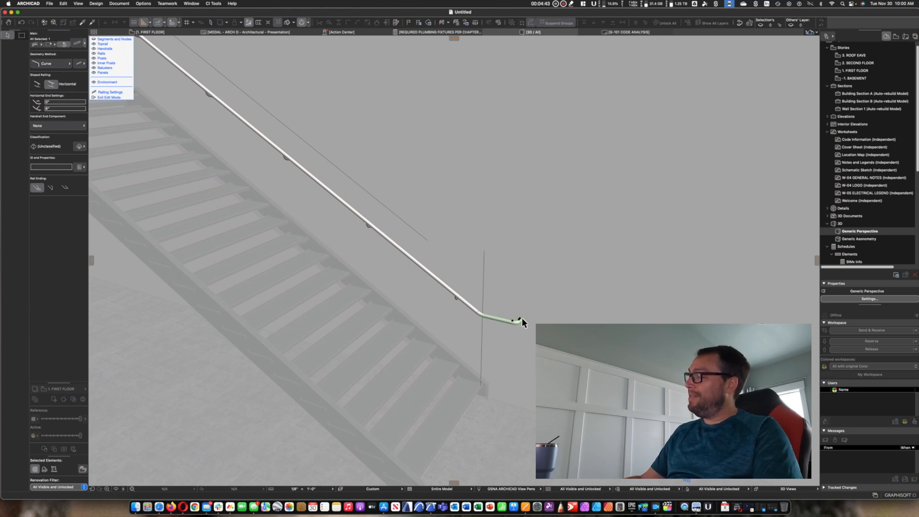
pyautogui.moveTo(506, 398)
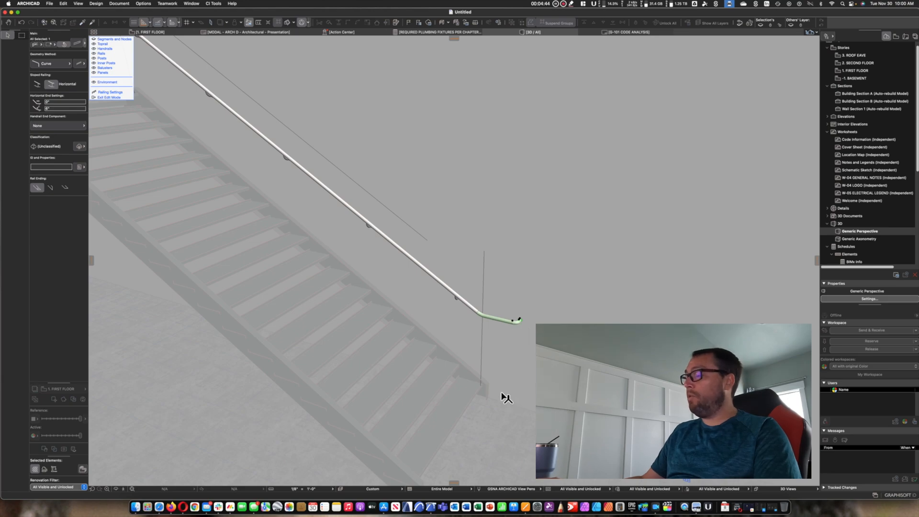
pyautogui.moveTo(502, 389)
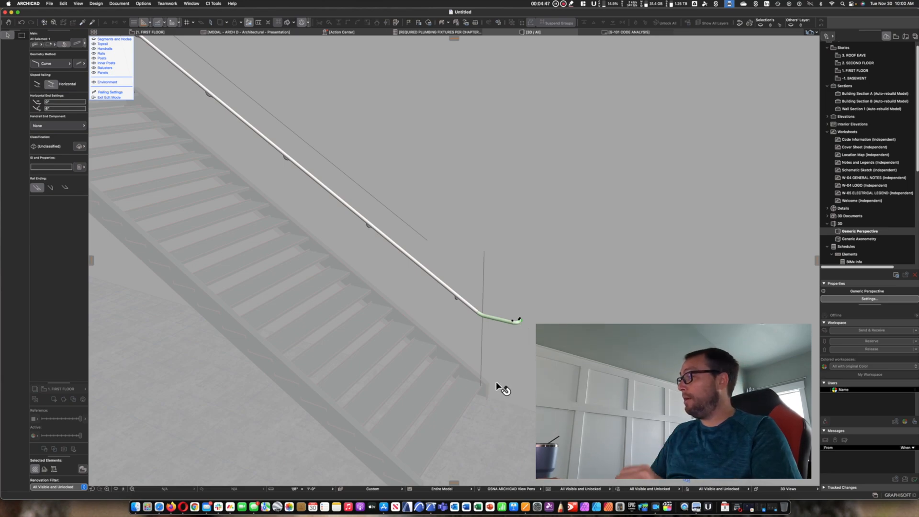
pyautogui.moveTo(494, 299)
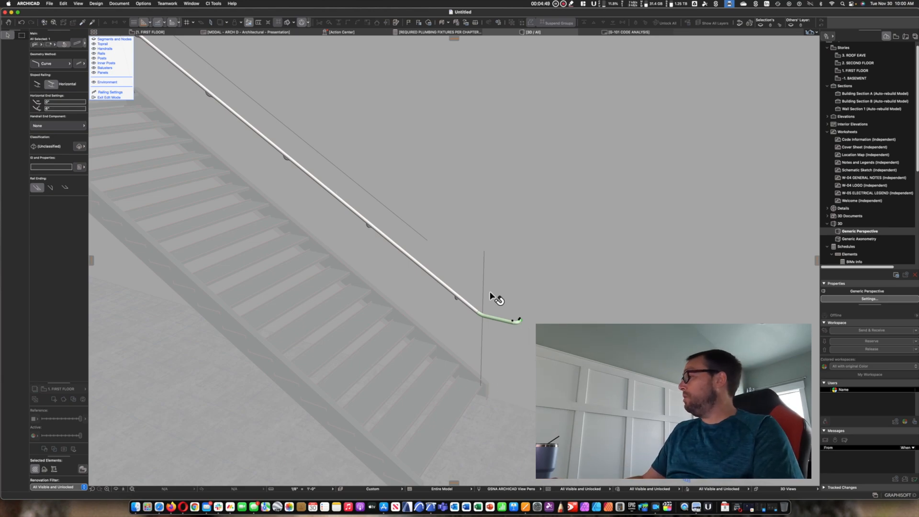
pyautogui.moveTo(516, 328)
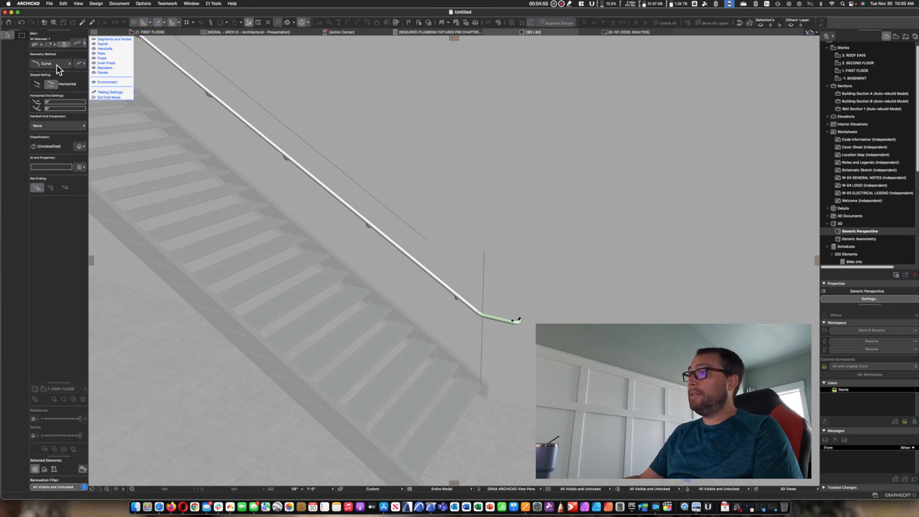
pyautogui.moveTo(69, 64)
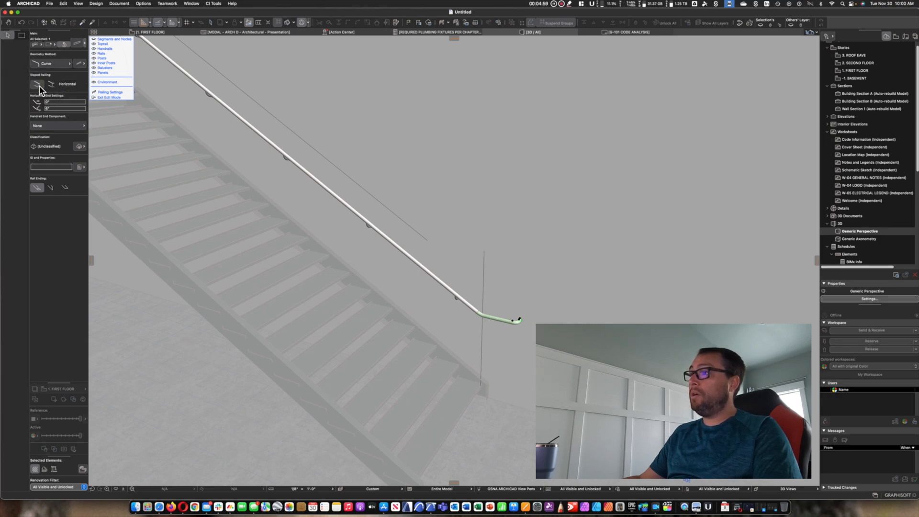
# Change the lower handrail end from Horizontal to Tangential so it follows the stair slope
pyautogui.click(37, 84)
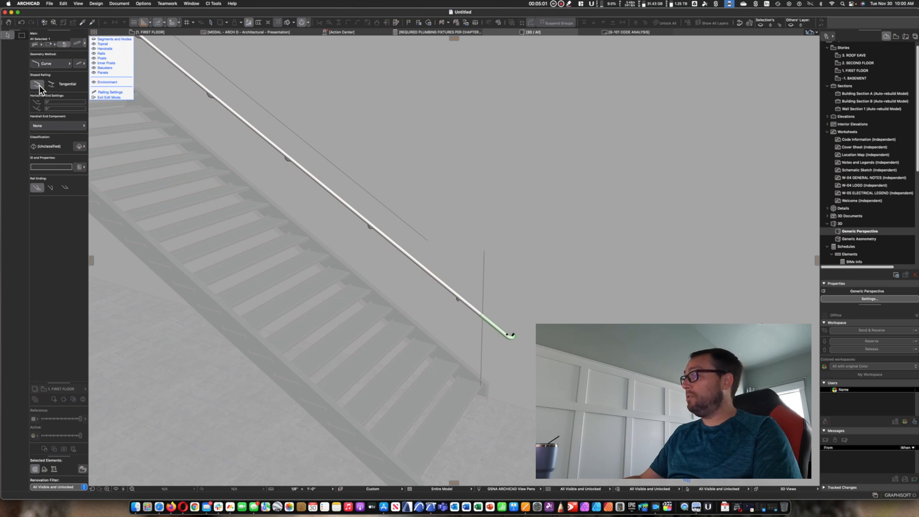
pyautogui.moveTo(68, 103)
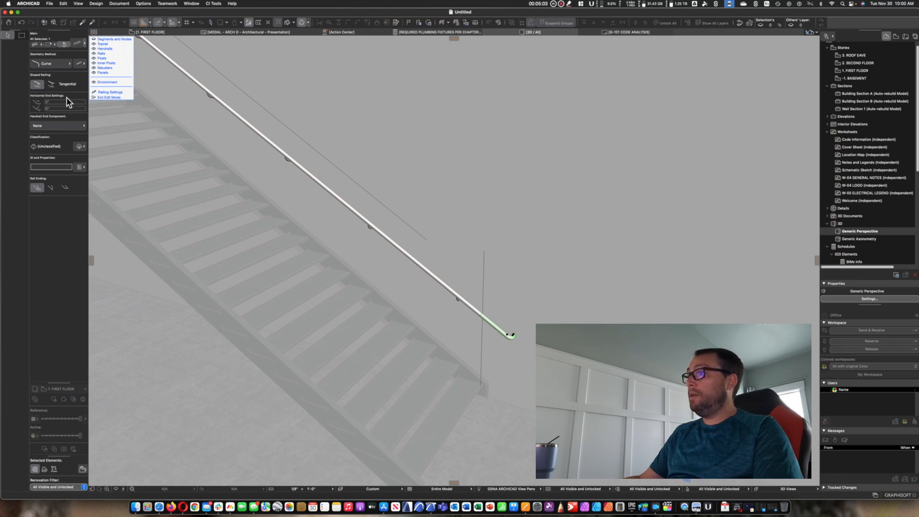
pyautogui.click(81, 63)
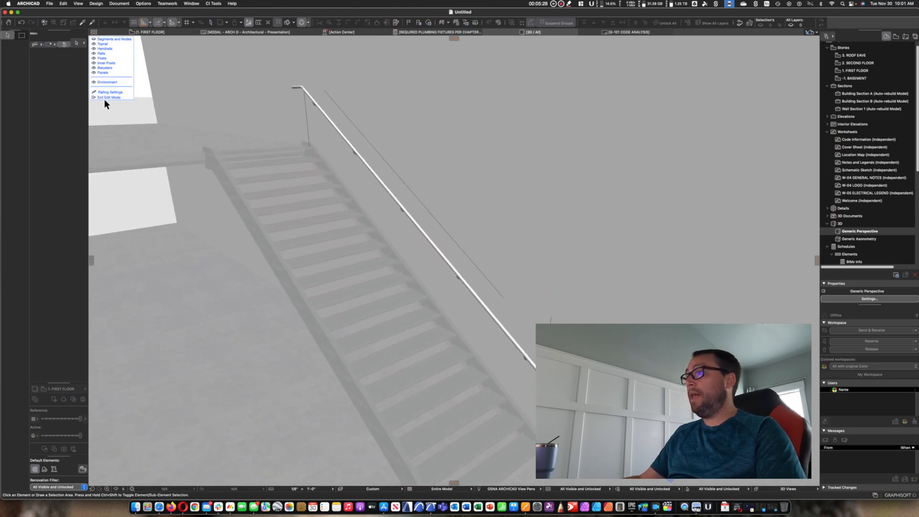
# Exit railing edit mode, activate the Railing tool and reopen its default settings
pyautogui.click(109, 97)
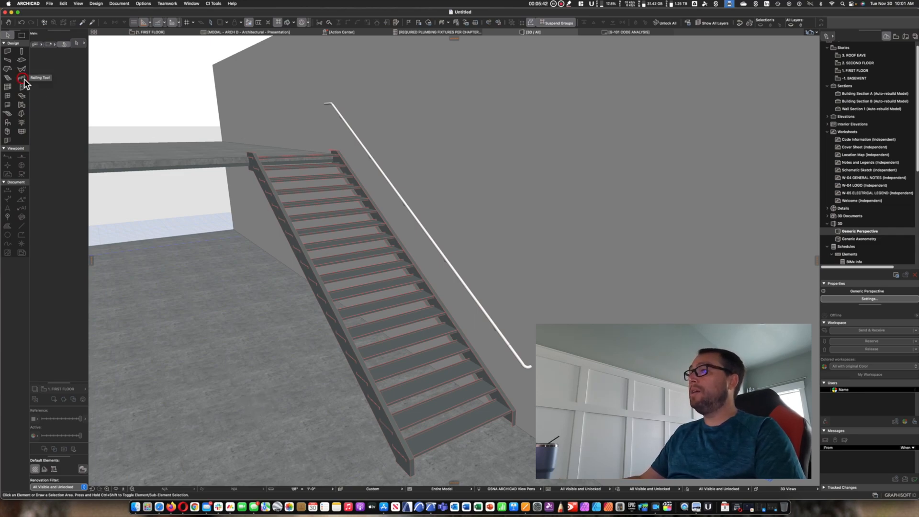
pyautogui.click(22, 77)
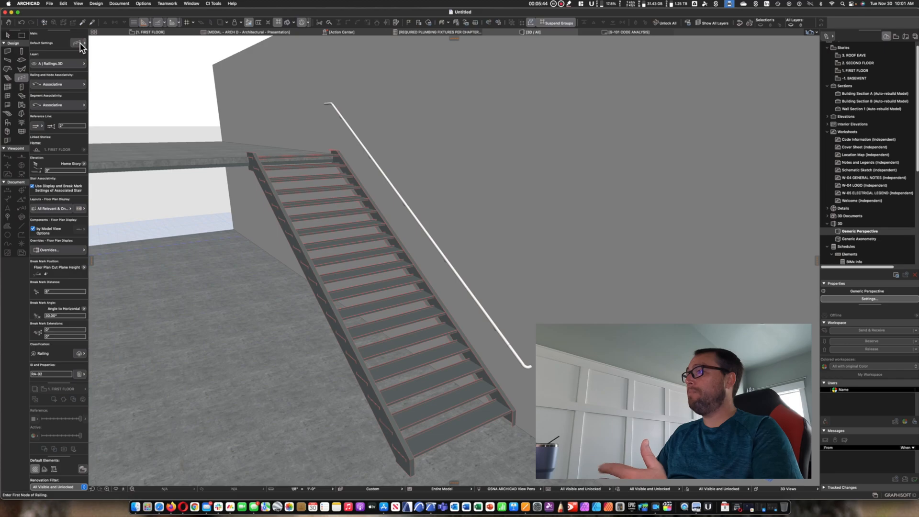
pyautogui.click(79, 43)
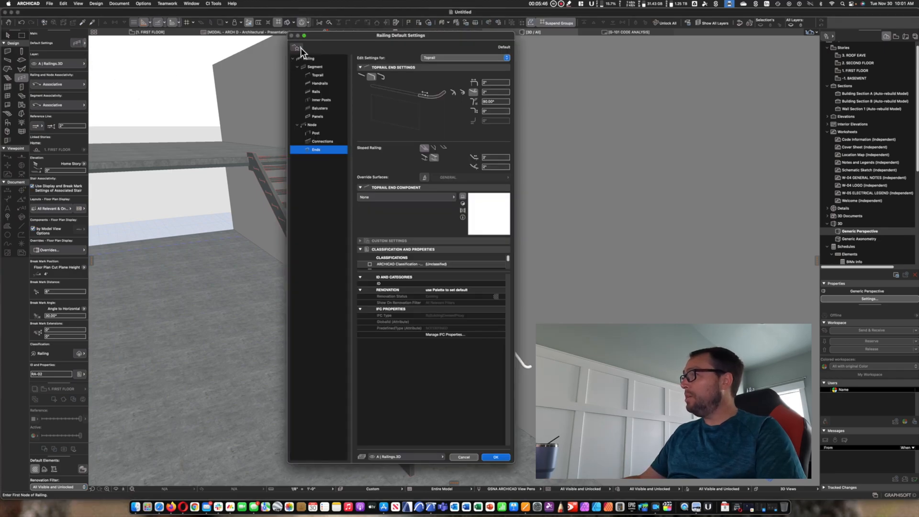
# Show the railing's overall settings and browse the Guardrails folder of saved favorites
pyautogui.click(307, 58)
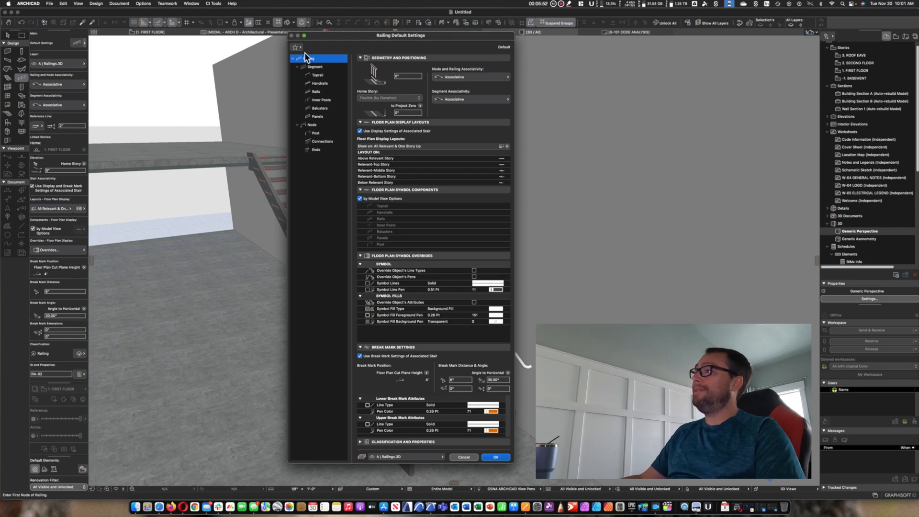
pyautogui.click(297, 47)
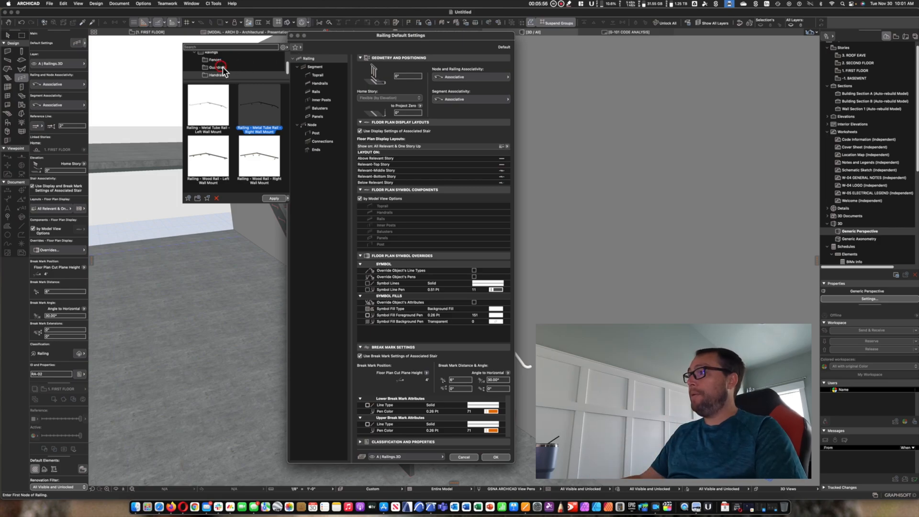
pyautogui.click(218, 67)
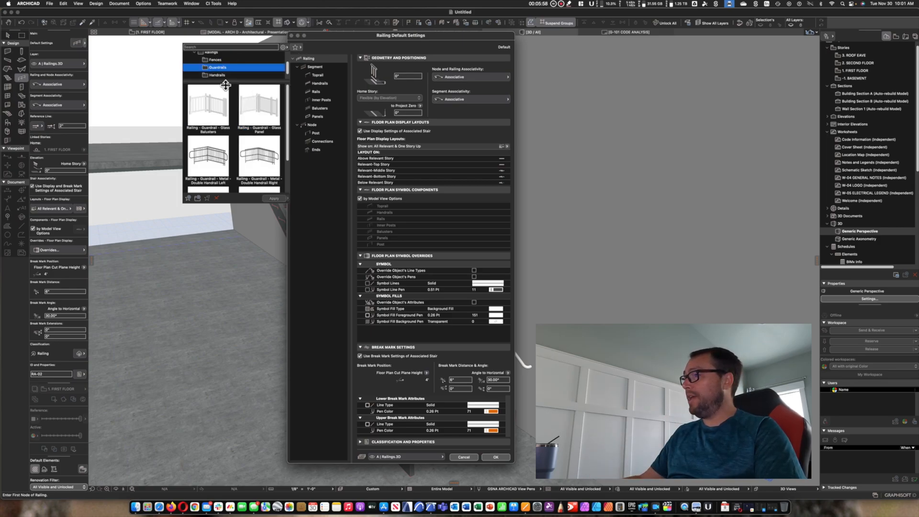
pyautogui.scroll(-3)
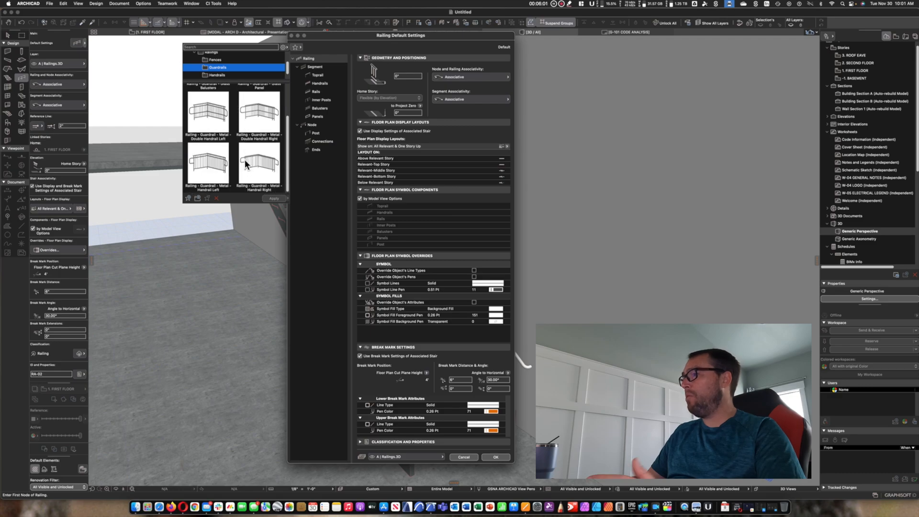
# Return to the full Railings preset list and close the Favorites popup
pyautogui.click(218, 67)
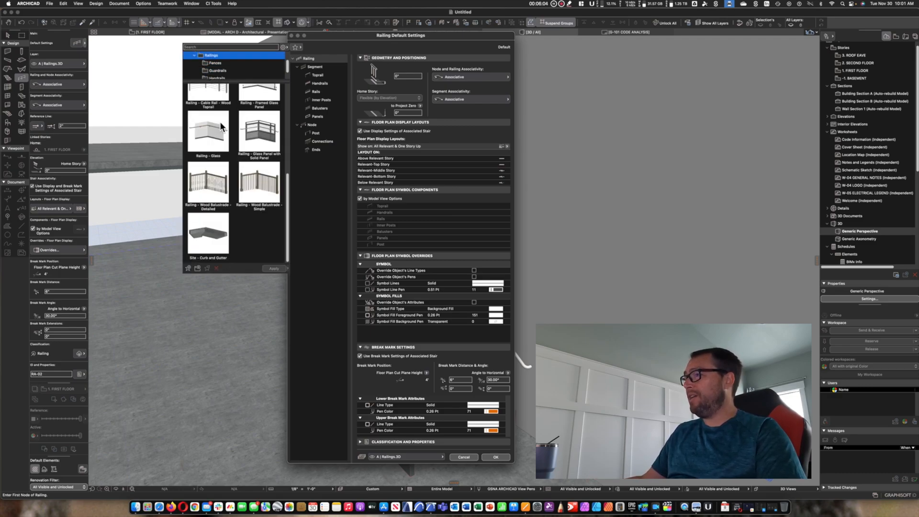
pyautogui.moveTo(233, 120)
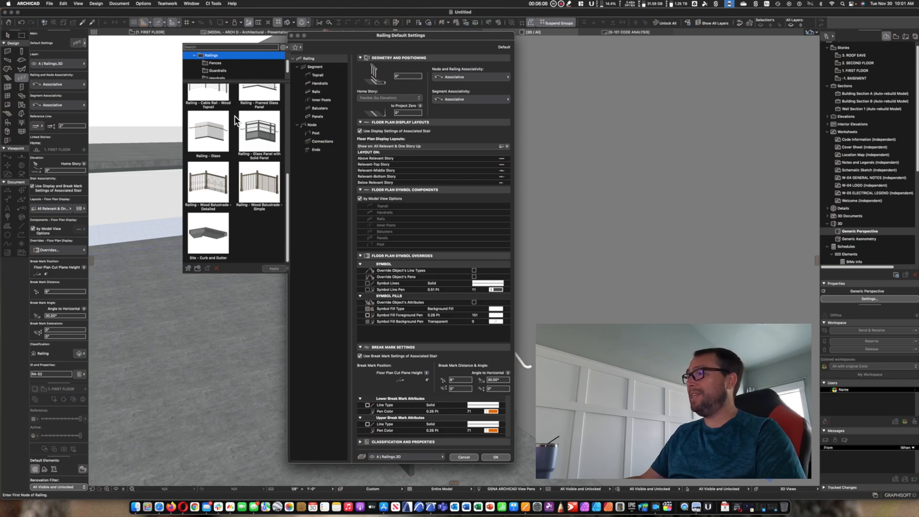
pyautogui.scroll(3)
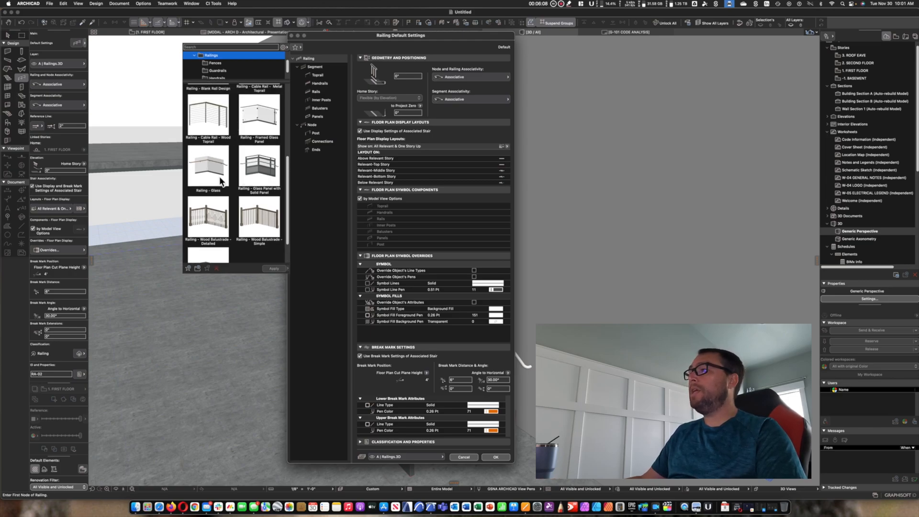
pyautogui.click(208, 167)
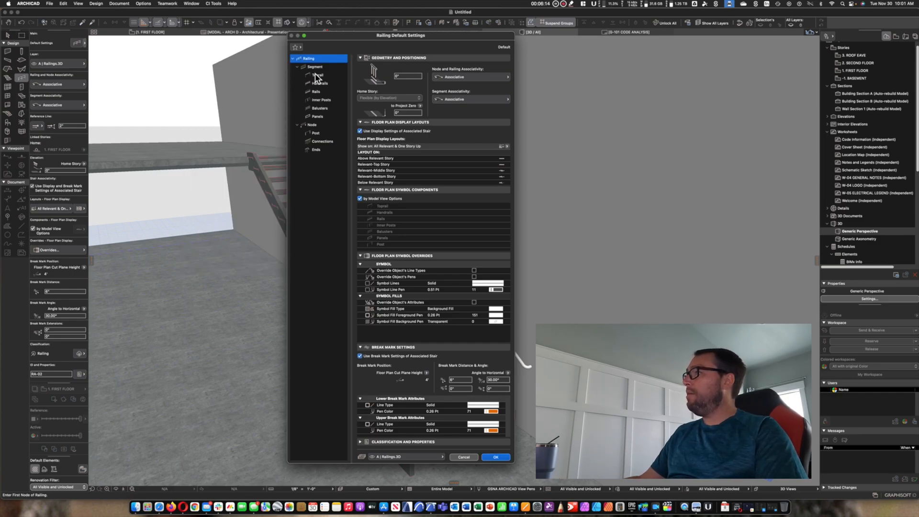
# Set the segment Pattern Distribution to Equally Distribute Pattern (Max. Length) at 4'
pyautogui.click(316, 66)
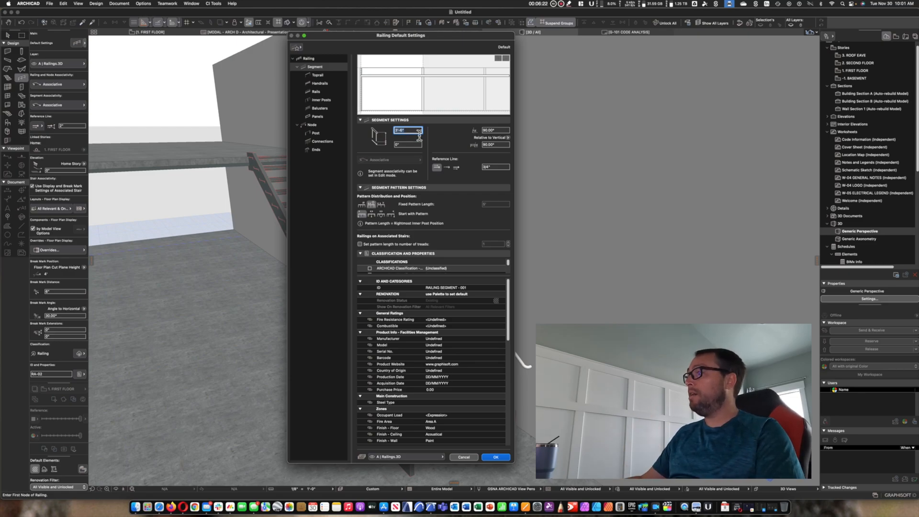
pyautogui.click(391, 93)
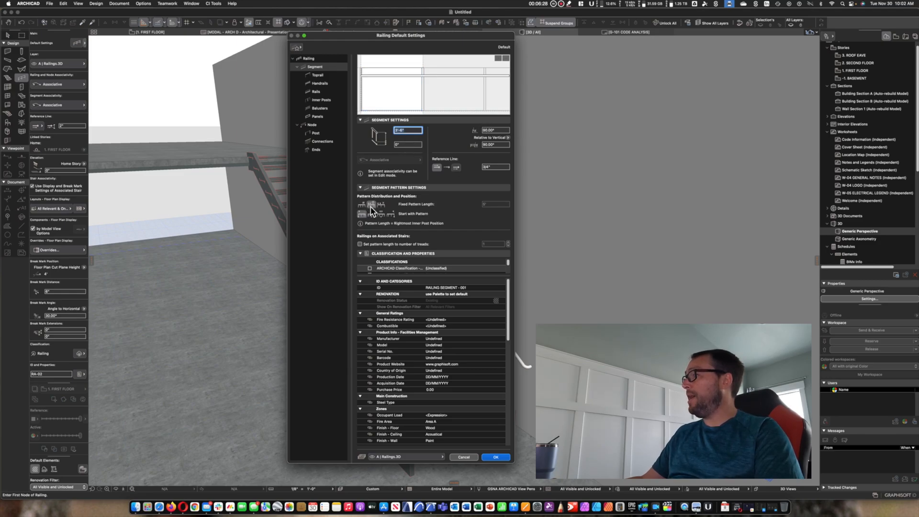
pyautogui.moveTo(497, 209)
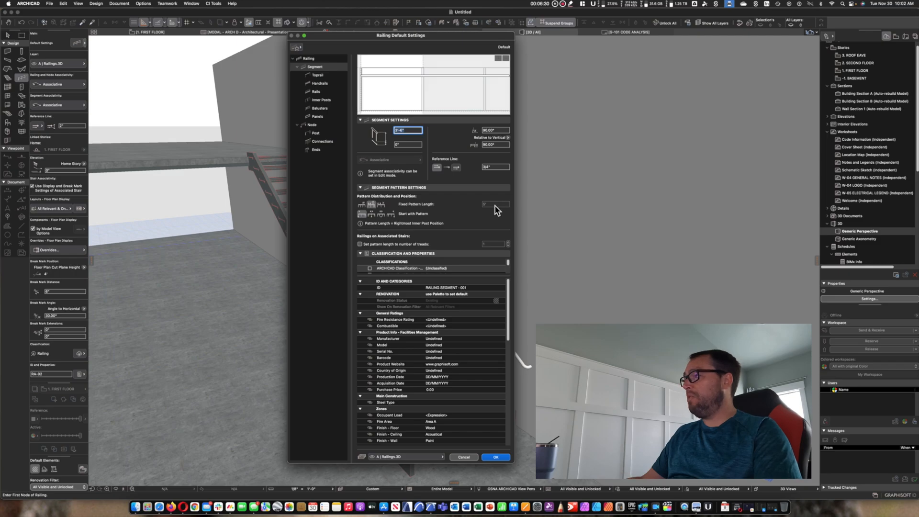
pyautogui.moveTo(333, 113)
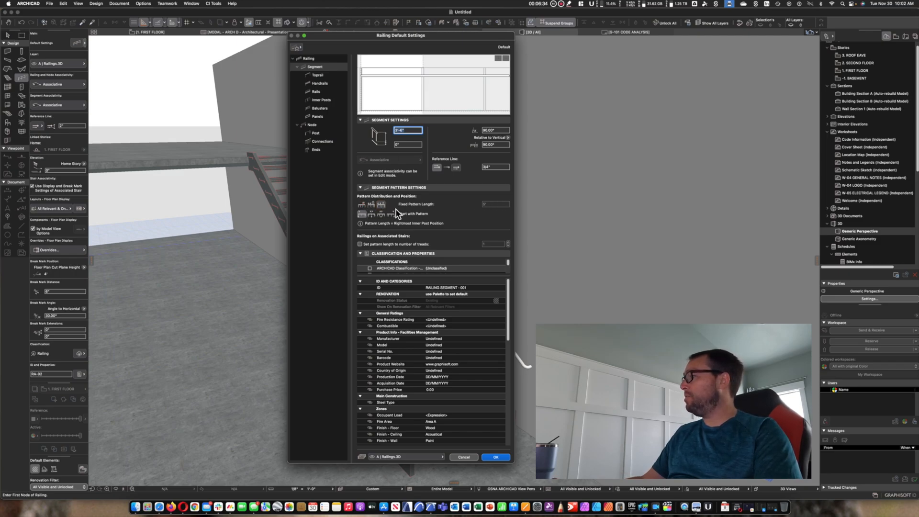
pyautogui.click(380, 204)
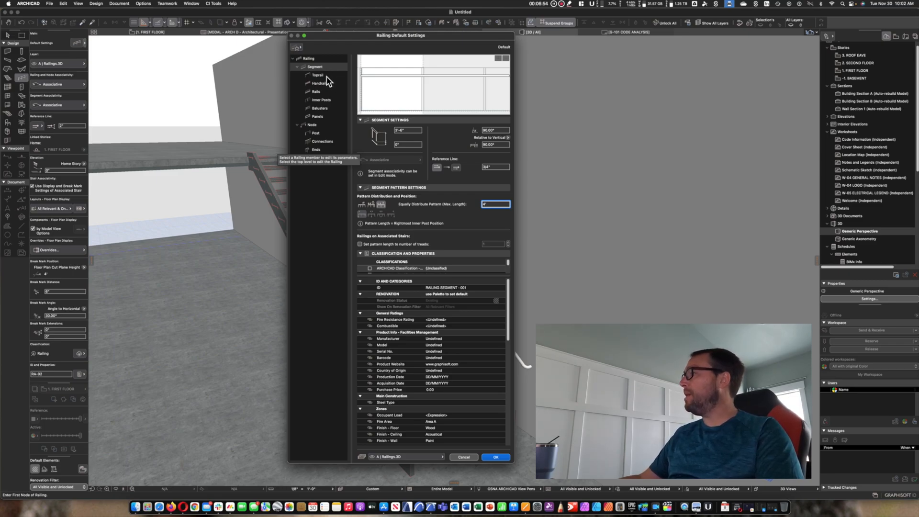
pyautogui.click(318, 75)
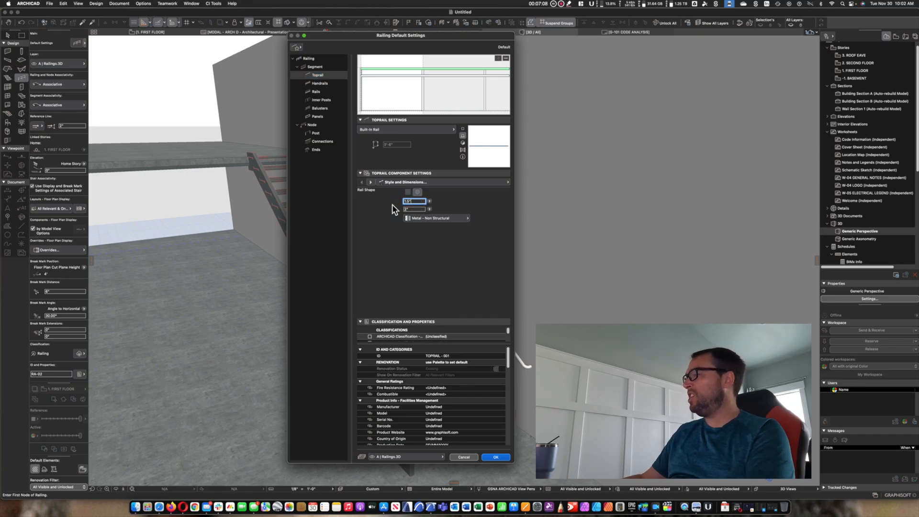
# Check the toprail's Style and Dimensions and 3D Representation pages, then select the Handrails node
pyautogui.click(413, 210)
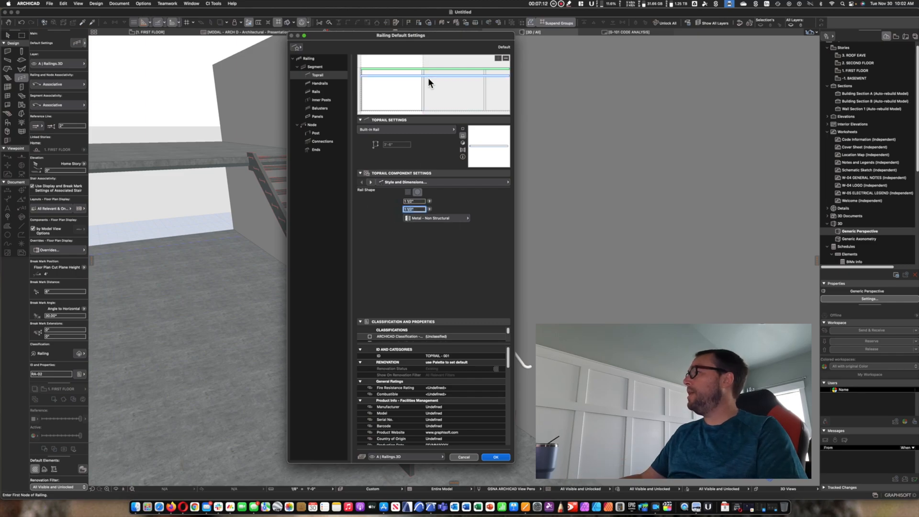
pyautogui.moveTo(368, 199)
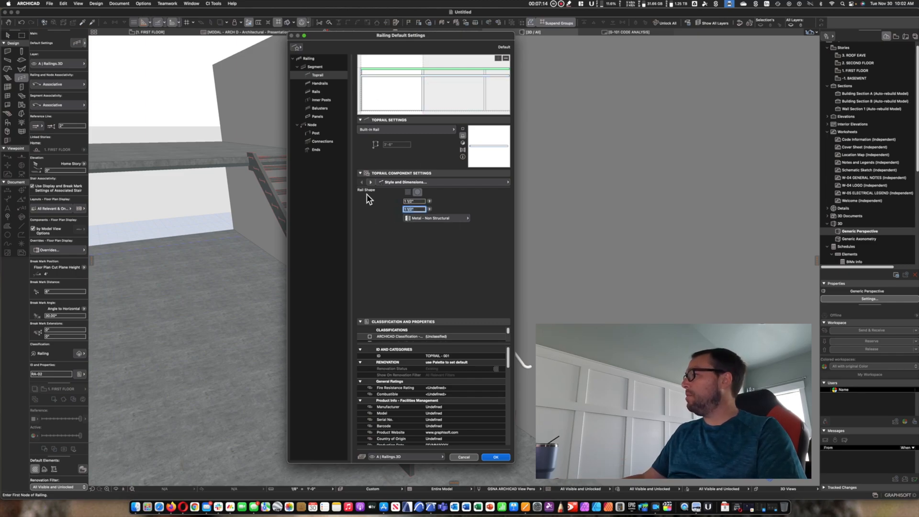
pyautogui.click(369, 181)
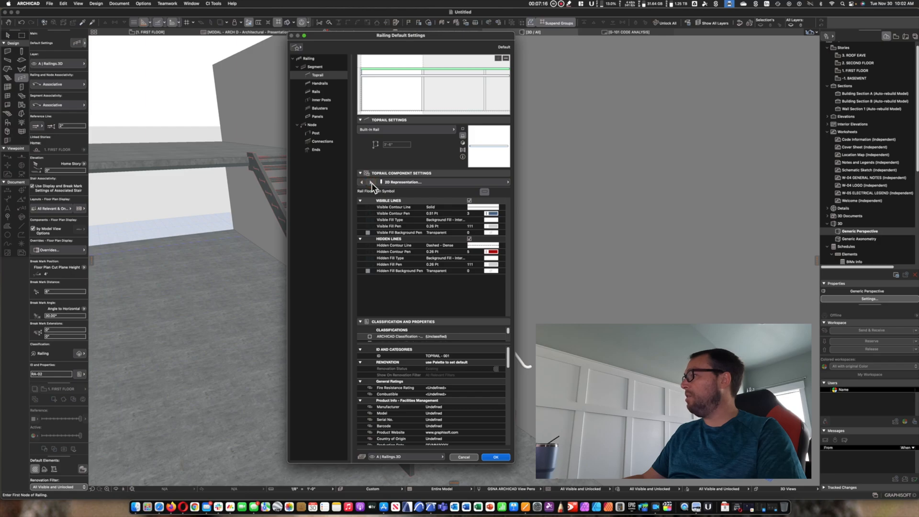
pyautogui.click(320, 83)
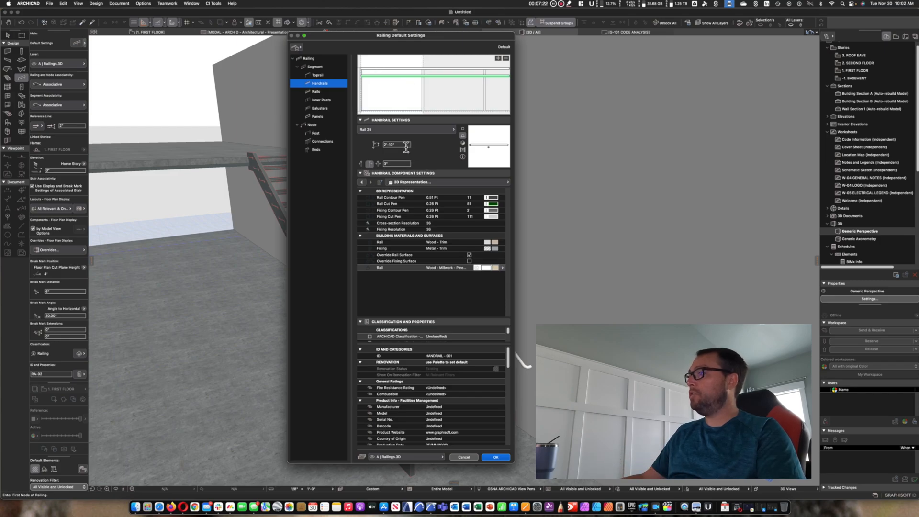
# Enter a new handrail height and show the handrail's Style and Dimensions settings
pyautogui.tripleClick(396, 144)
pyautogui.write("3'")
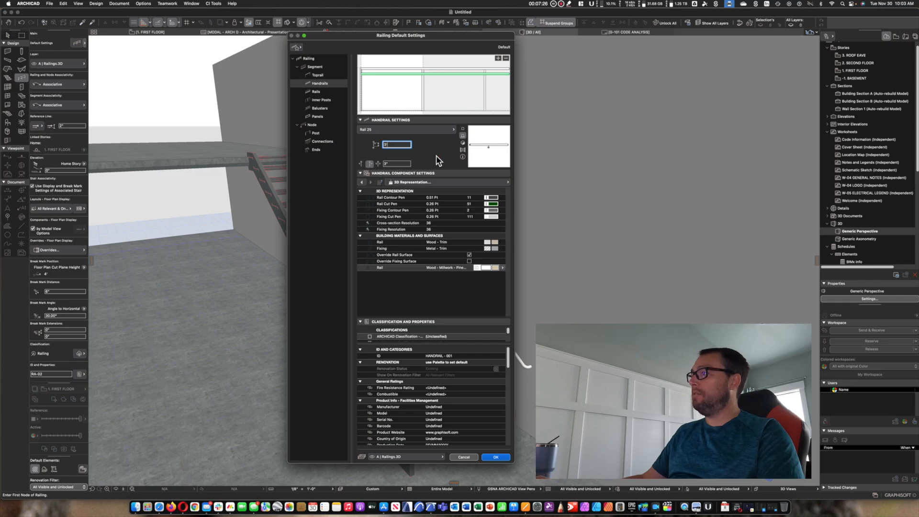
pyautogui.moveTo(429, 151)
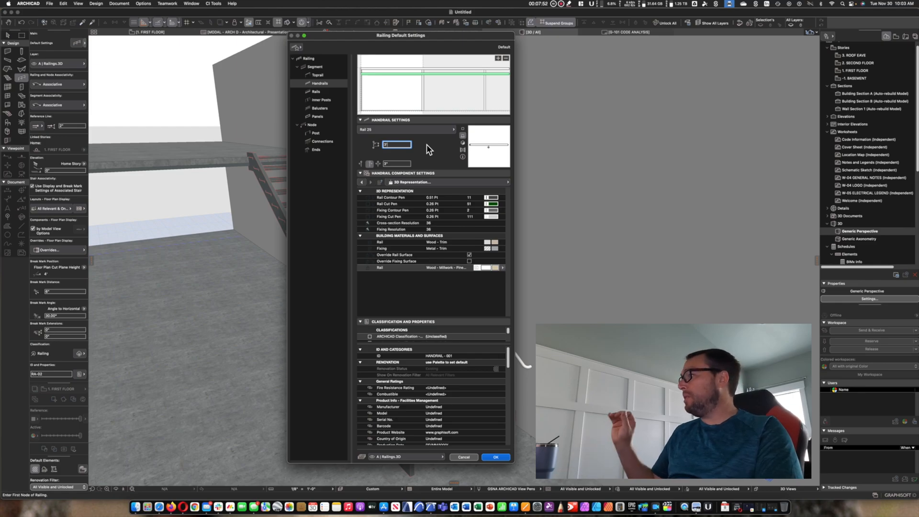
pyautogui.moveTo(437, 149)
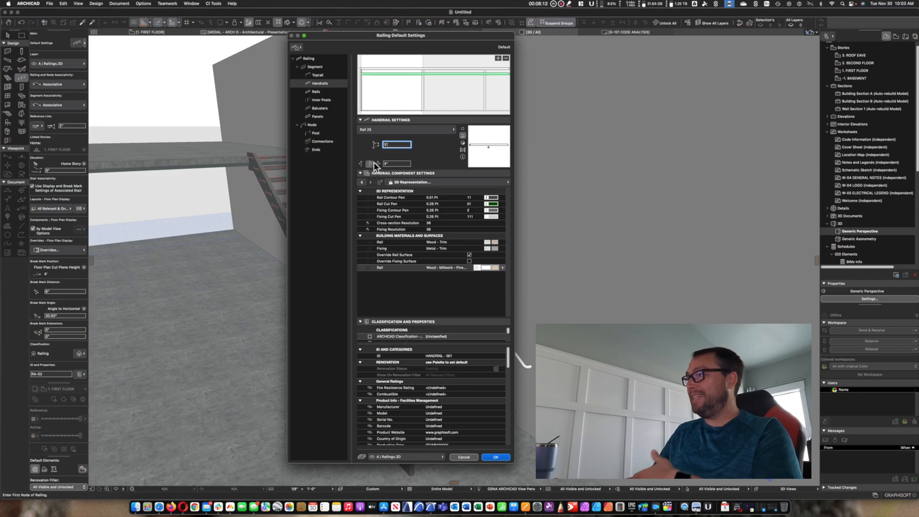
pyautogui.moveTo(371, 171)
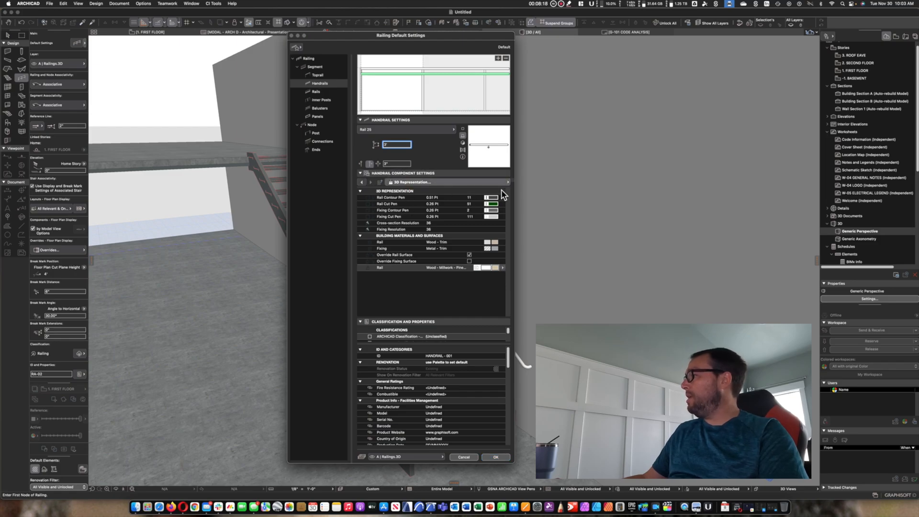
pyautogui.click(507, 181)
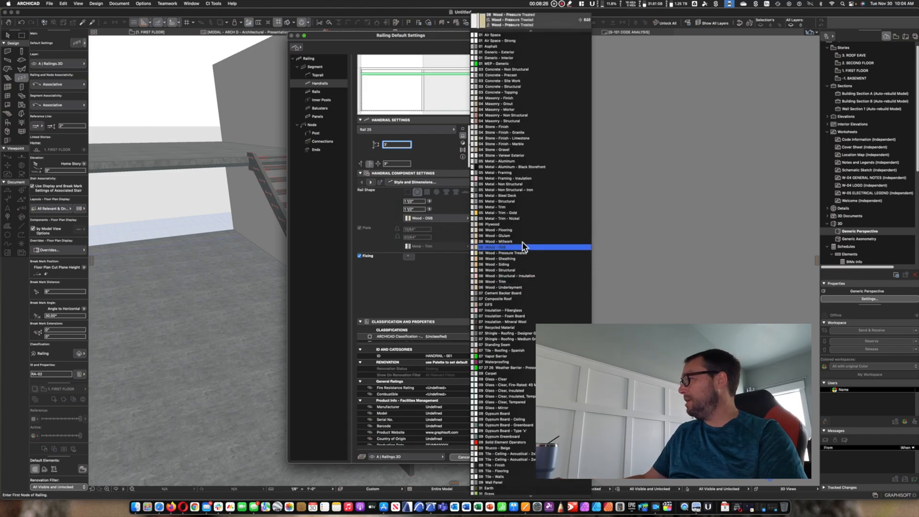
# Close the material list and show the handrail Fixing Distribution page
pyautogui.click(511, 322)
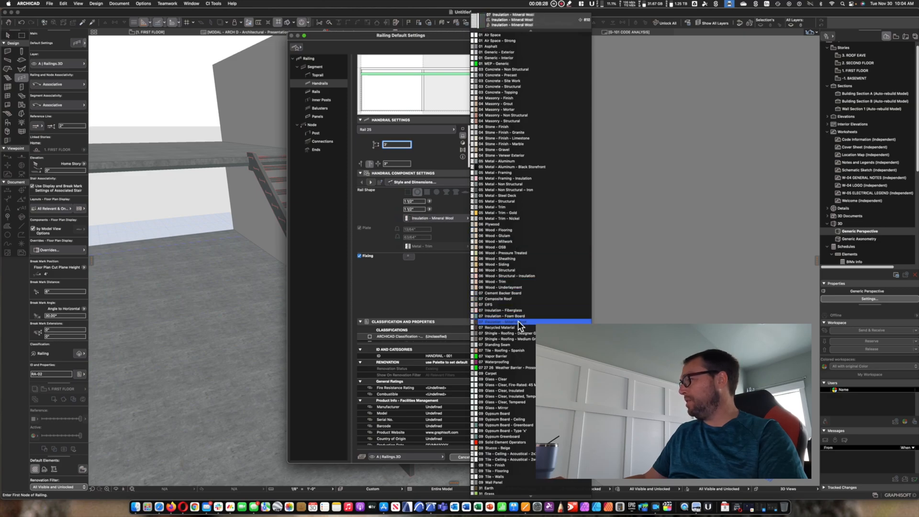
pyautogui.click(510, 367)
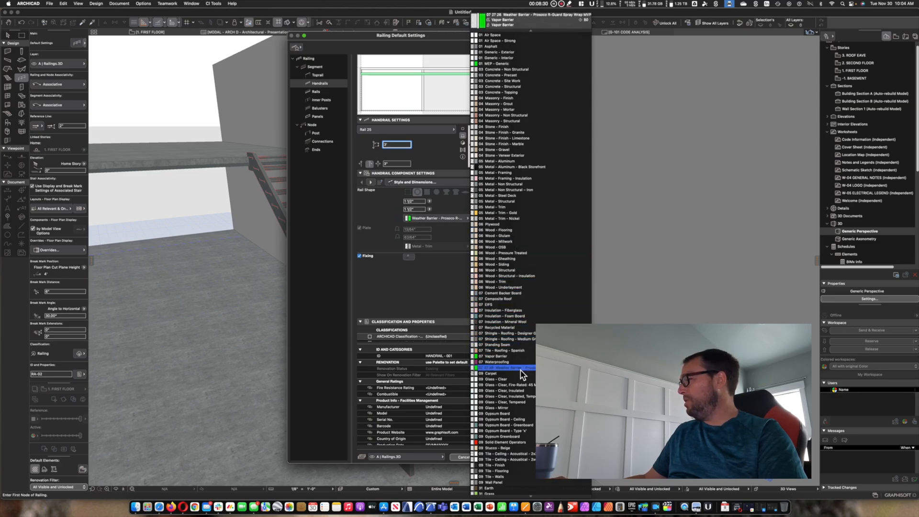
pyautogui.click(501, 265)
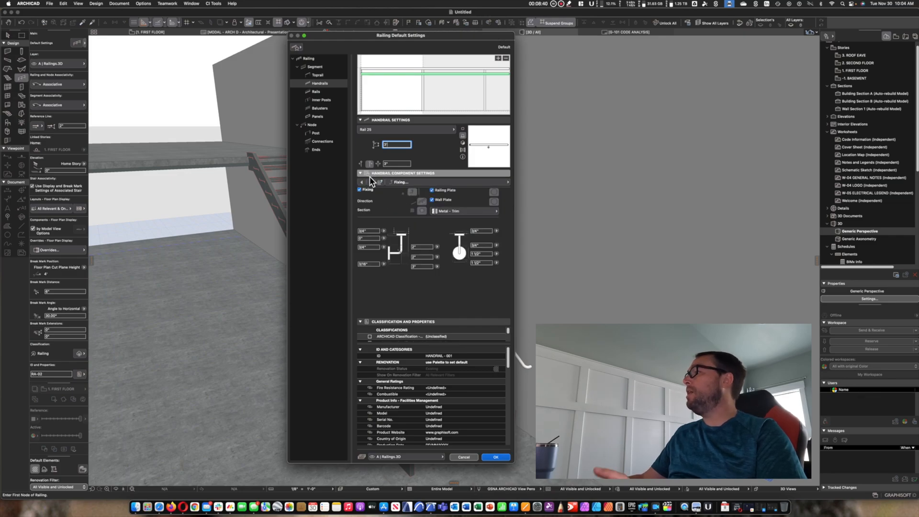
pyautogui.moveTo(458, 232)
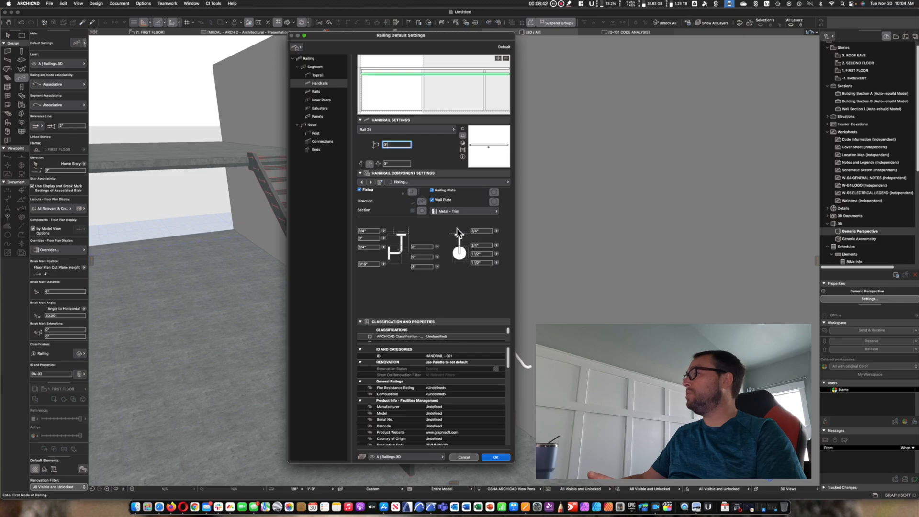
pyautogui.moveTo(421, 210)
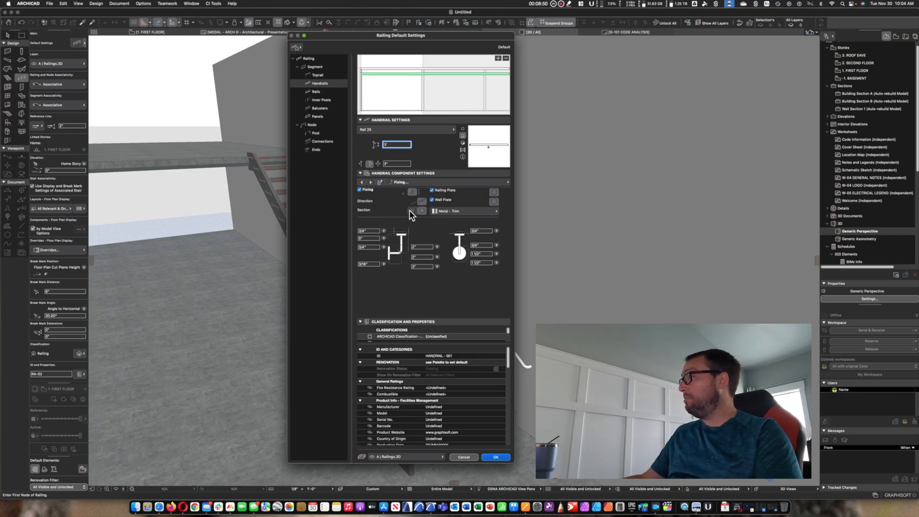
pyautogui.moveTo(508, 260)
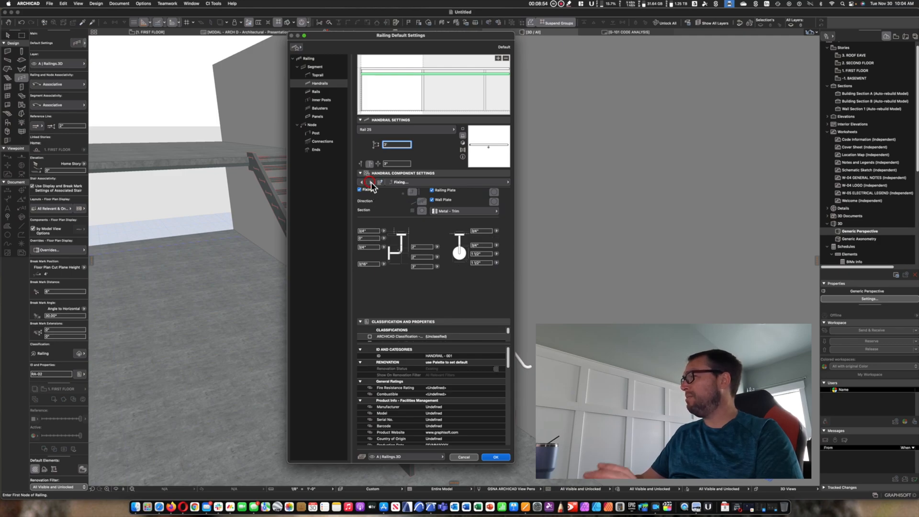
pyautogui.click(369, 182)
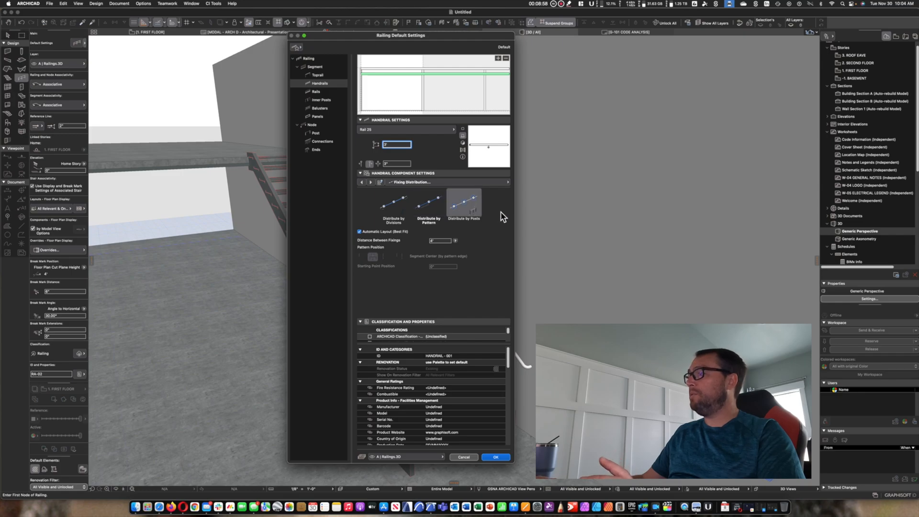
# Set handrail fixings to Distribute by Posts, checking the Inner Posts and Segment pages
pyautogui.click(463, 203)
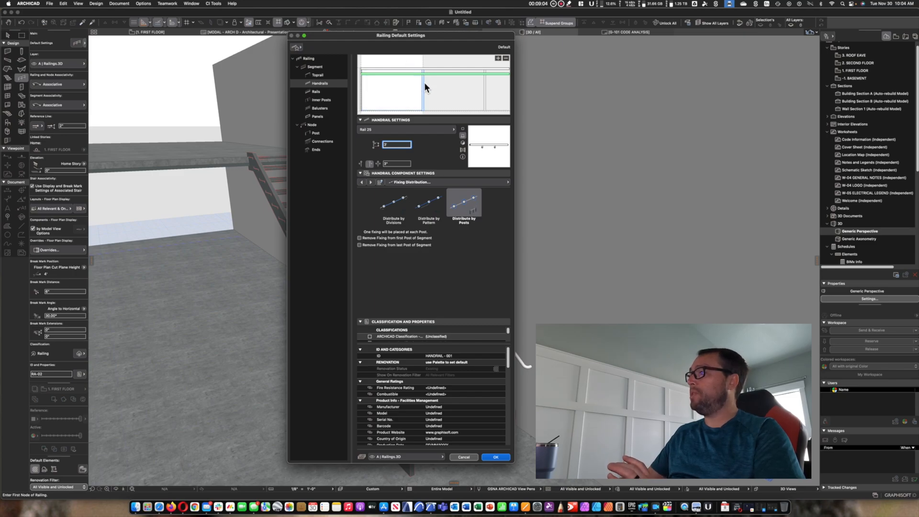
pyautogui.click(321, 100)
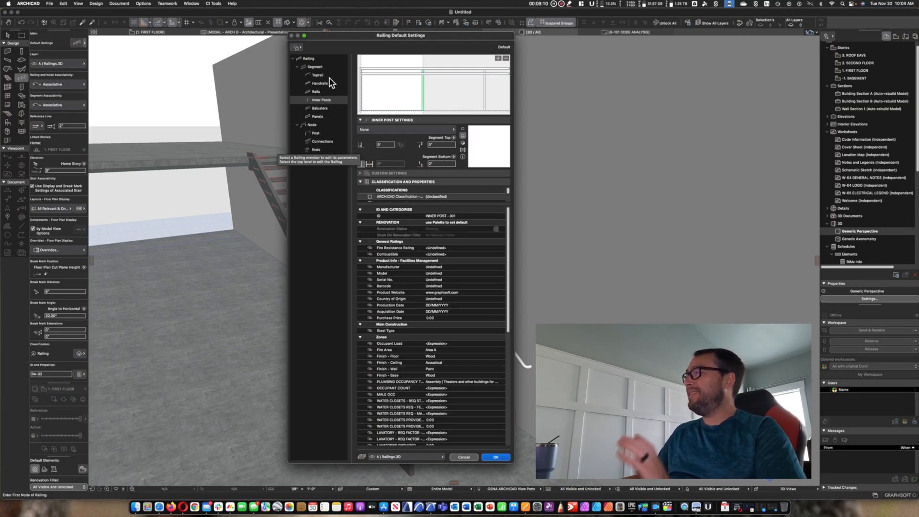
pyautogui.moveTo(404, 156)
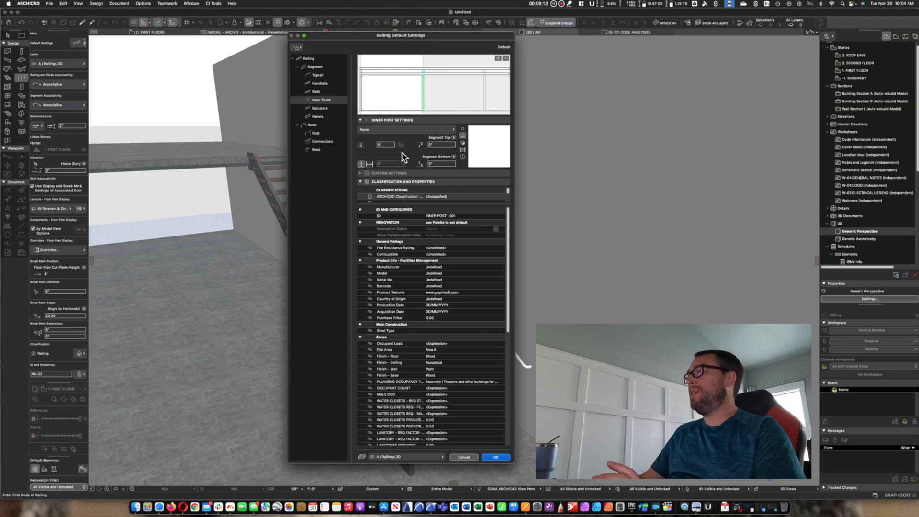
pyautogui.moveTo(389, 147)
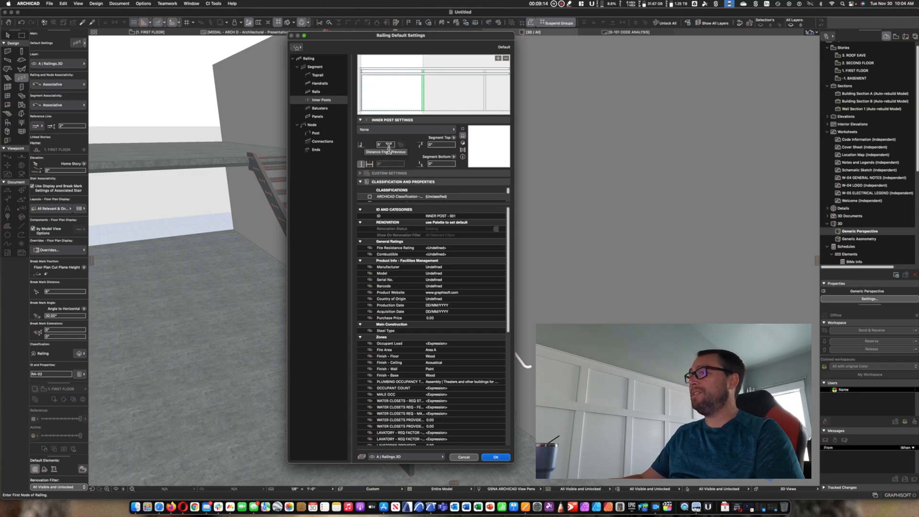
pyautogui.click(315, 66)
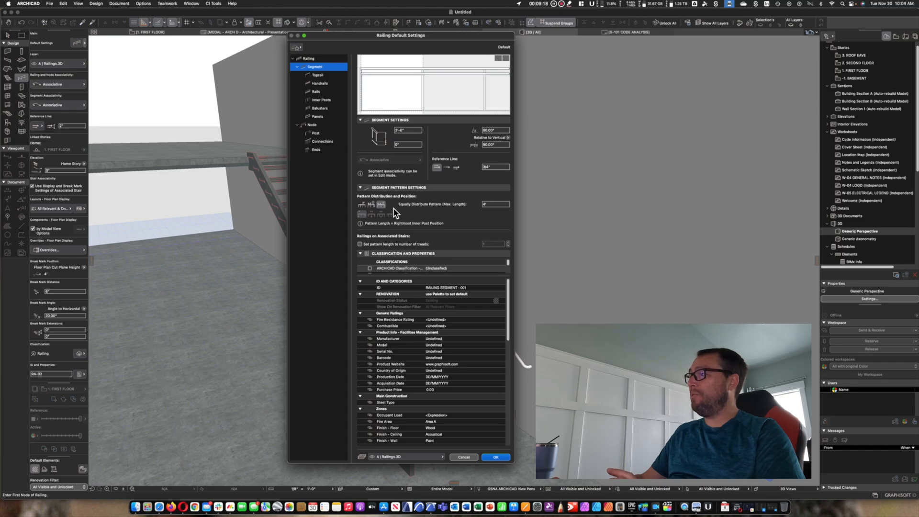
pyautogui.moveTo(328, 127)
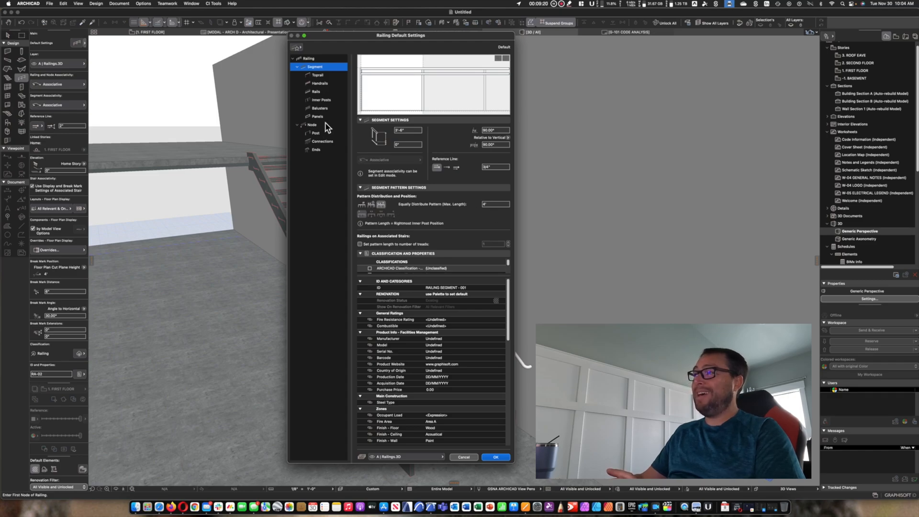
pyautogui.click(322, 100)
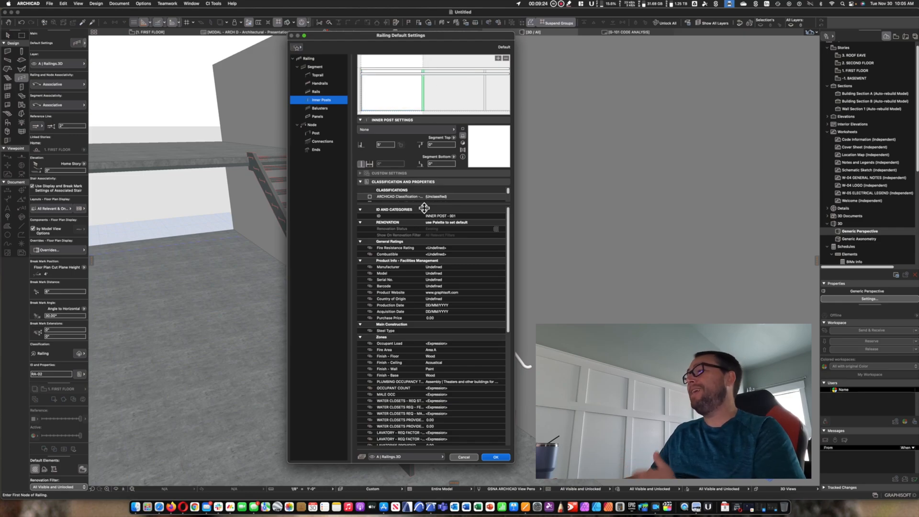
pyautogui.moveTo(404, 231)
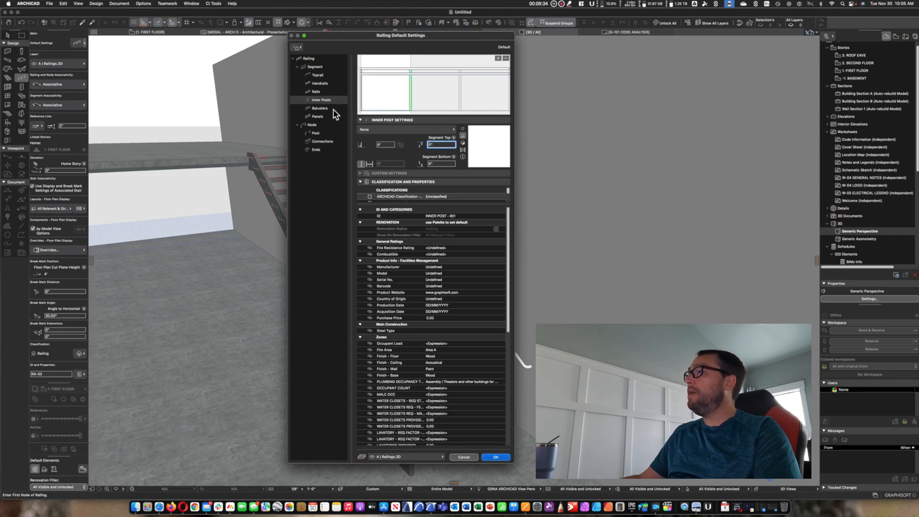
pyautogui.click(320, 83)
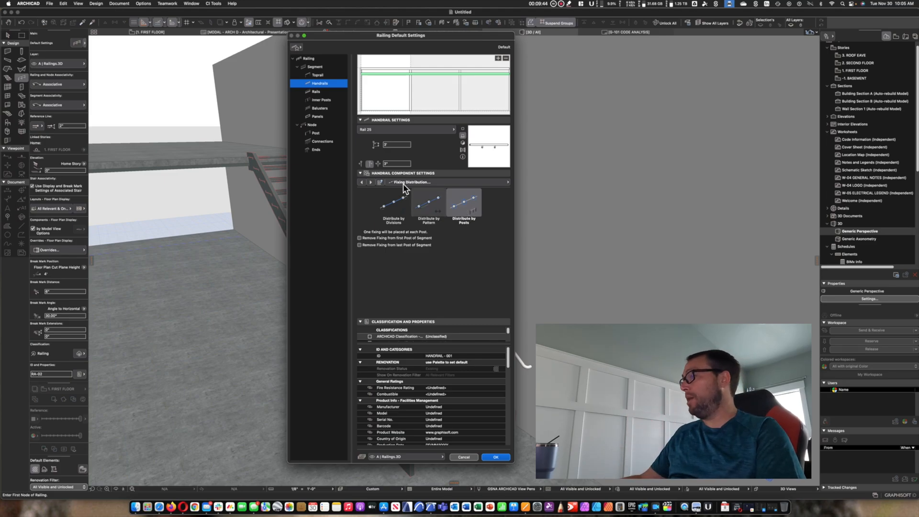
# Review the handrail's 3D Representation pens and materials and accept the railing defaults with OK
pyautogui.click(506, 182)
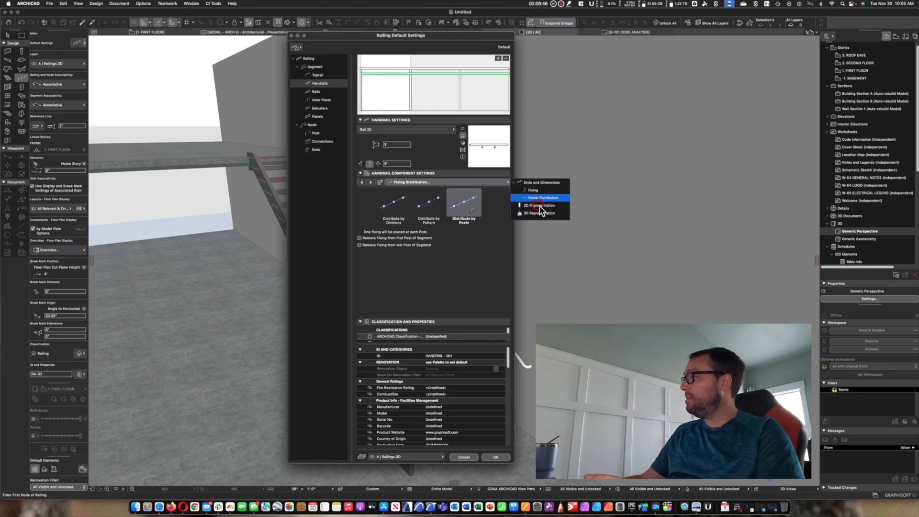
pyautogui.click(537, 213)
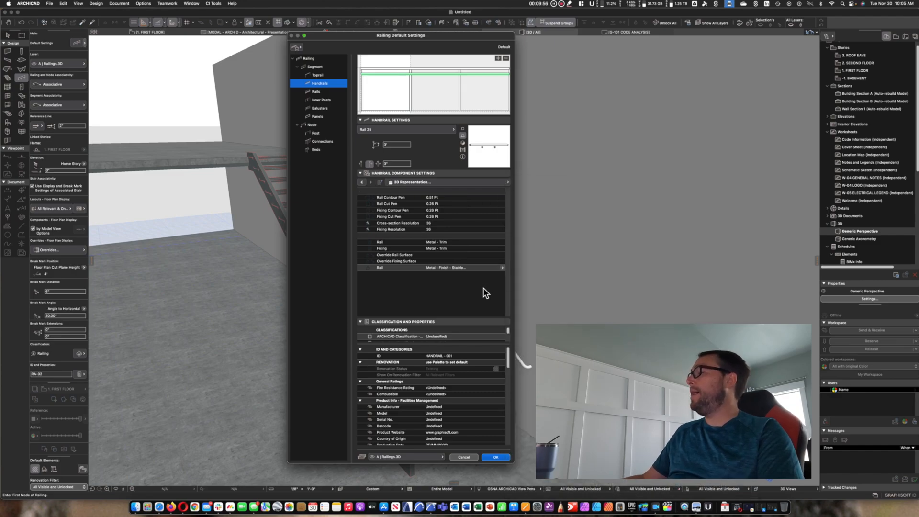
pyautogui.click(362, 190)
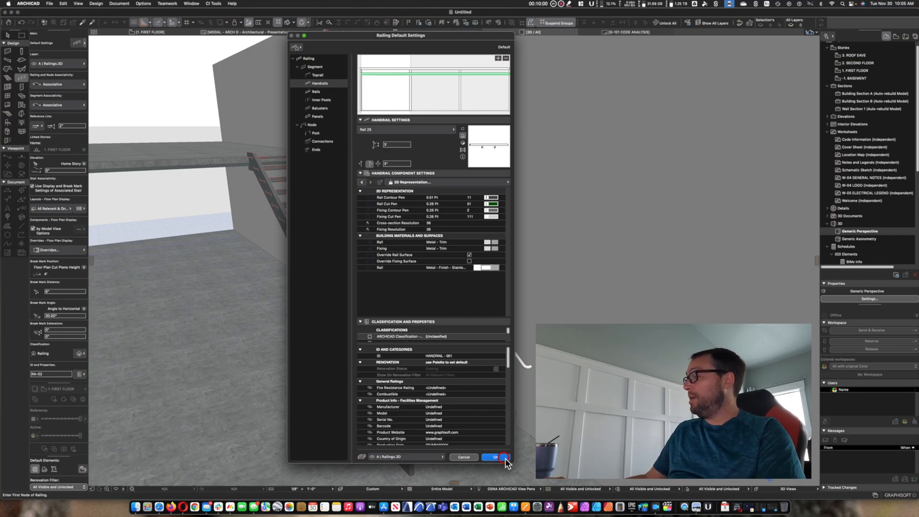
pyautogui.click(495, 457)
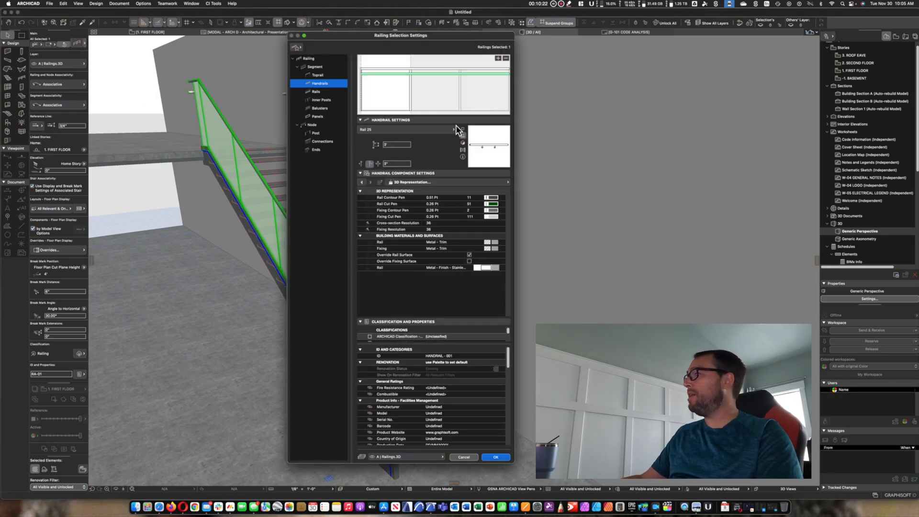
# Show the Toprail page of the placed glass railing's selection settings
pyautogui.click(318, 74)
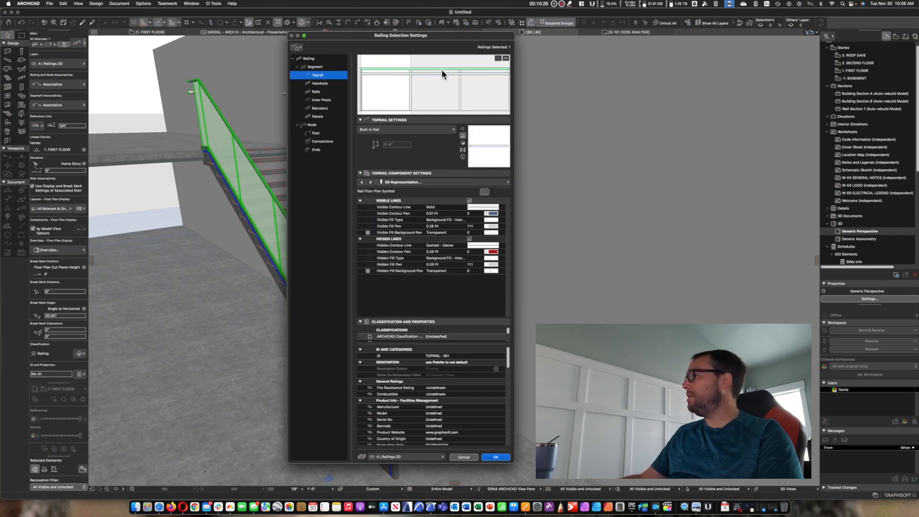
# Adjust the railing preview display and select the Ends page for the toprail
pyautogui.click(315, 67)
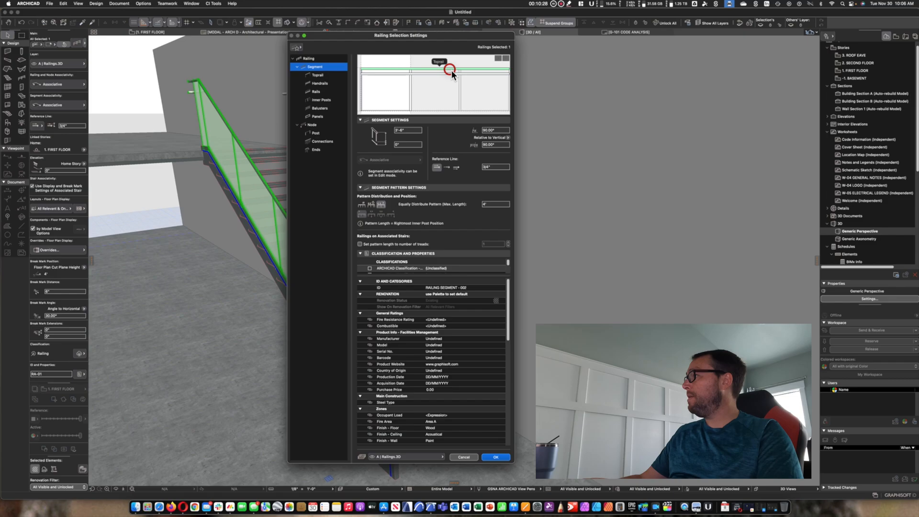
pyautogui.click(317, 75)
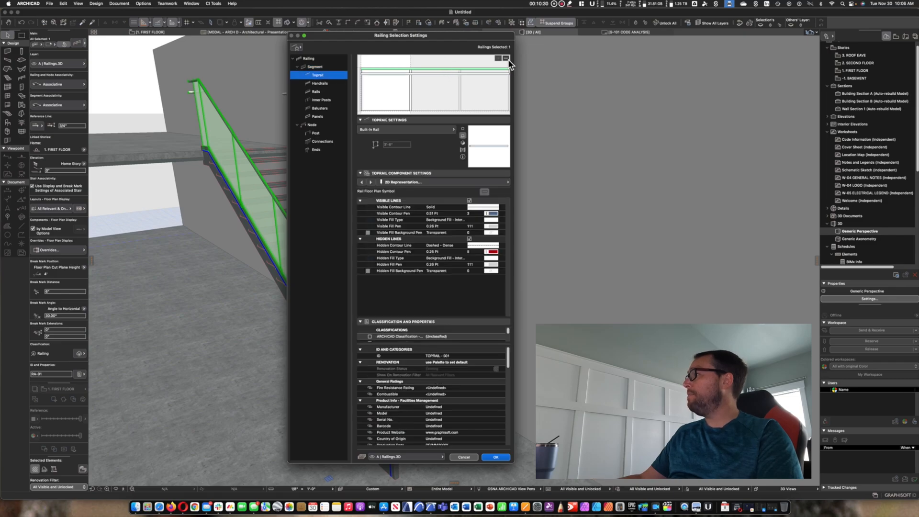
pyautogui.click(385, 94)
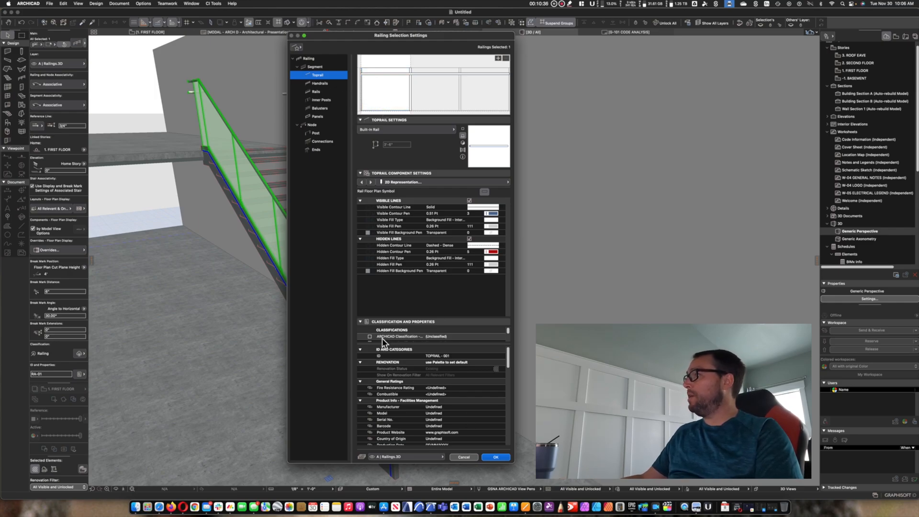
pyautogui.moveTo(257, 101)
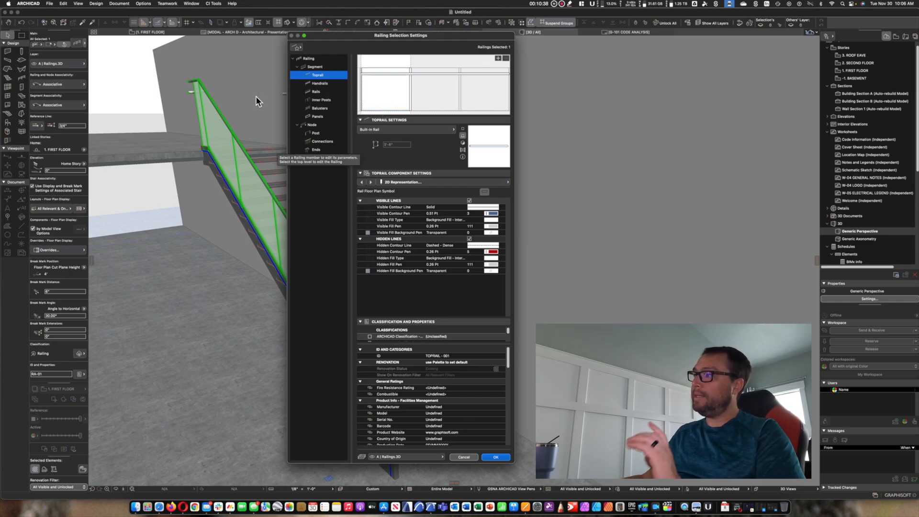
pyautogui.moveTo(207, 94)
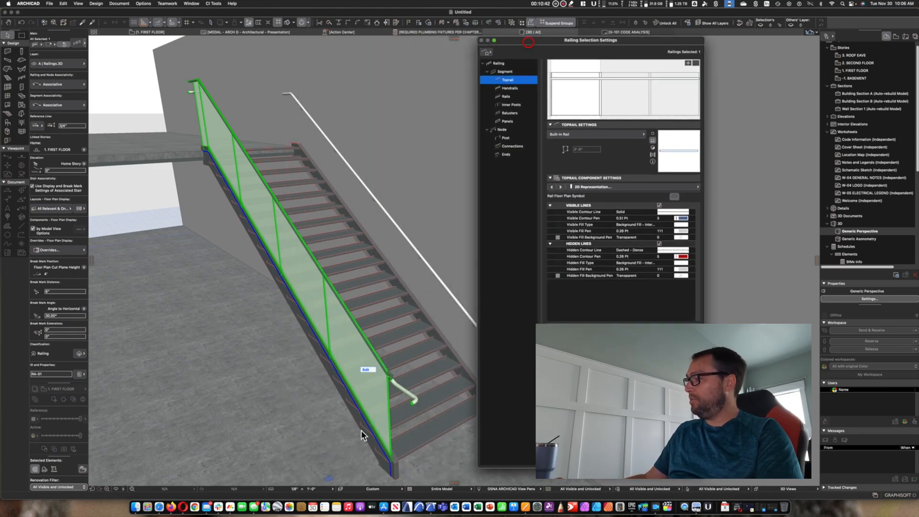
pyautogui.moveTo(211, 139)
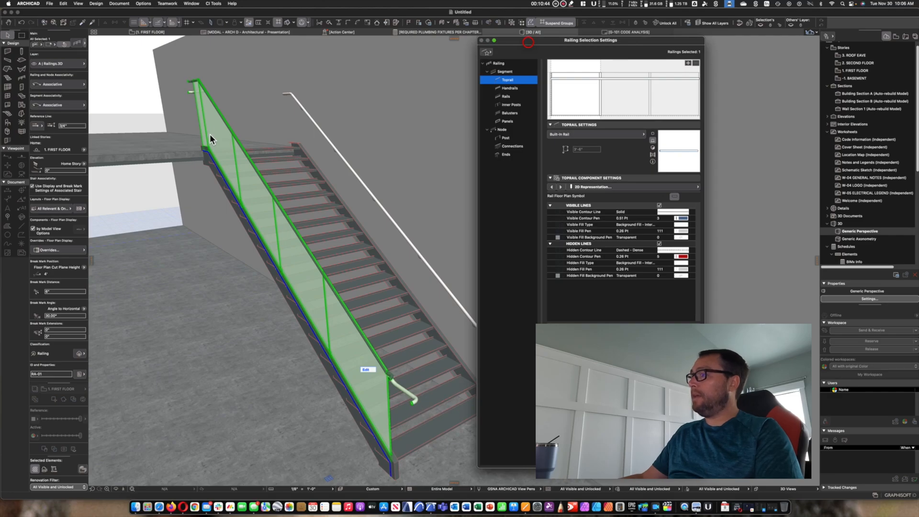
pyautogui.moveTo(194, 98)
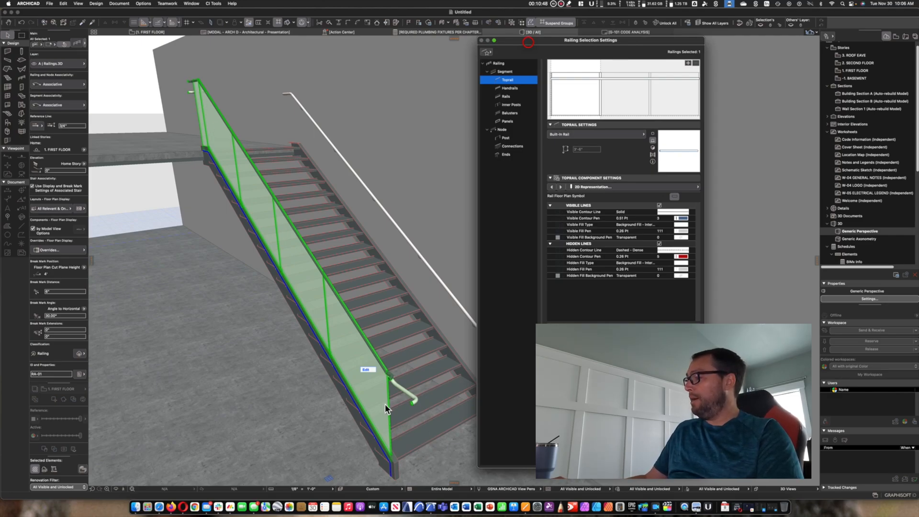
pyautogui.moveTo(433, 334)
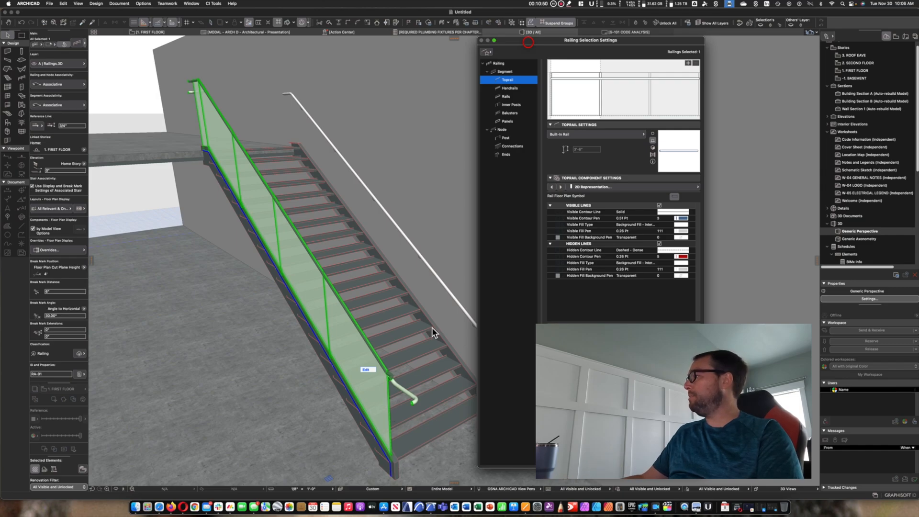
pyautogui.moveTo(514, 88)
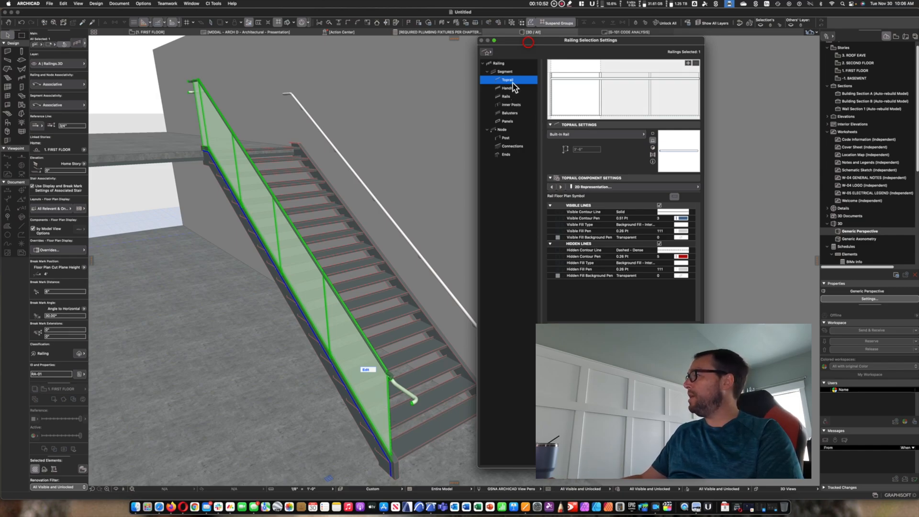
pyautogui.click(505, 154)
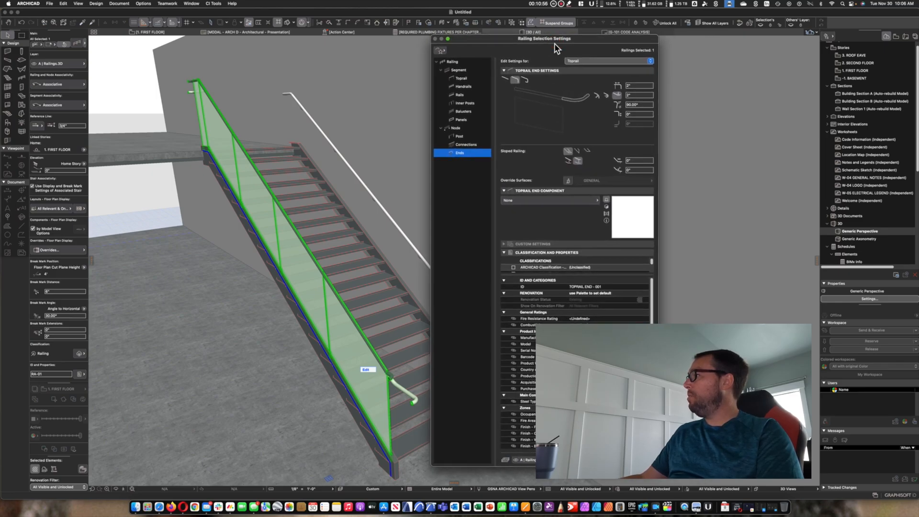
# Switch the Ends settings to the handrail and make its end curve downward toward the floor
pyautogui.click(608, 60)
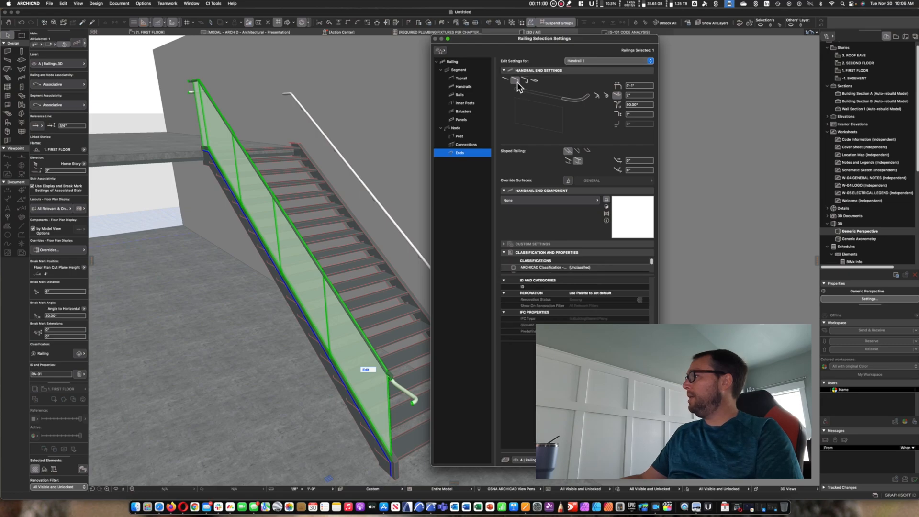
pyautogui.moveTo(558, 95)
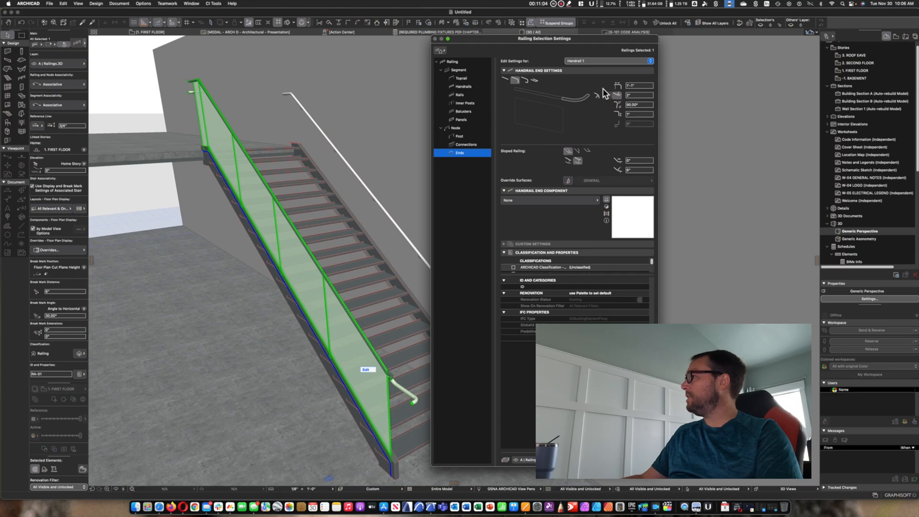
pyautogui.tripleClick(639, 85)
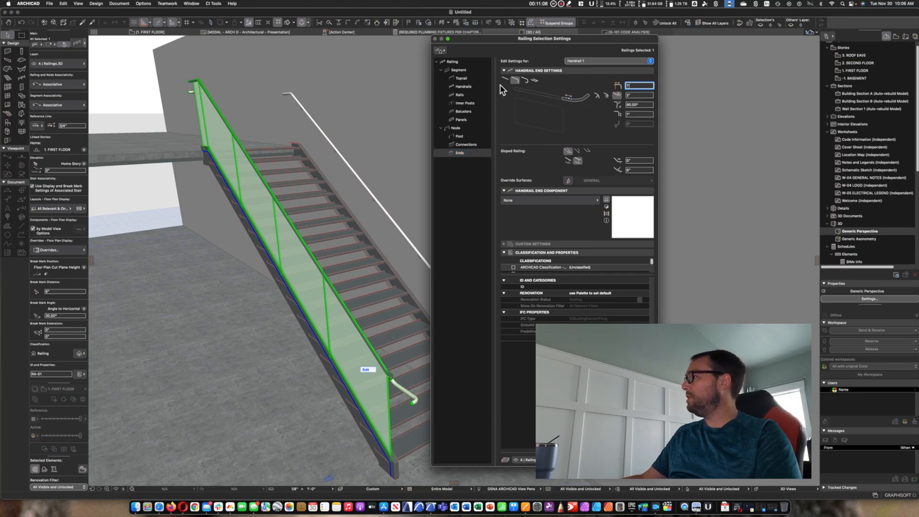
pyautogui.moveTo(613, 104)
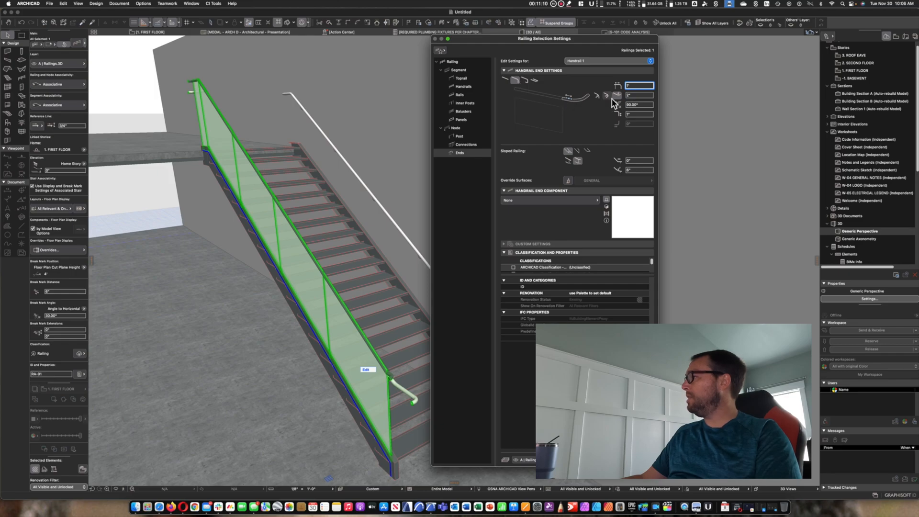
pyautogui.moveTo(596, 98)
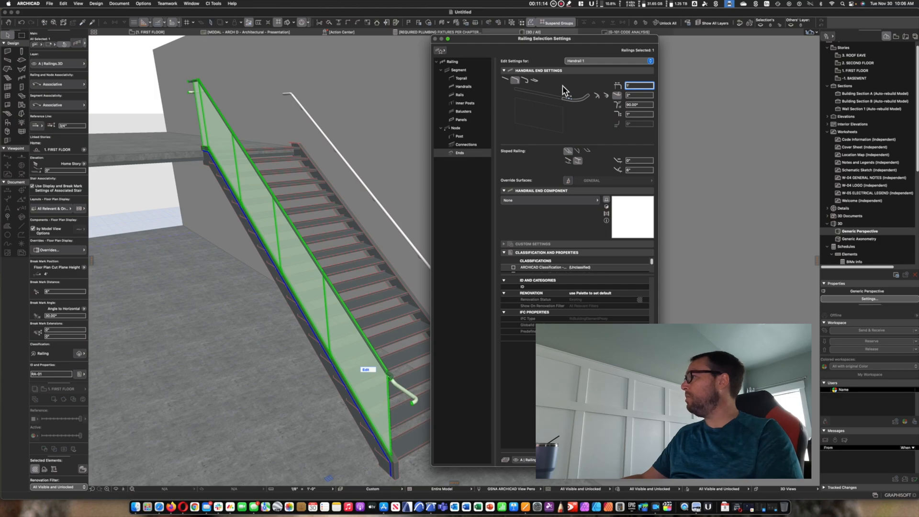
pyautogui.moveTo(617, 102)
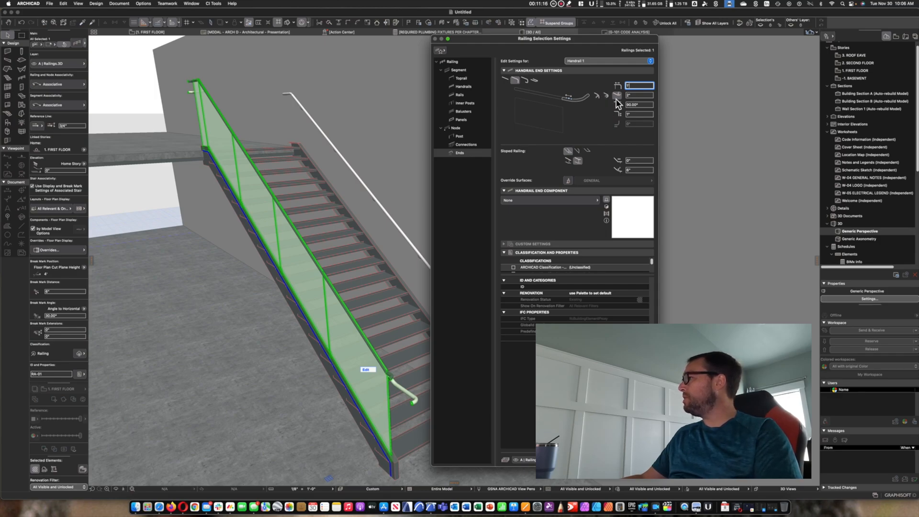
pyautogui.moveTo(597, 96)
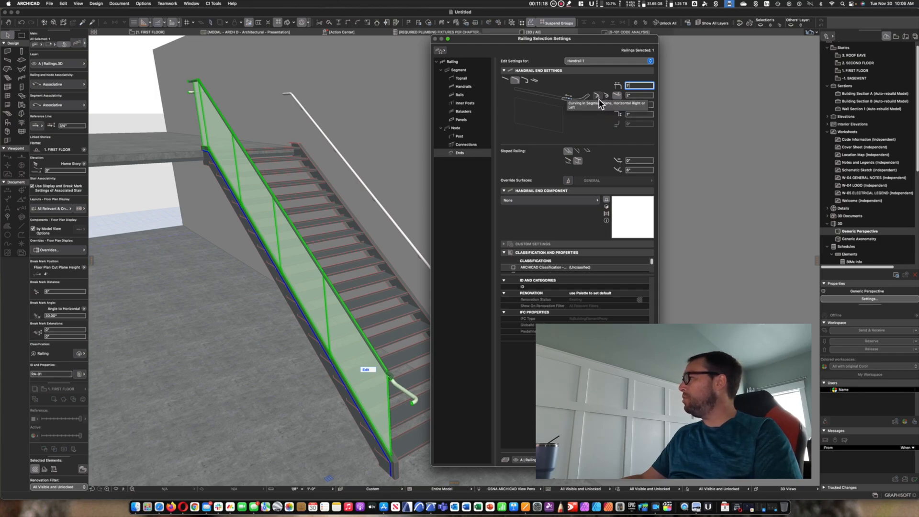
pyautogui.click(597, 96)
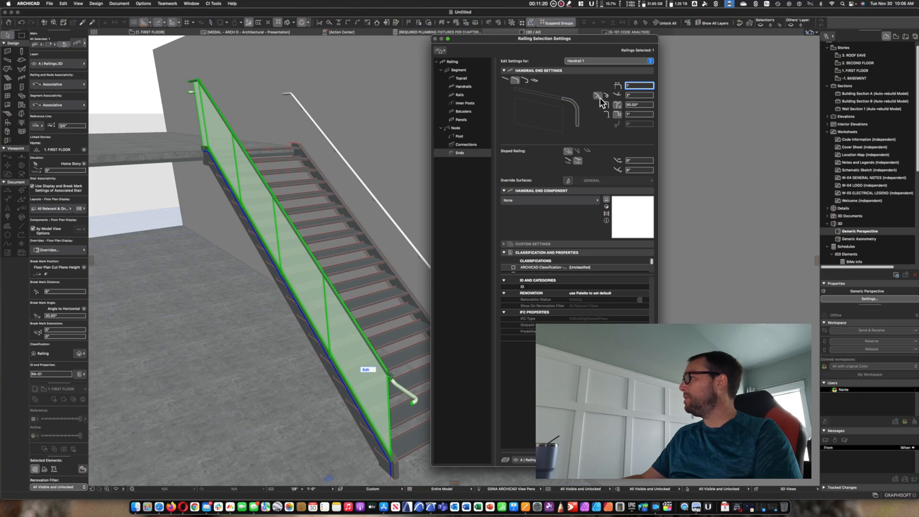
pyautogui.moveTo(598, 99)
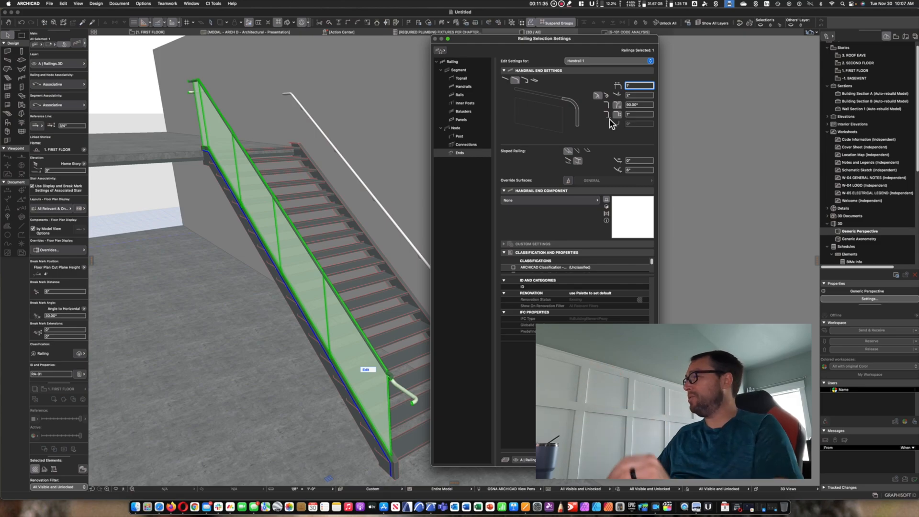
pyautogui.moveTo(618, 115)
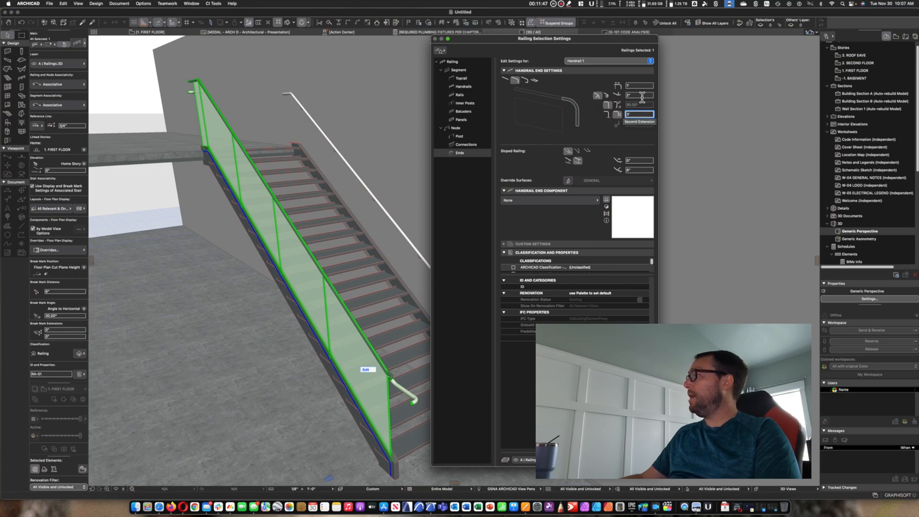
pyautogui.moveTo(594, 103)
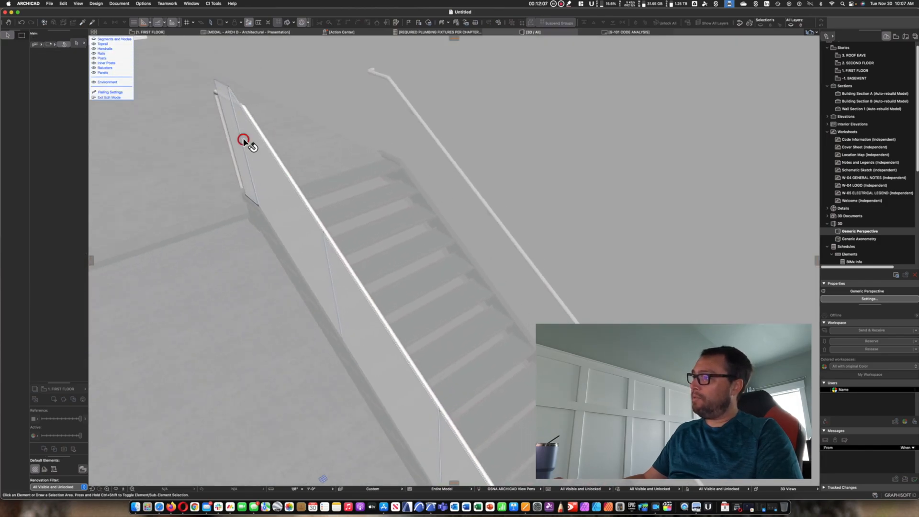
# Enter Railing Edit Mode and inspect the downturned handrail ends at the top and landing
pyautogui.click(243, 141)
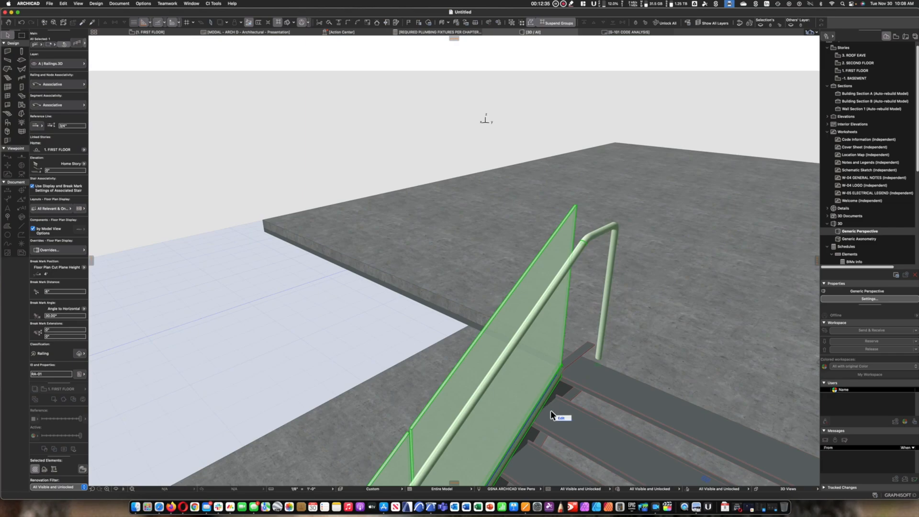
pyautogui.click(561, 417)
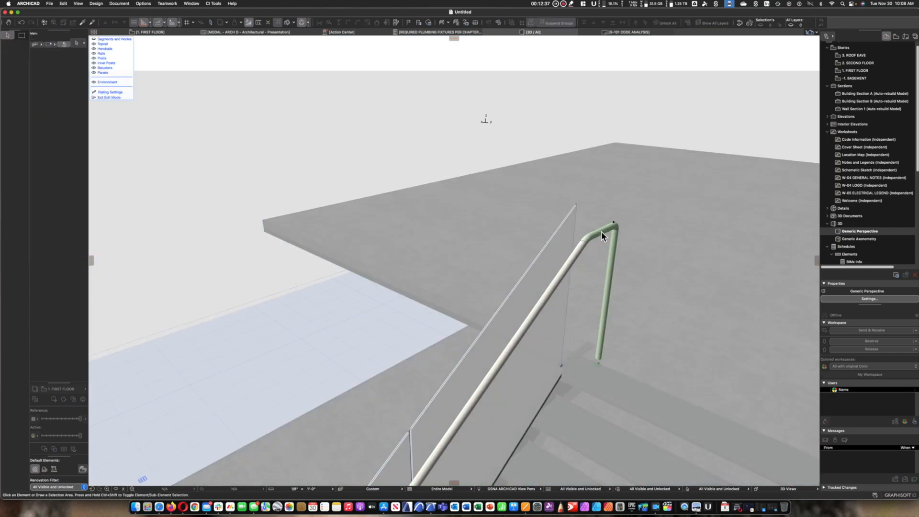
pyautogui.click(610, 246)
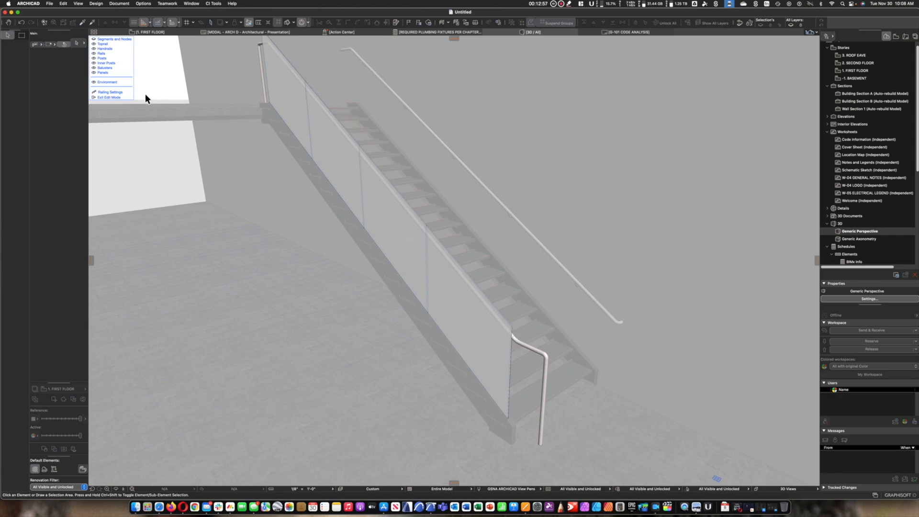
# Set the bottom handrail end's Sloped Railing to Tangential so it follows the slope
pyautogui.click(542, 357)
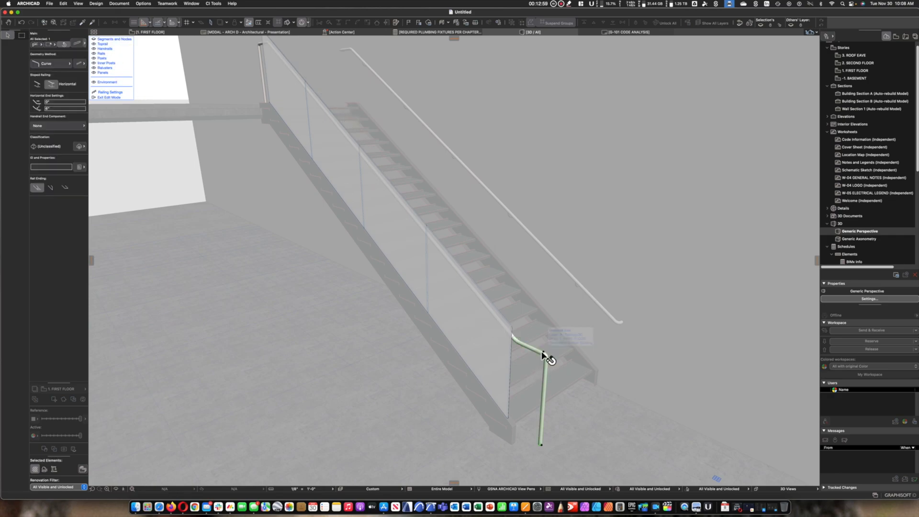
pyautogui.moveTo(307, 164)
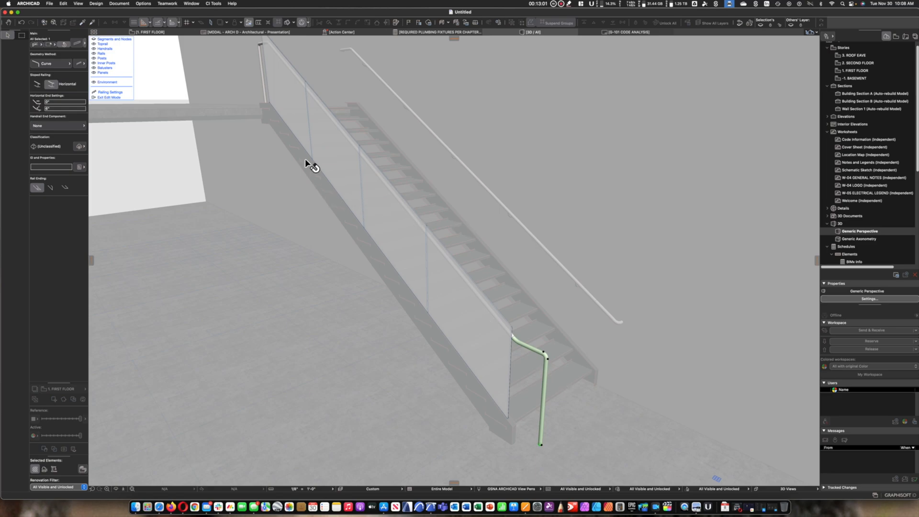
pyautogui.moveTo(37, 84)
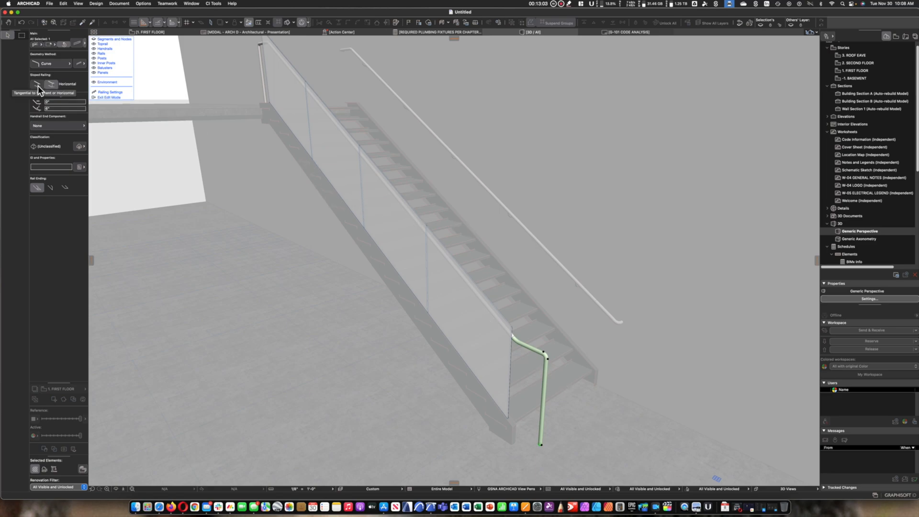
pyautogui.click(37, 84)
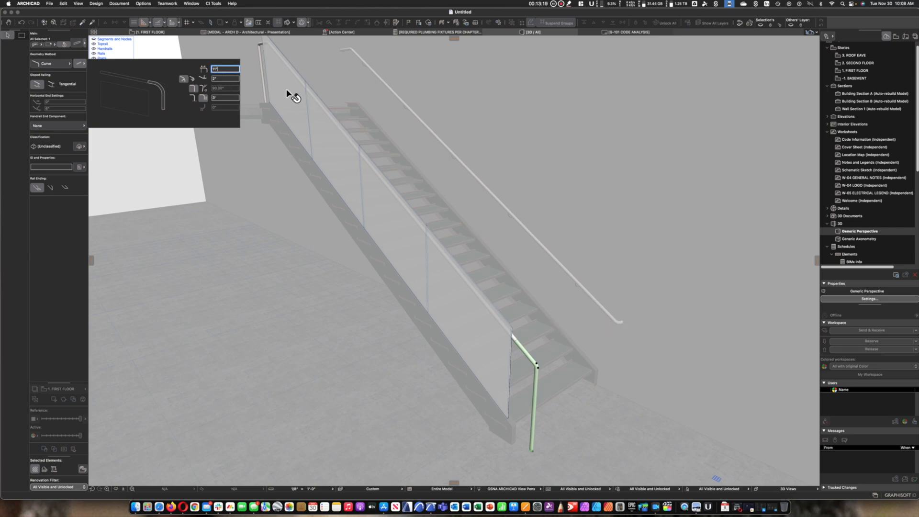
pyautogui.moveTo(25, 125)
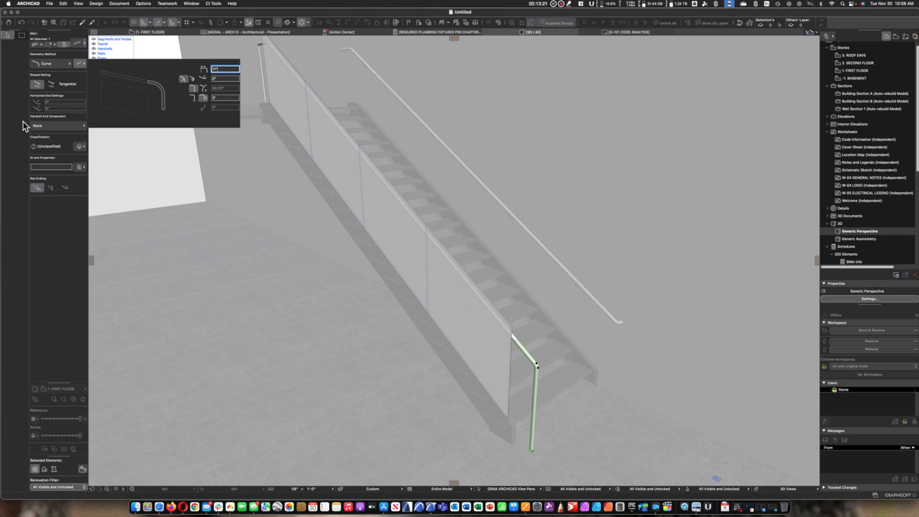
pyautogui.moveTo(26, 121)
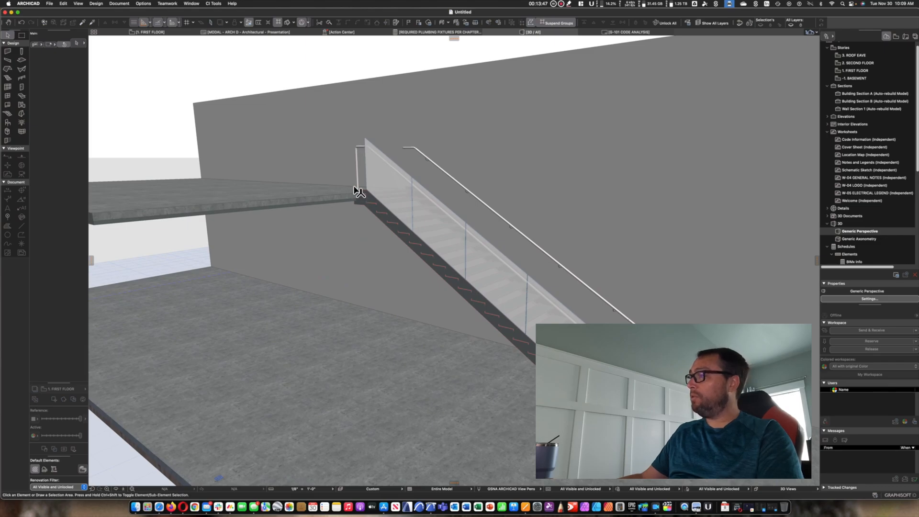
pyautogui.moveTo(381, 168)
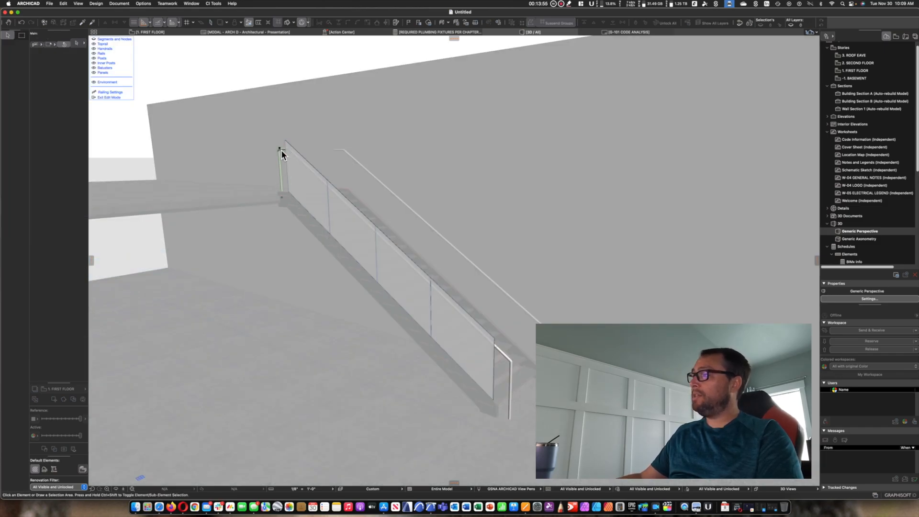
# Change the upper handrail end's Geometry Method from Curve to Full Return
pyautogui.click(56, 63)
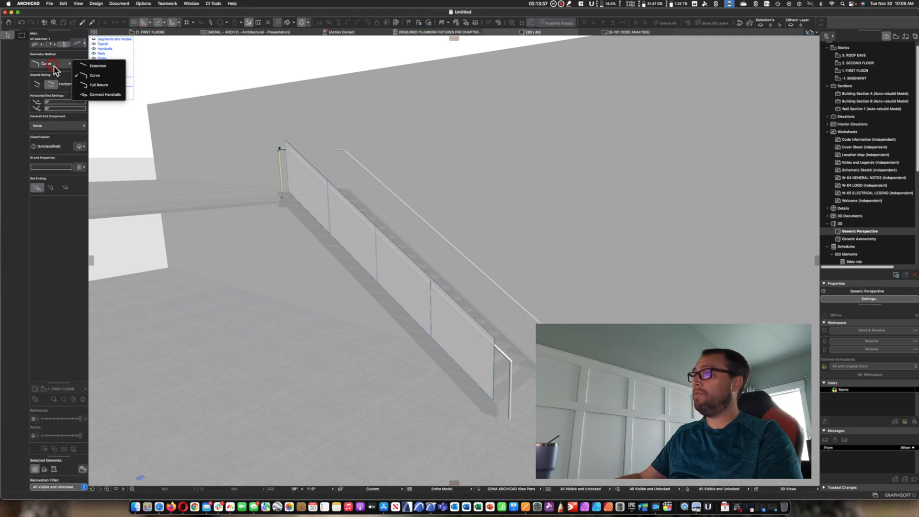
pyautogui.click(98, 85)
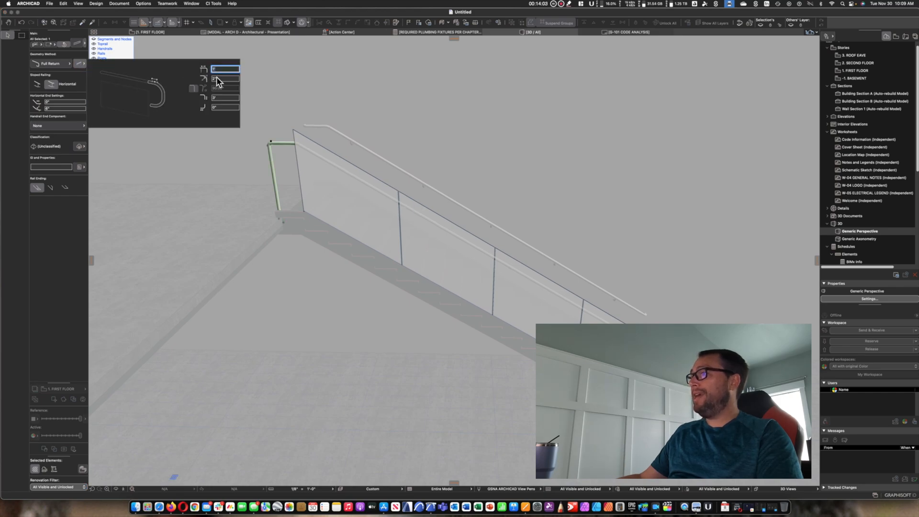
pyautogui.click(226, 98)
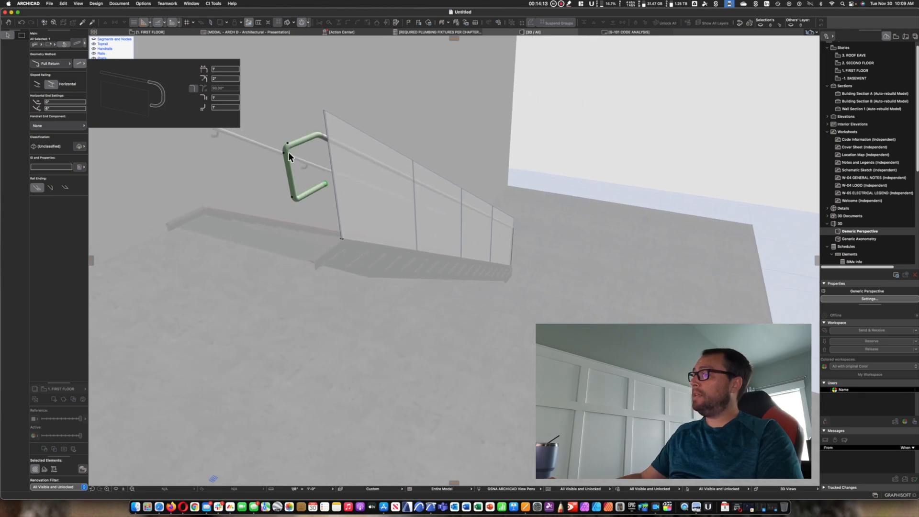
pyautogui.moveTo(296, 154)
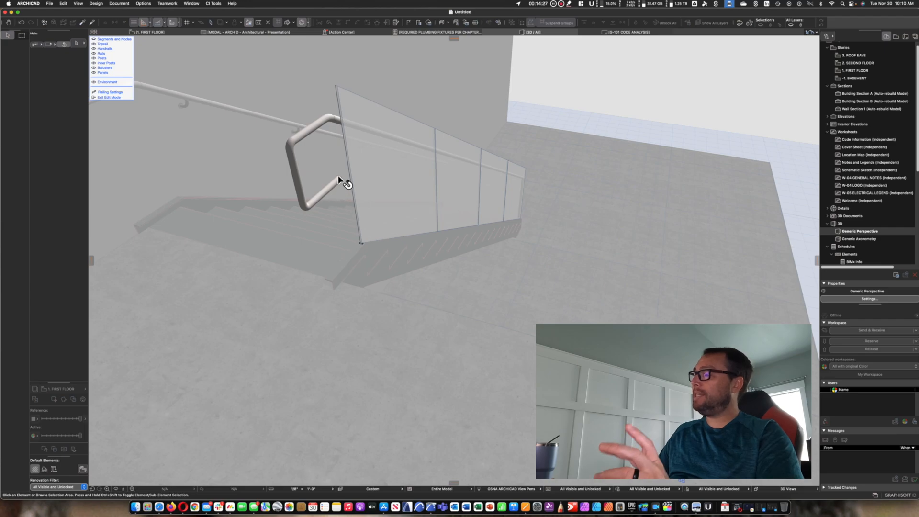
pyautogui.moveTo(342, 142)
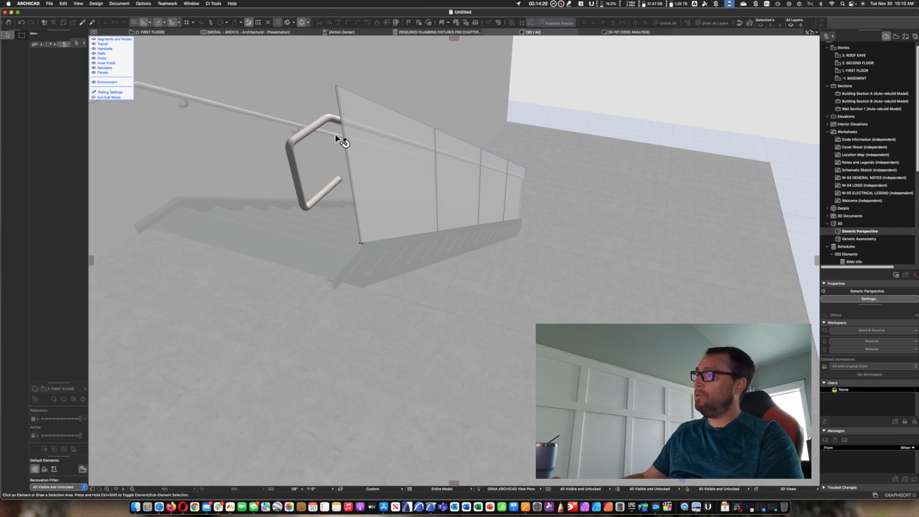
pyautogui.moveTo(344, 184)
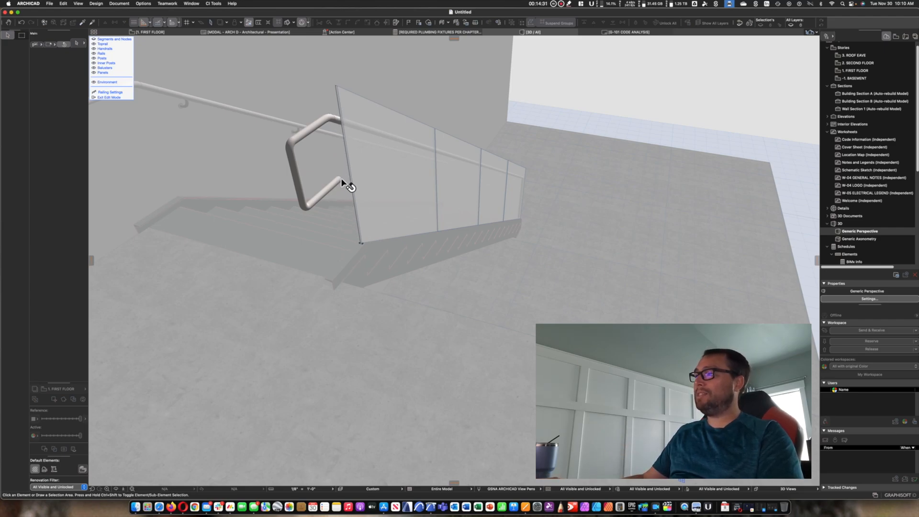
# Exit railing Edit Mode so the whole glass railing is selected as one element
pyautogui.click(307, 176)
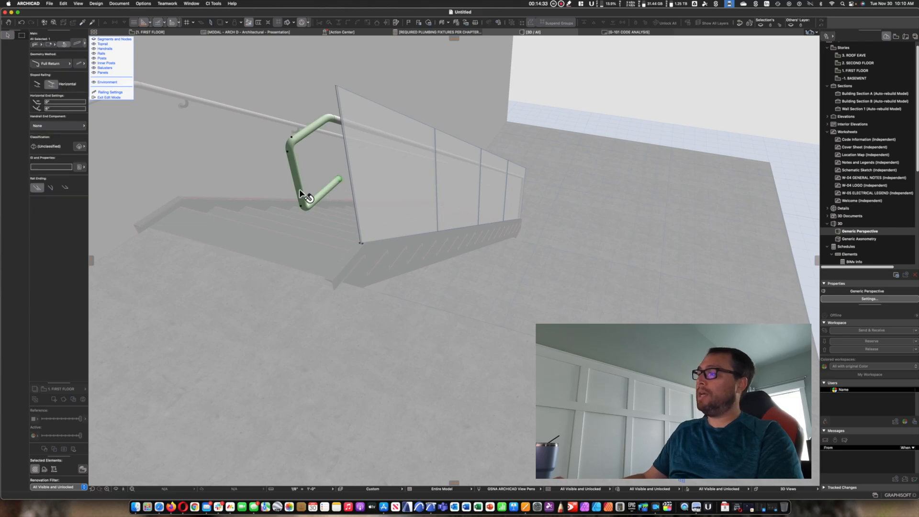
pyautogui.moveTo(325, 287)
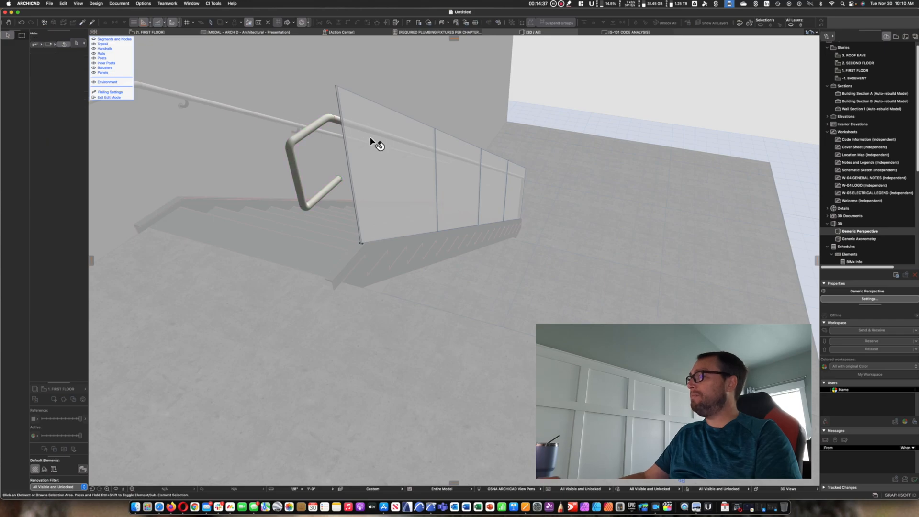
pyautogui.moveTo(300, 229)
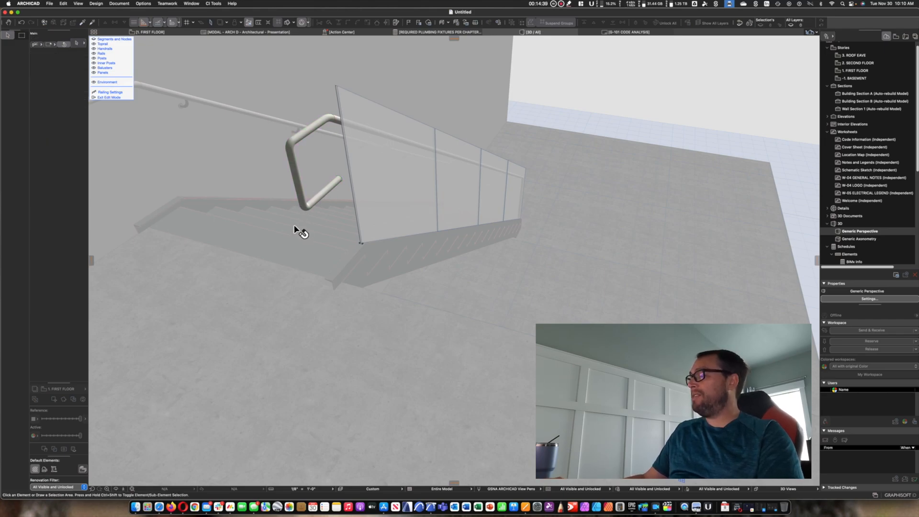
pyautogui.moveTo(426, 206)
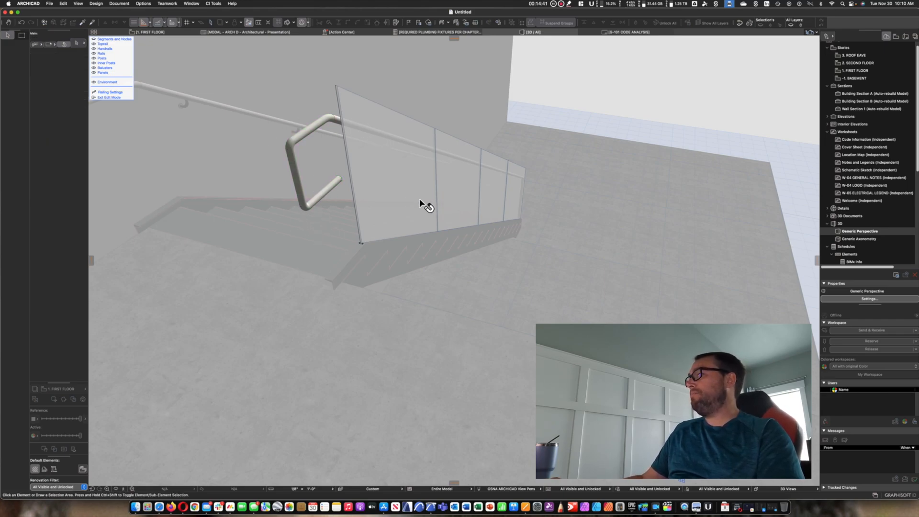
pyautogui.moveTo(423, 205); pyautogui.dragTo(317, 150)
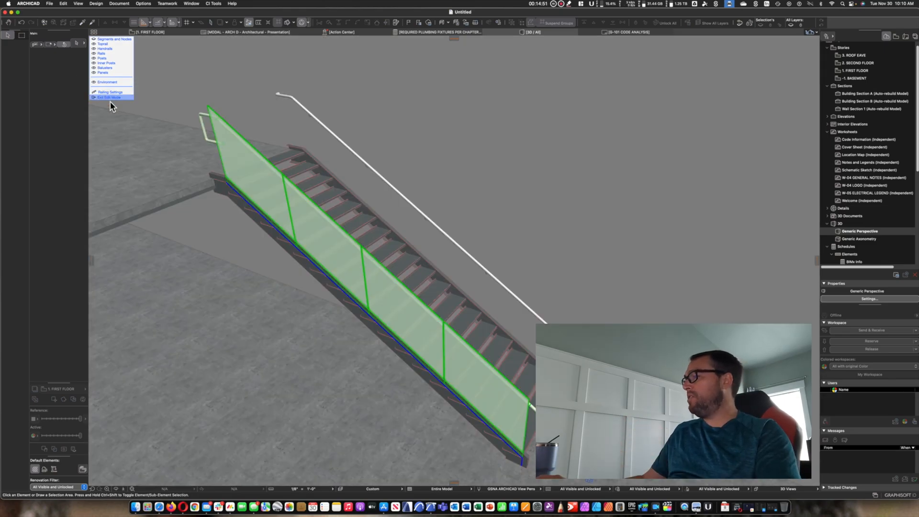
pyautogui.click(109, 98)
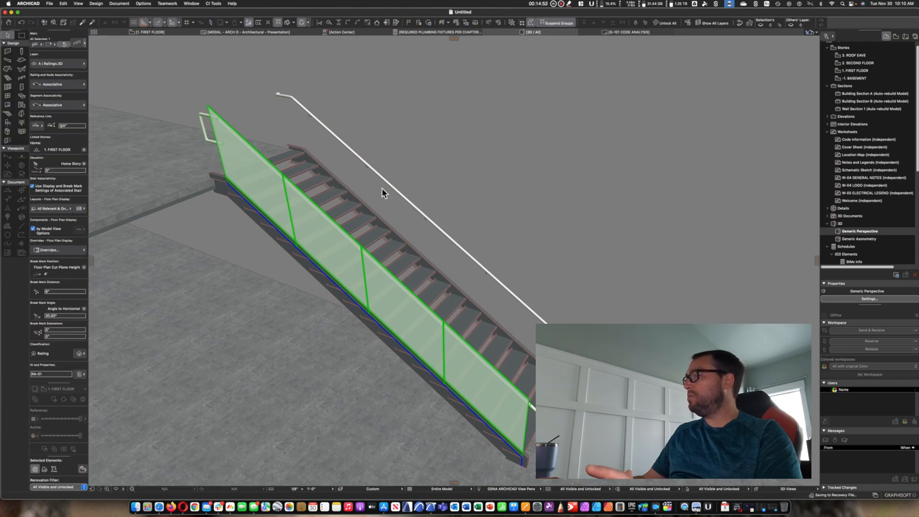